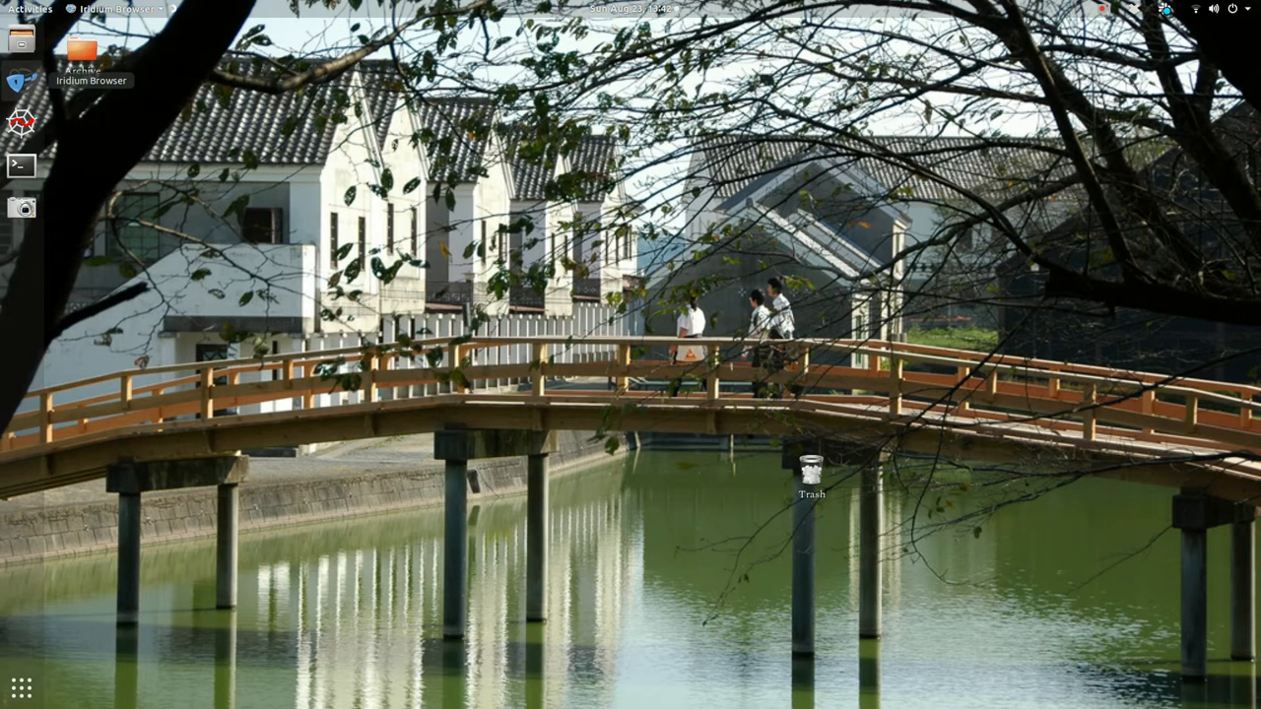
mouse_move(22, 81)
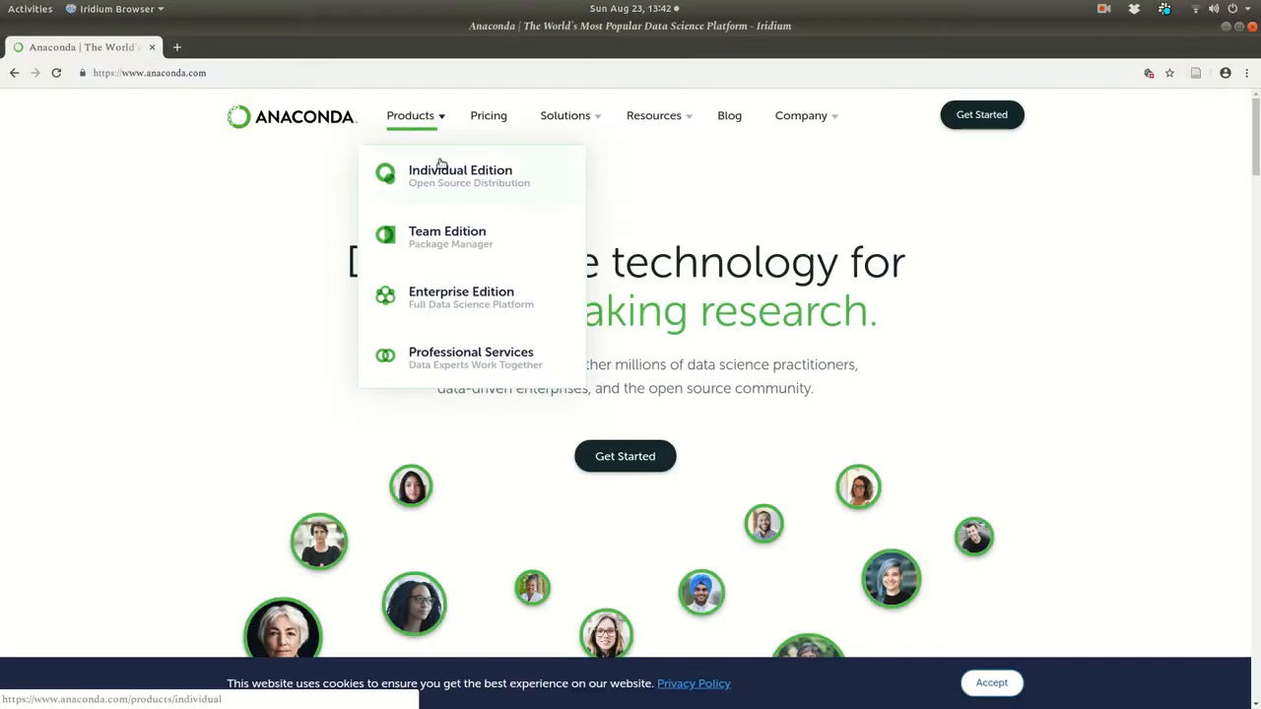
Browse the Individual Edition product page in the browser.
left_click(461, 176)
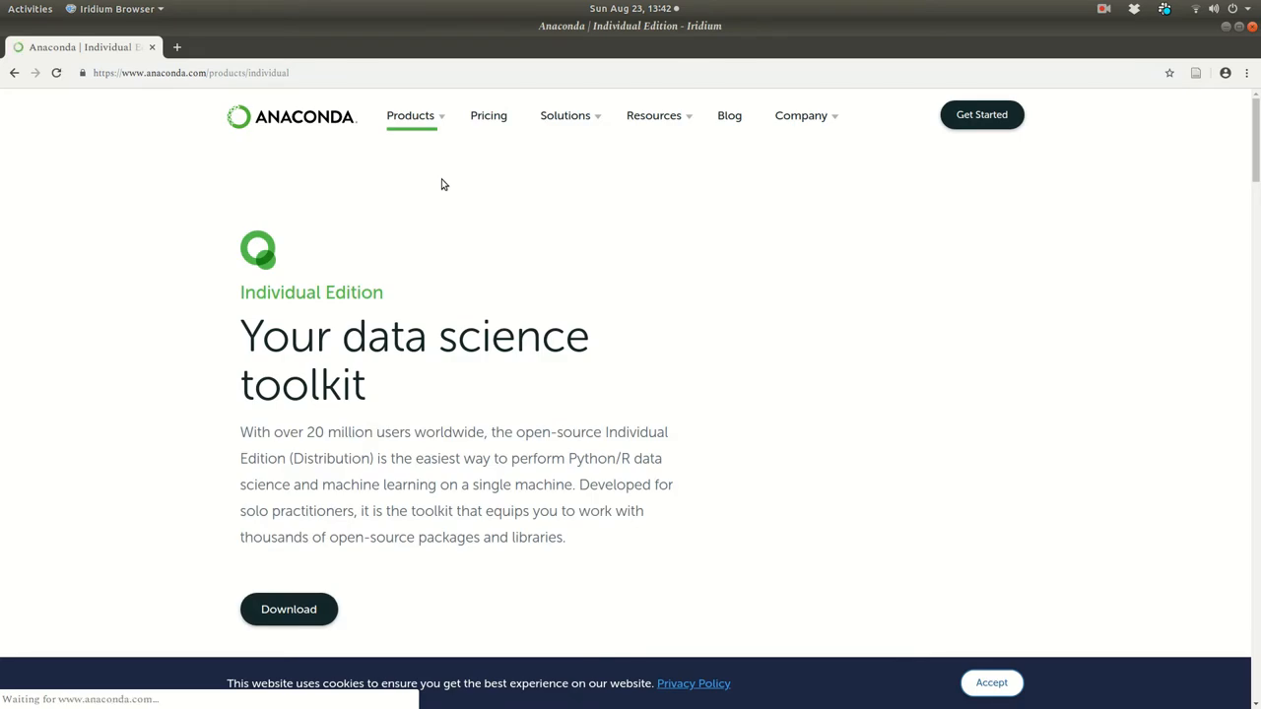
scroll("down", 3)
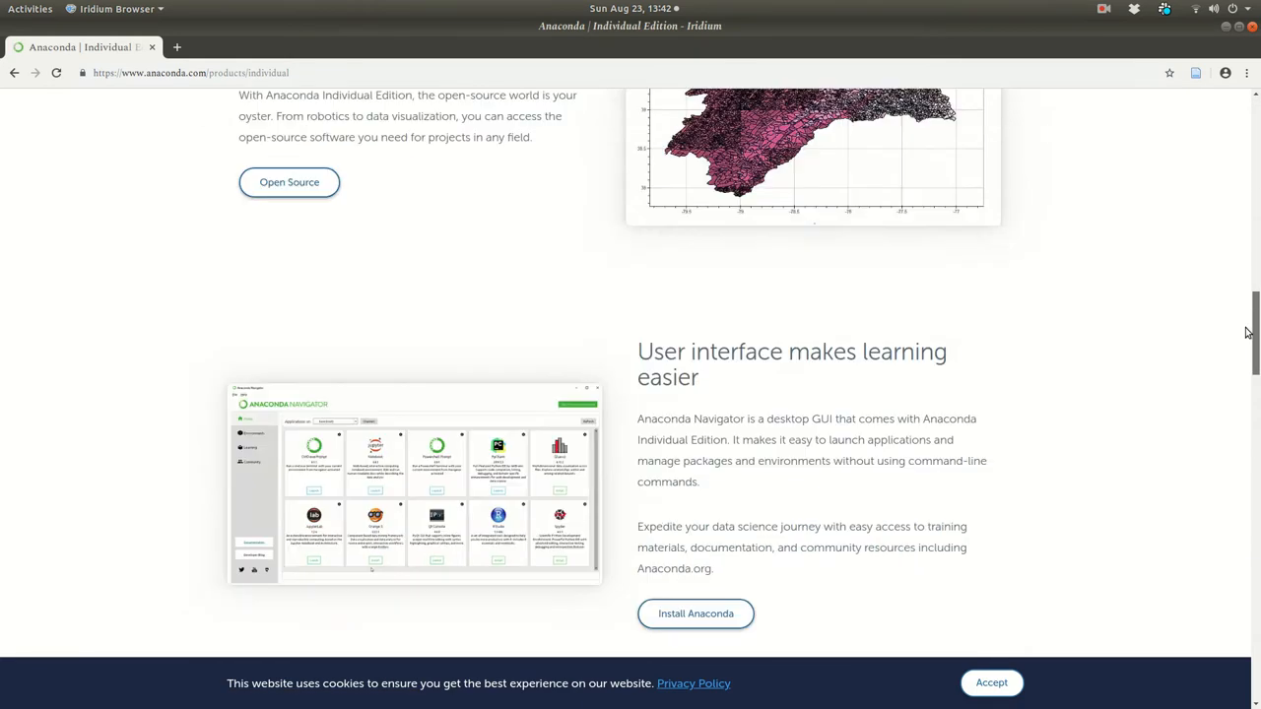
scroll("down", 3)
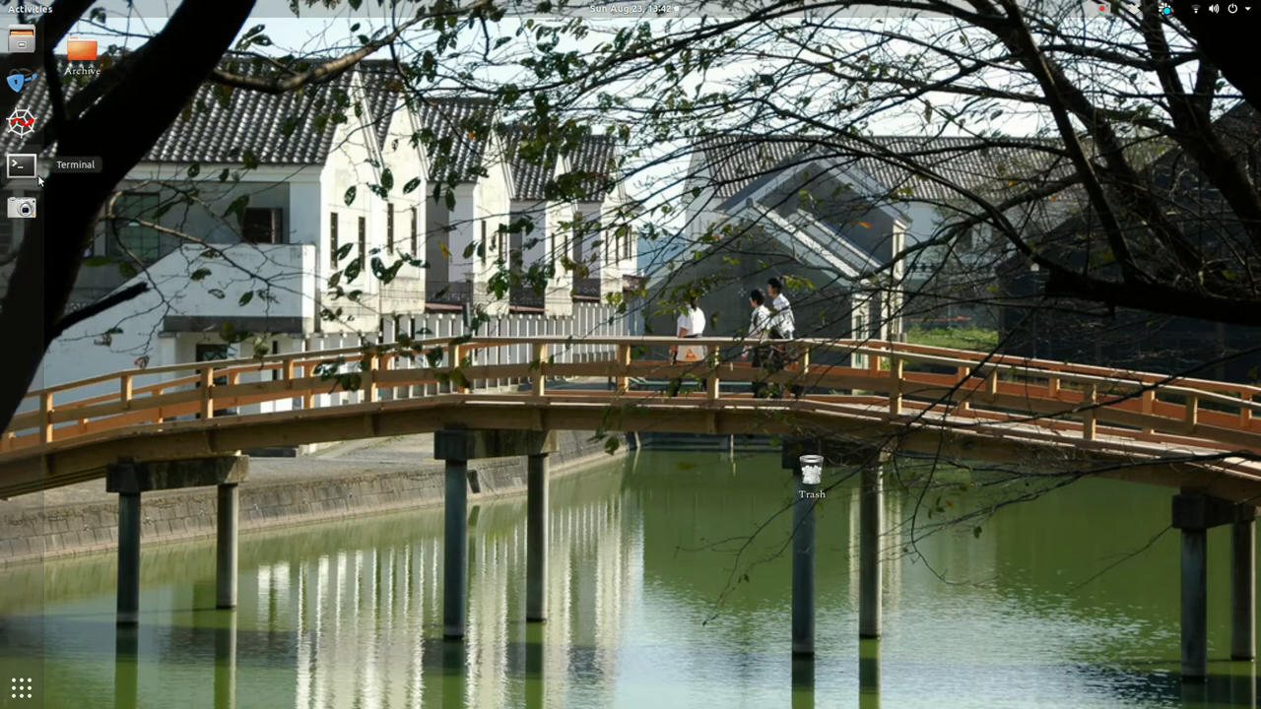
In a new Terminal window, install handcalcs with 'pip install handcalcs'.
left_click(20, 166)
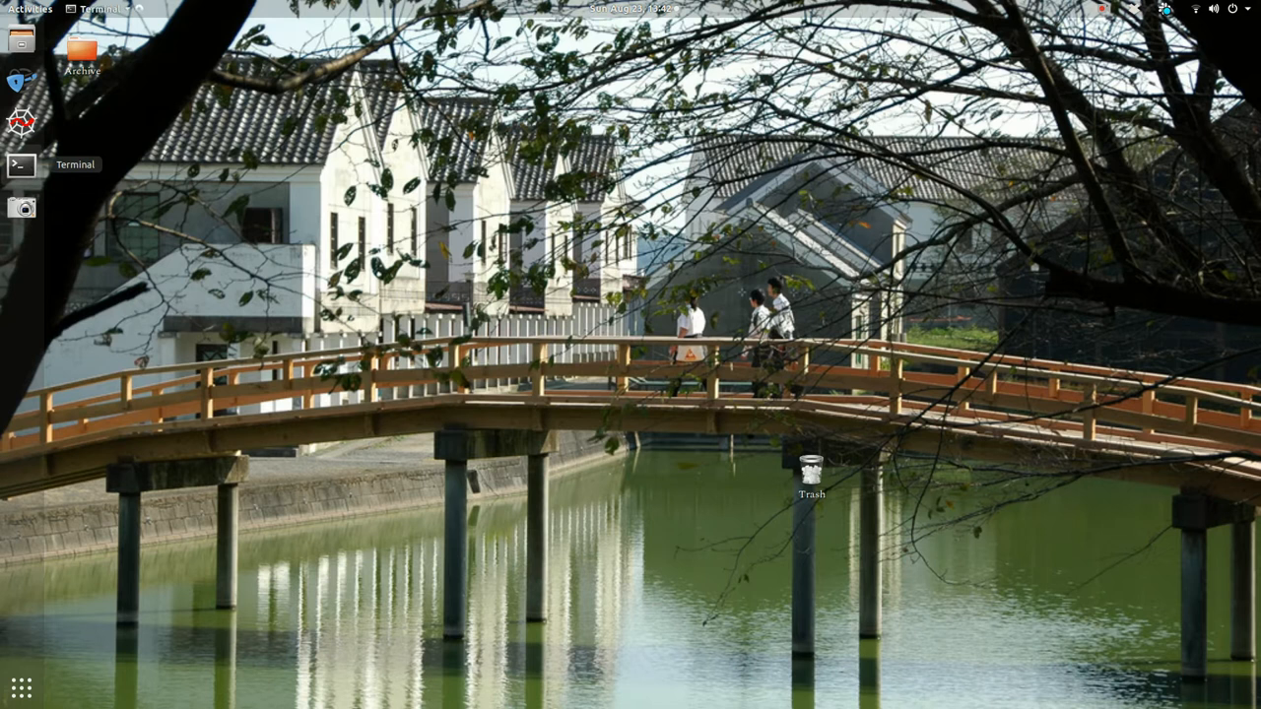
left_click(22, 166)
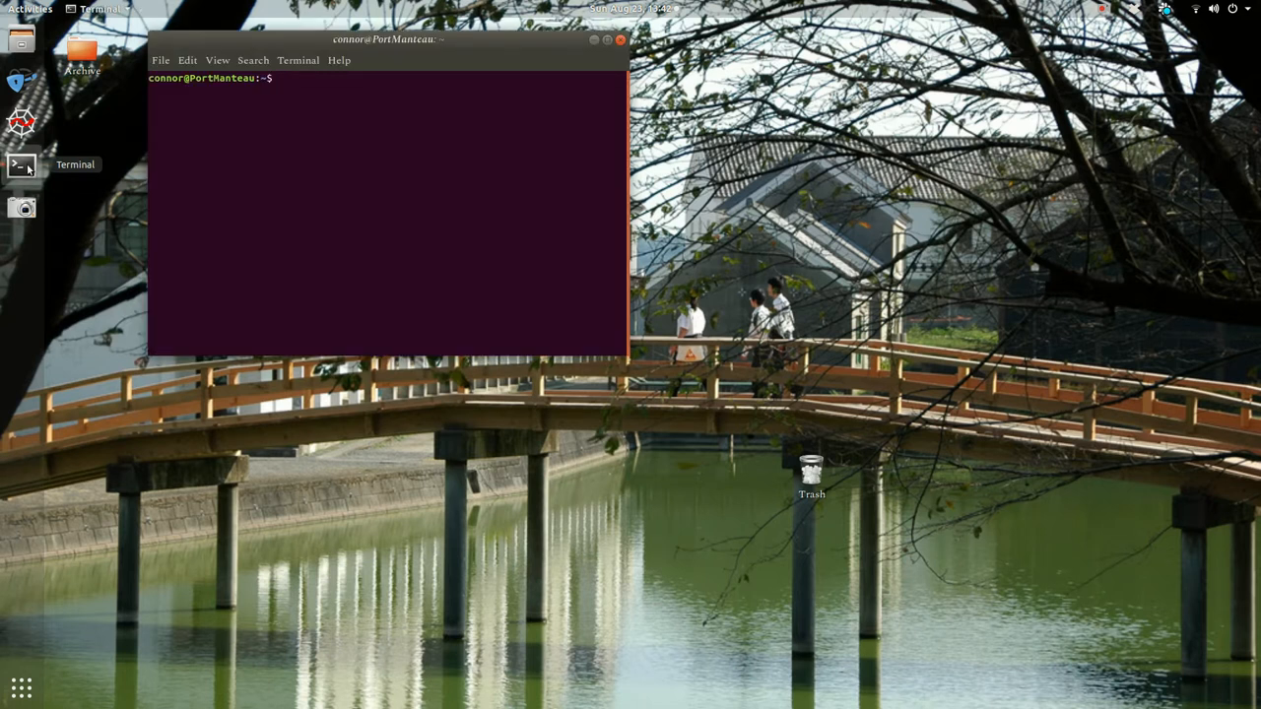
type("pip install handcal")
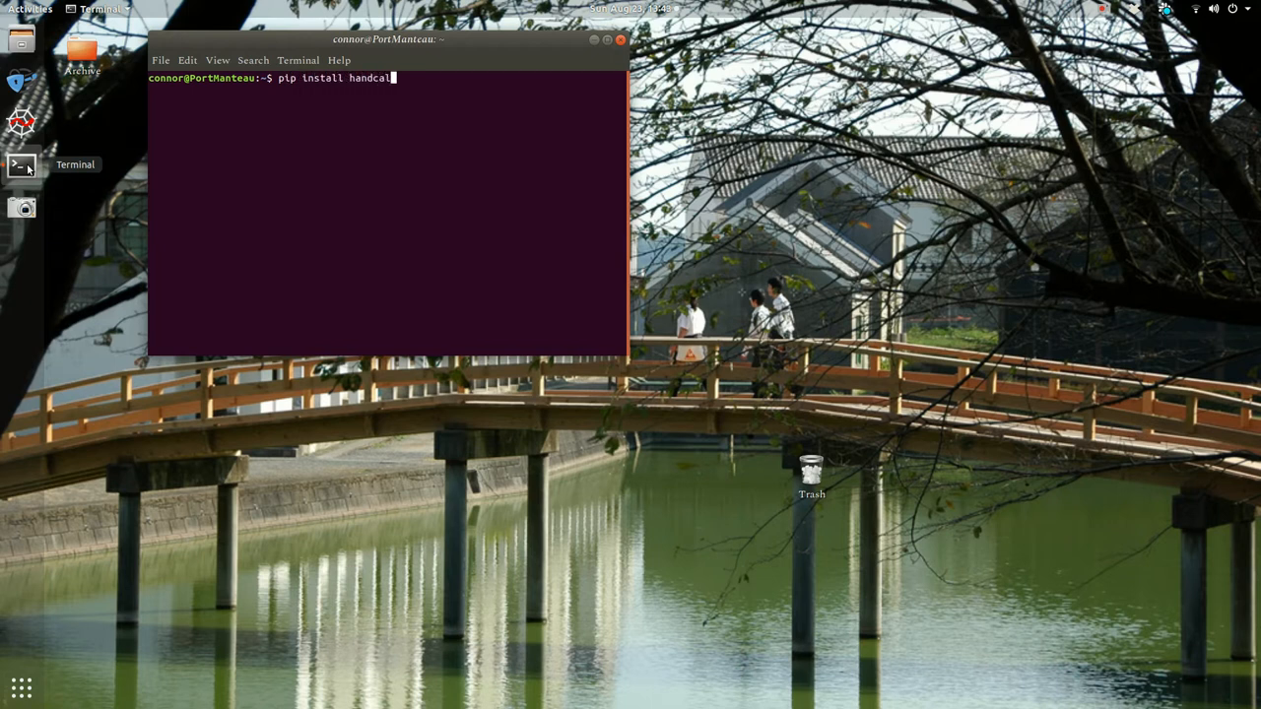
key("Return")
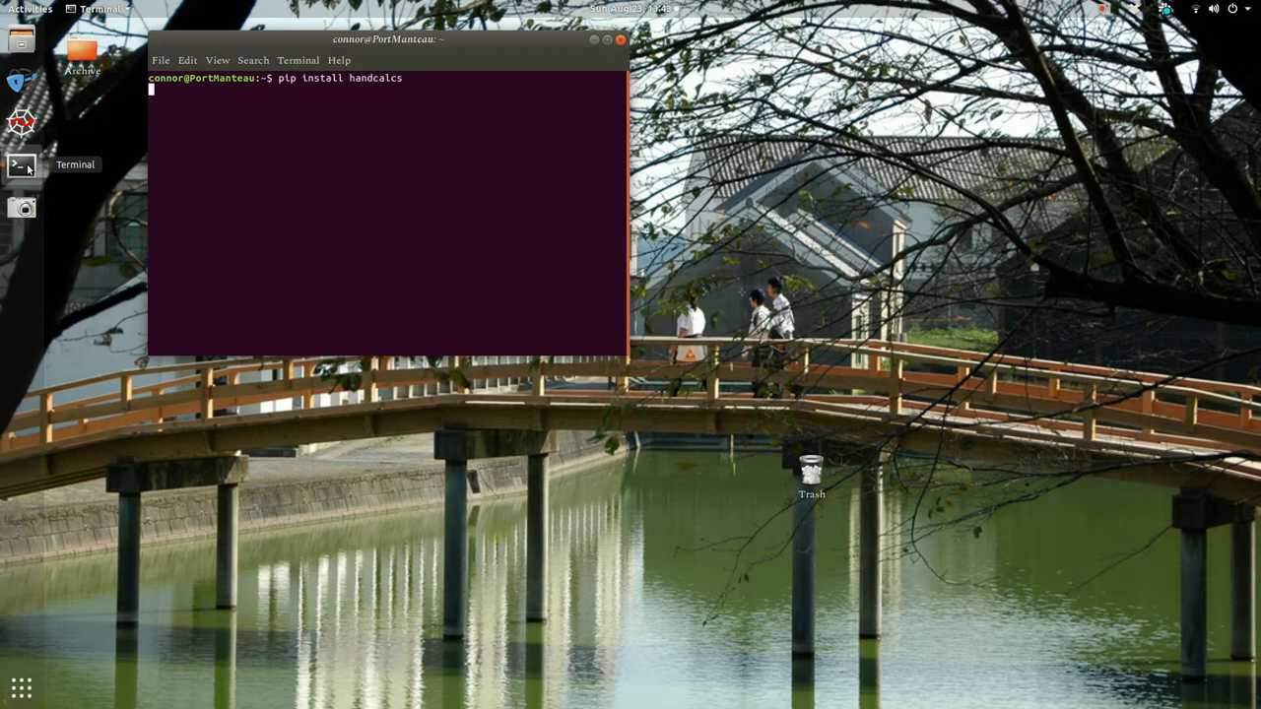
key("Return")
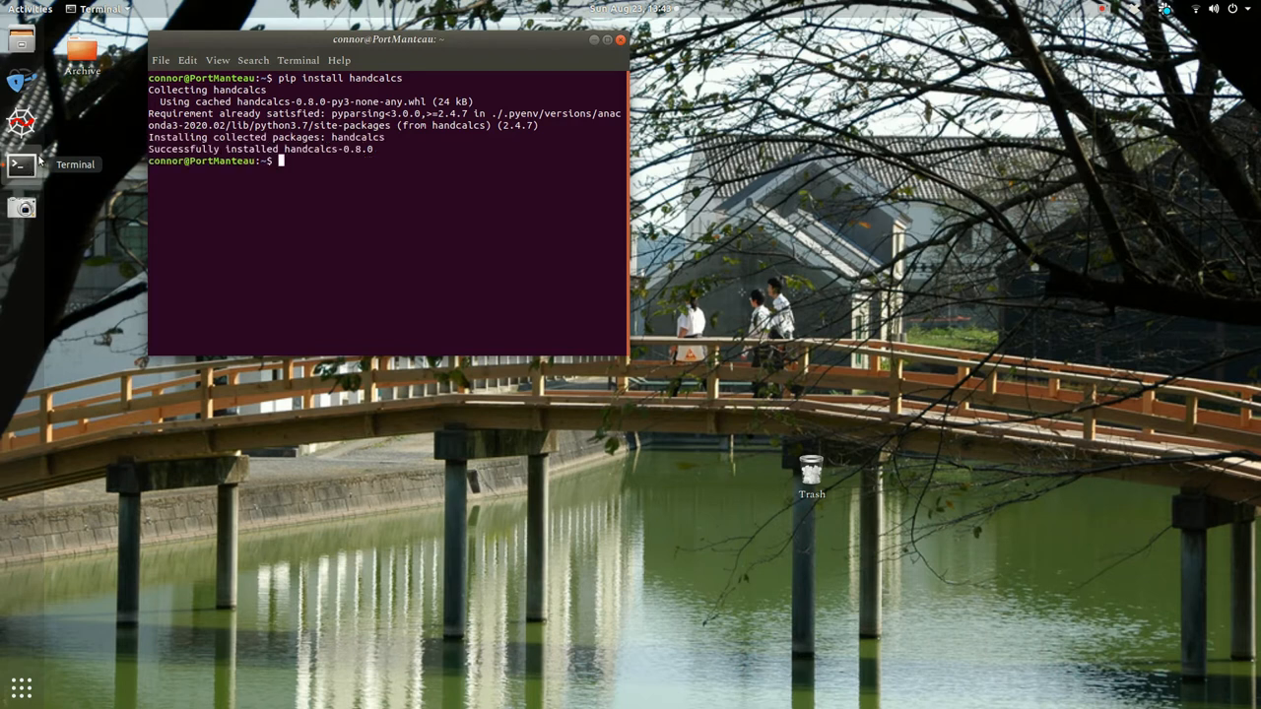
Start a JupyterLab server with 'jupyter lab'.
type("jupyter lab")
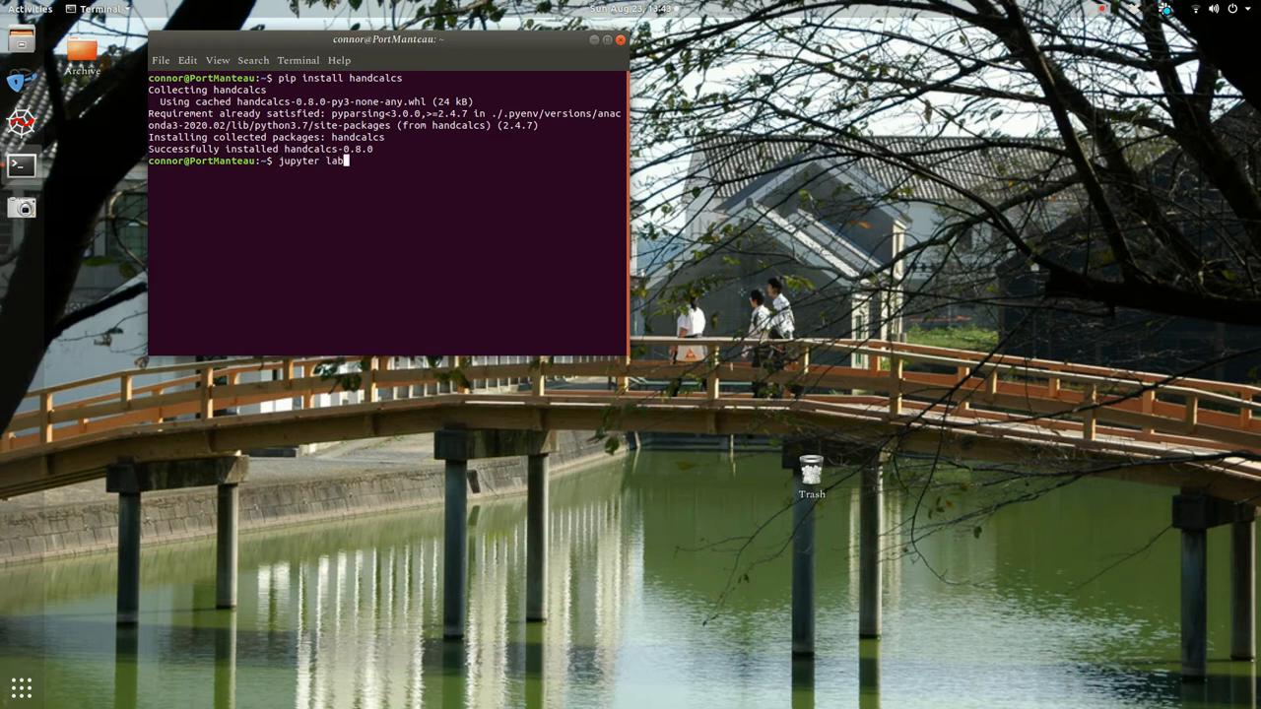
key("Return")
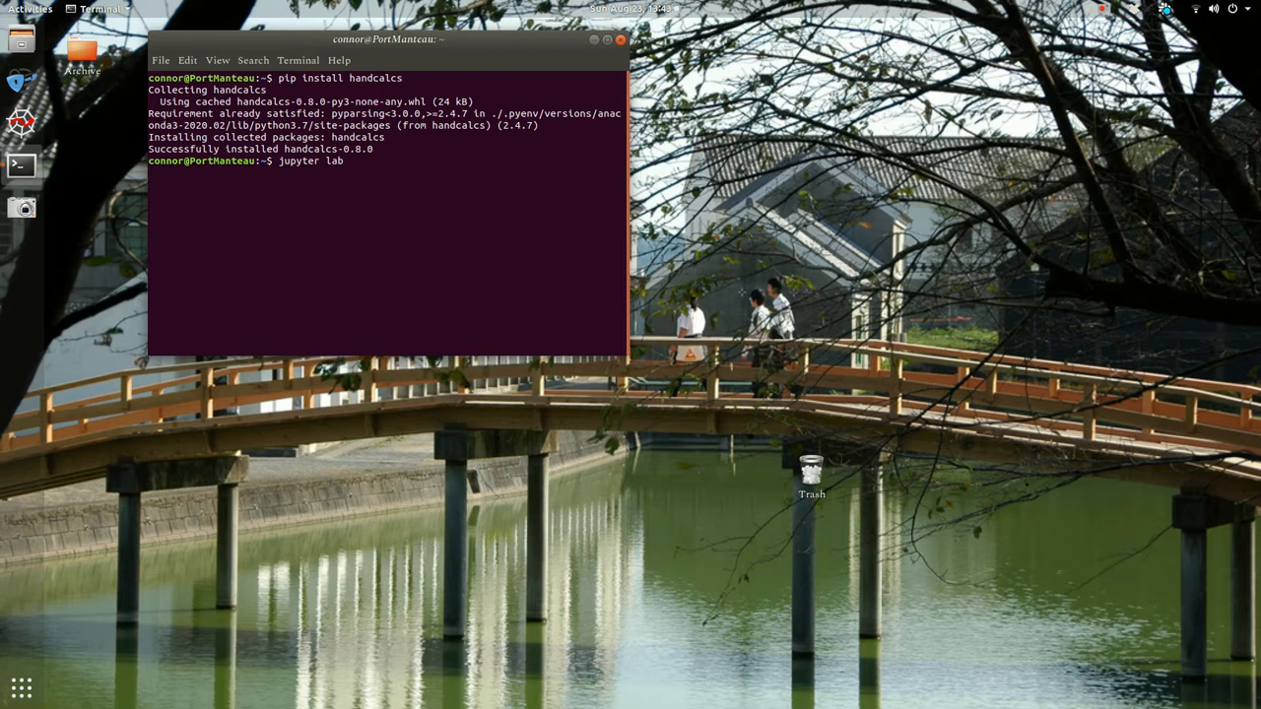
key("Return")
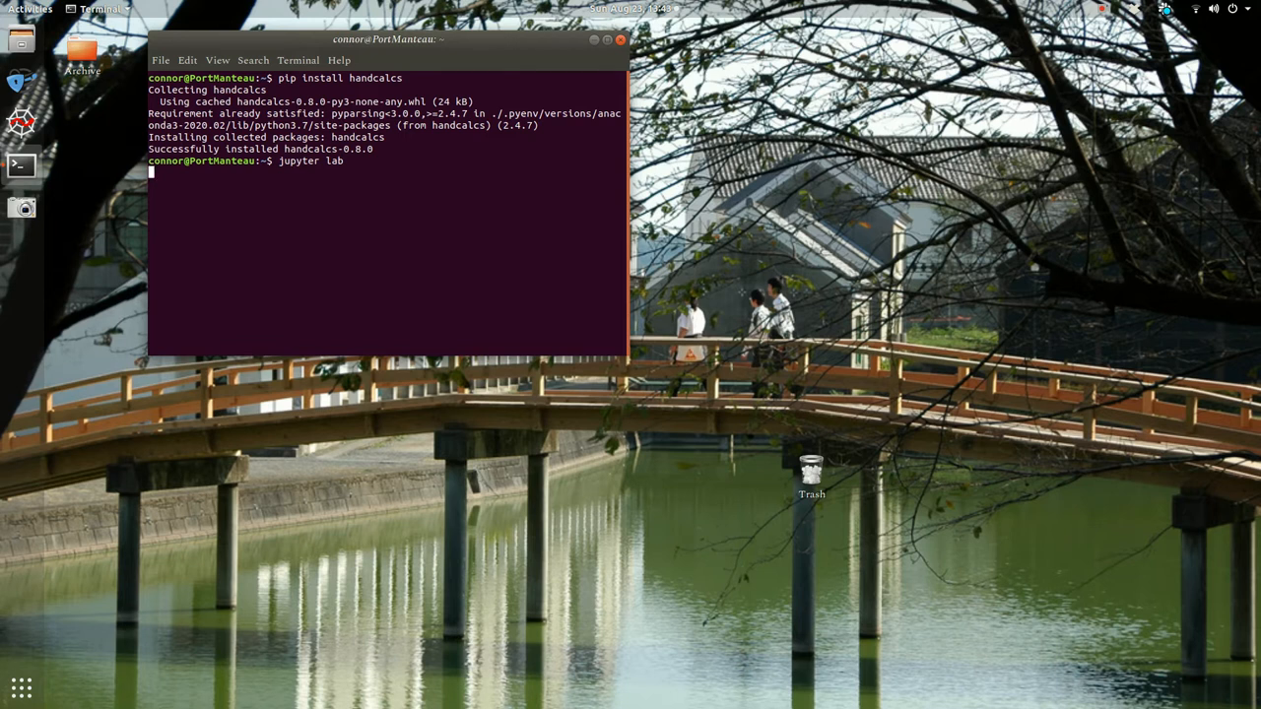
key("Return")
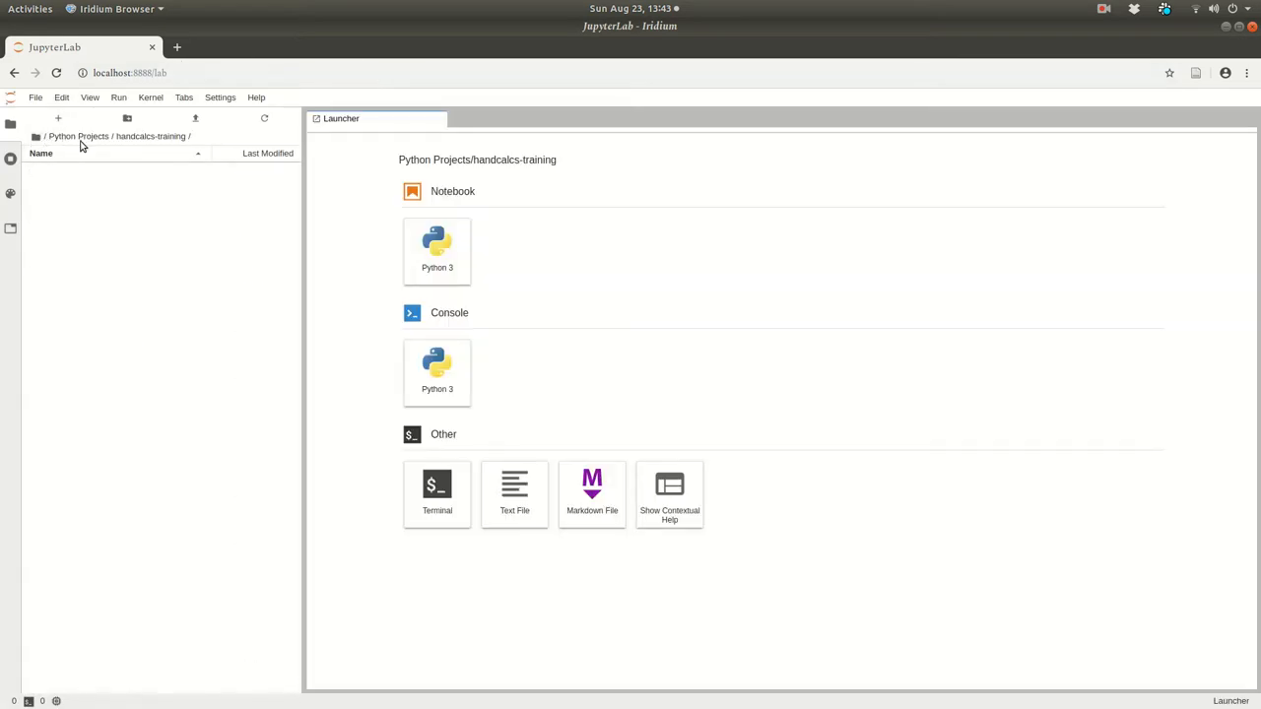
Create a Python 3 notebook named handcalcs-beginning.ipynb in the handcalcs-training folder.
left_click(77, 137)
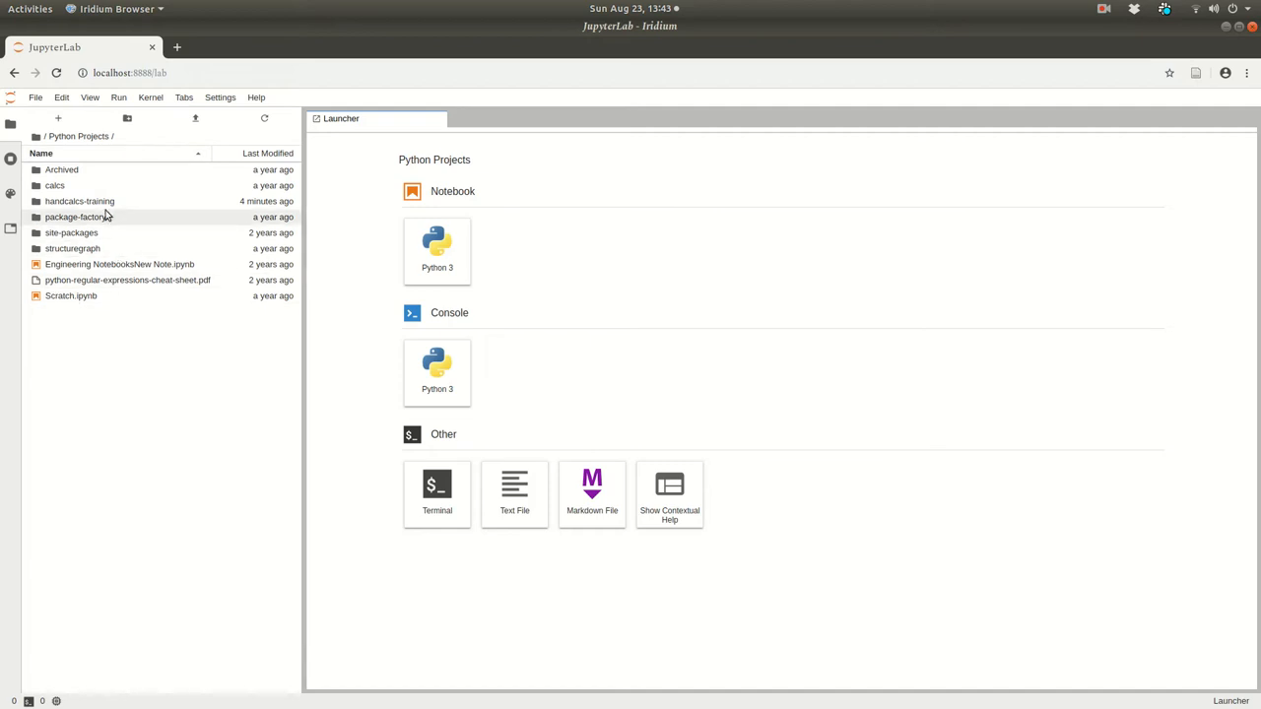
left_click(48, 138)
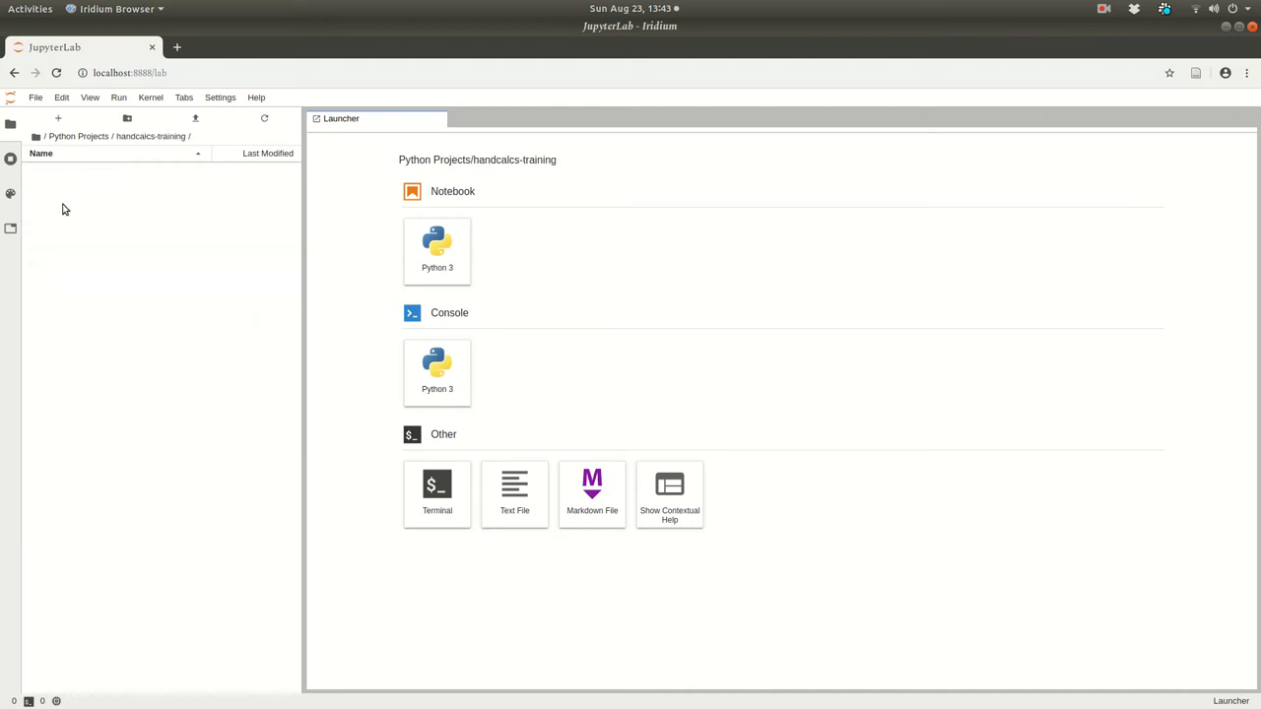
mouse_move(437, 252)
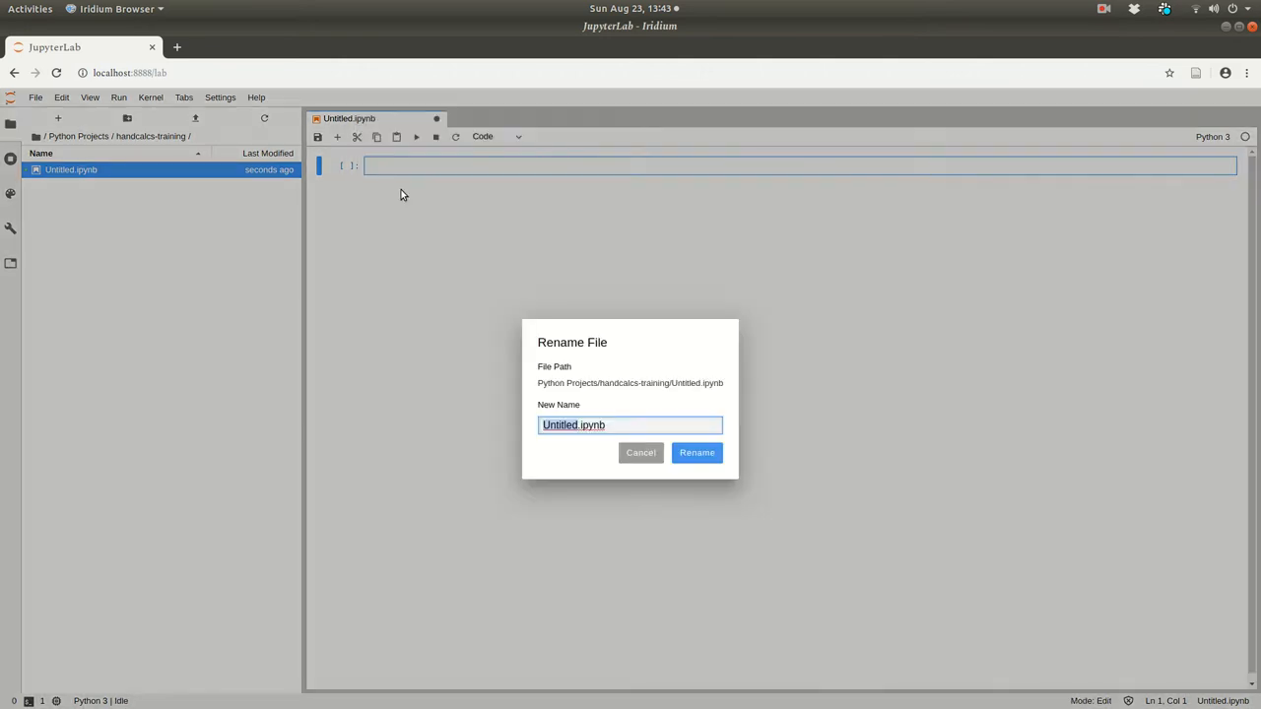
type("handcalcs-begin")
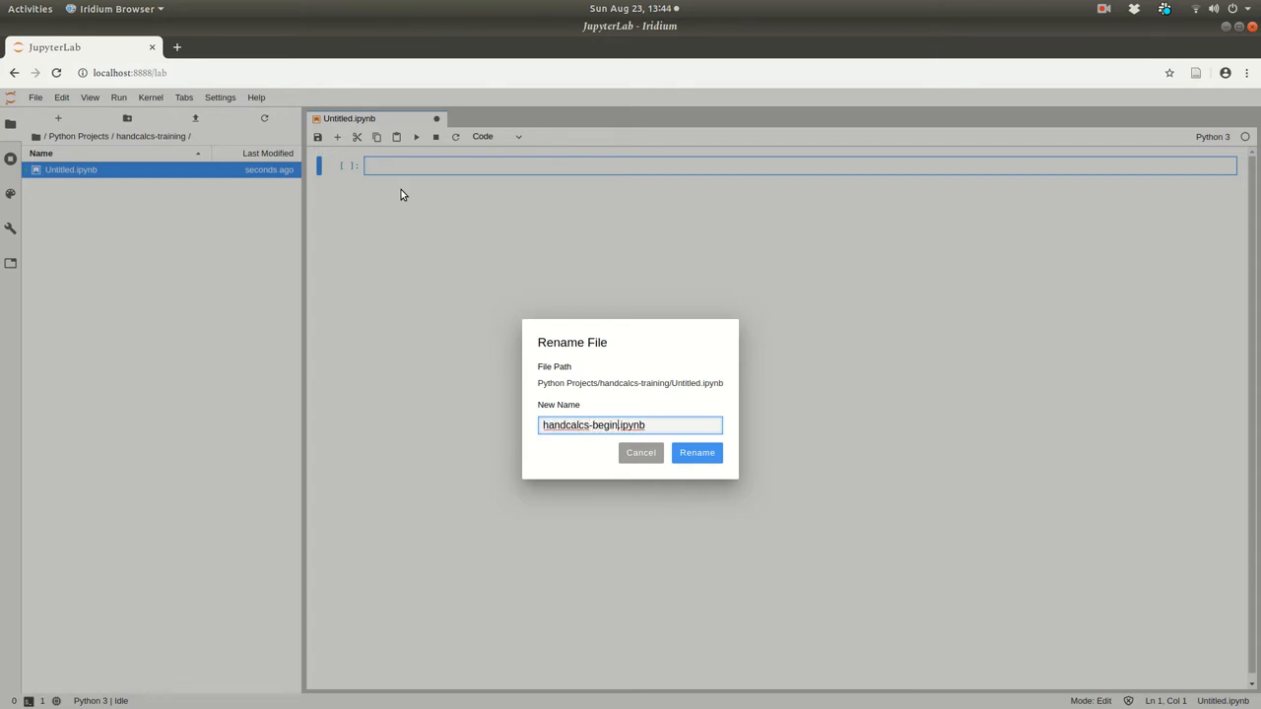
left_click(698, 453)
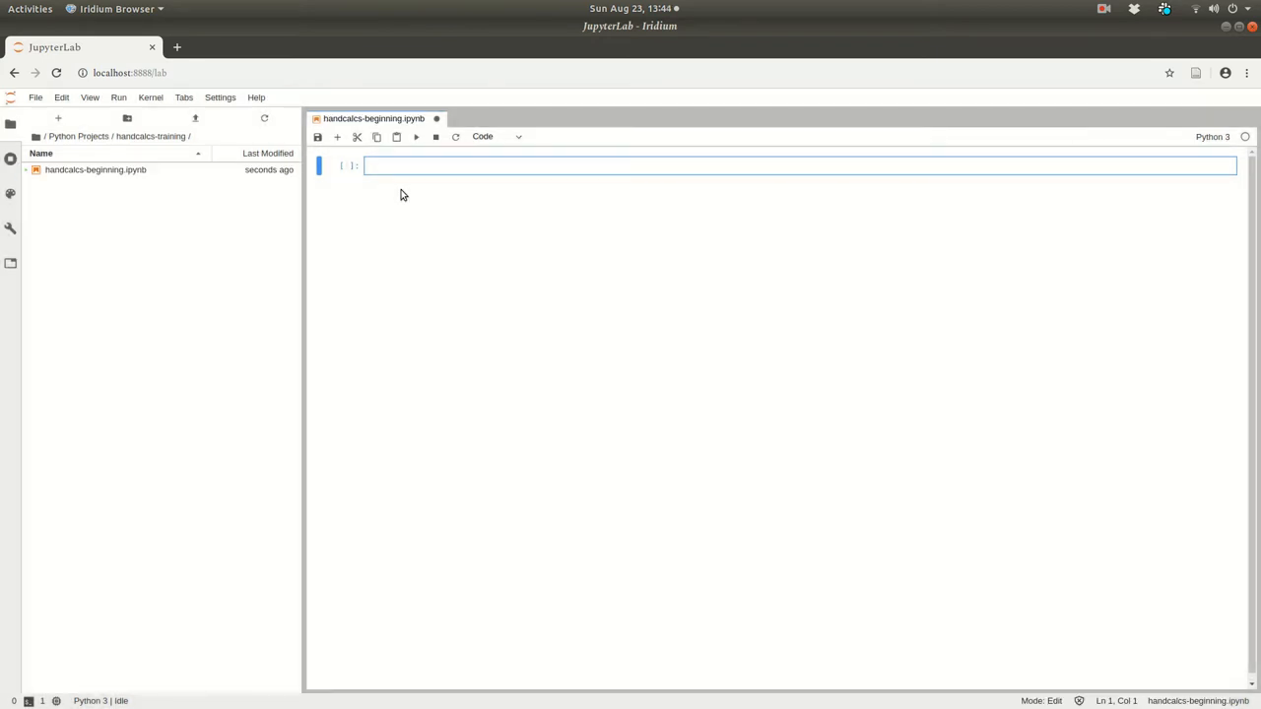
Run a first cell assigning a = 3 and b = 5.
left_click(390, 165)
type("a = 3")
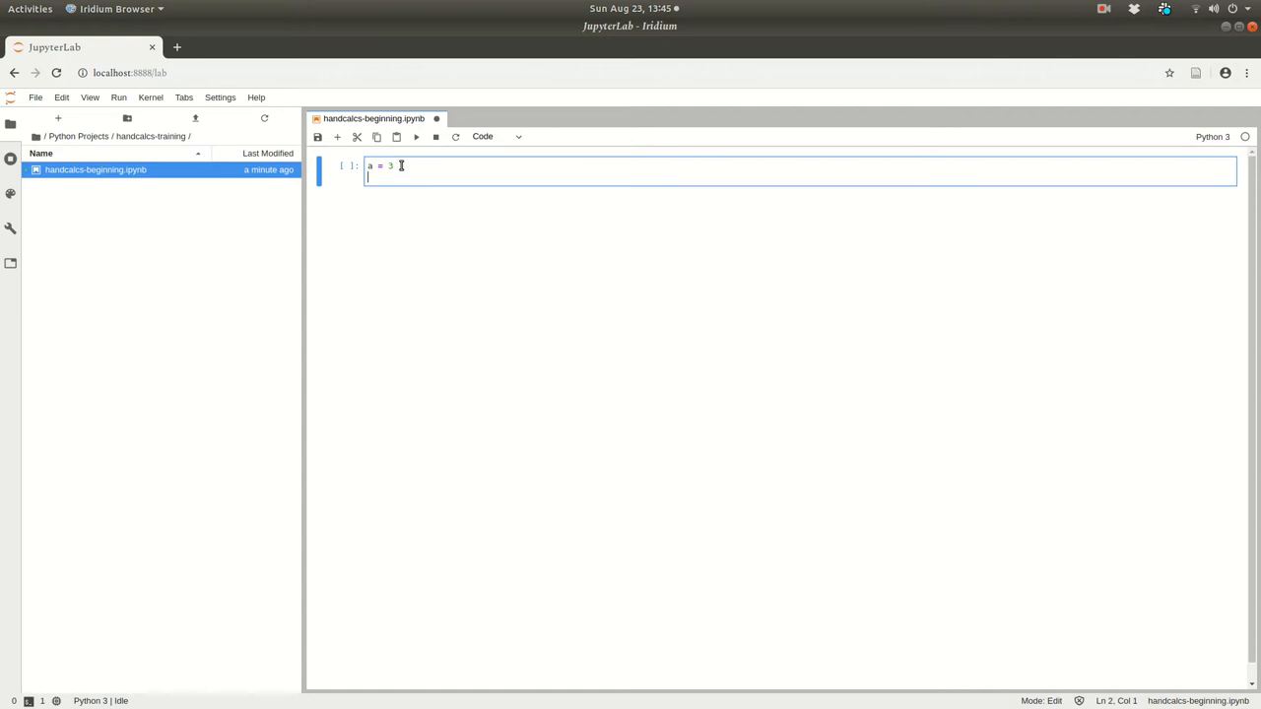
type("b = 5")
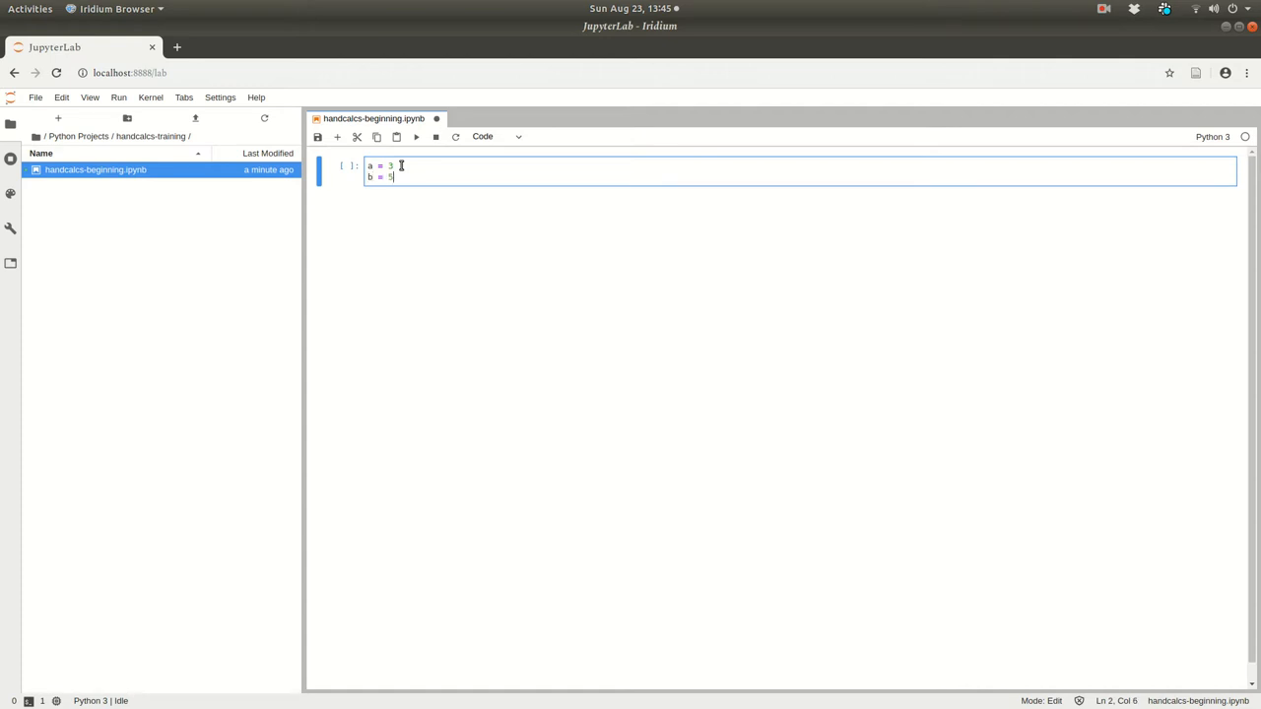
left_click(416, 138)
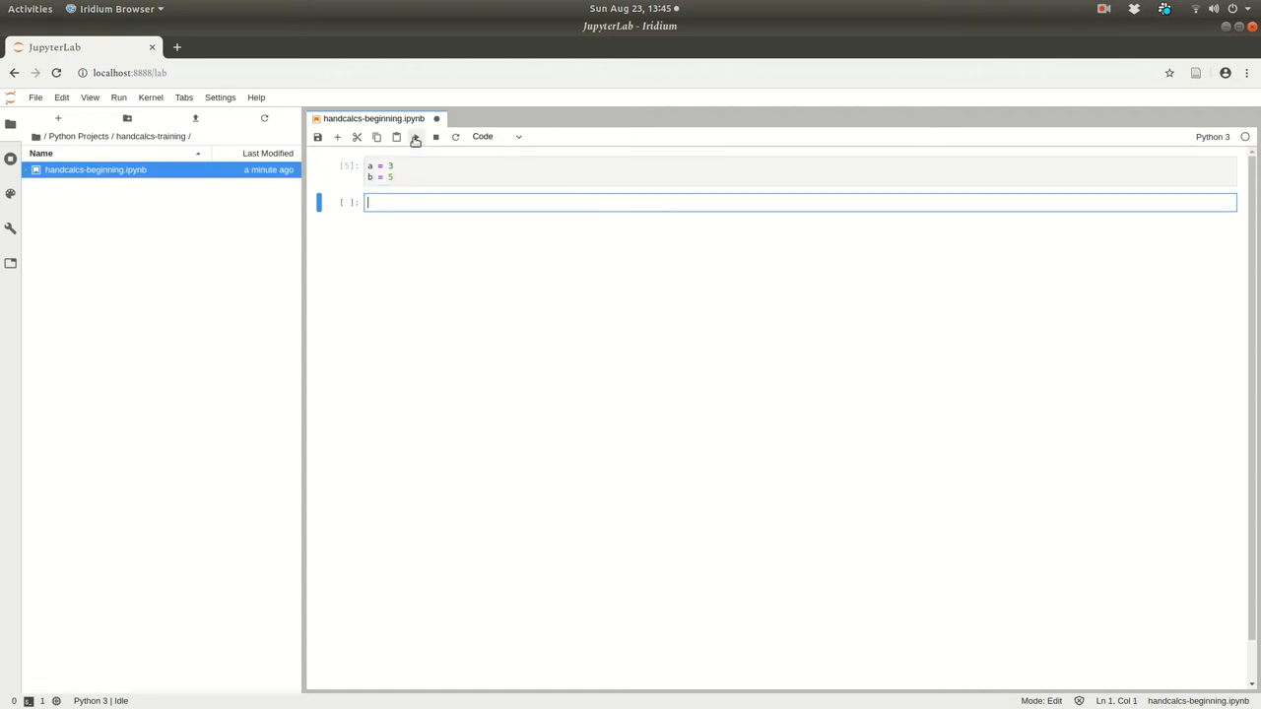
type("a")
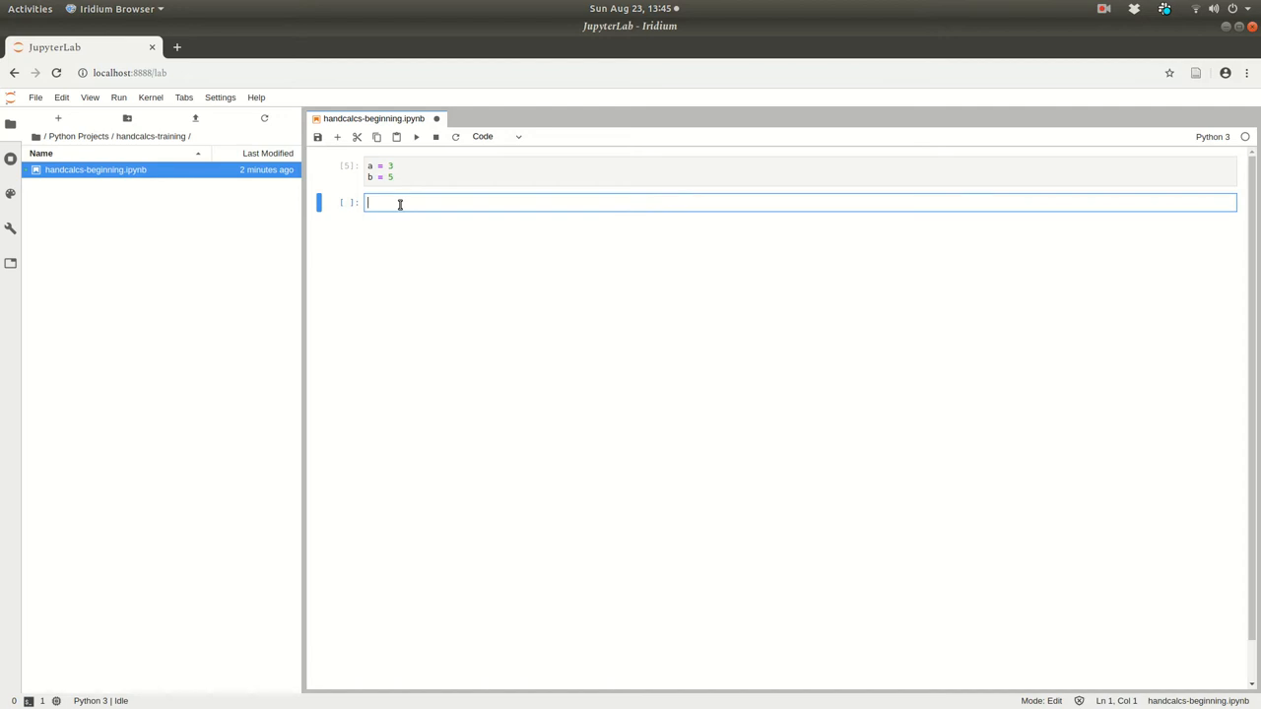
Run commented cells for addition, multiplication, true division and exponentiation a**b (243).
type("# Addition")
type("a =")
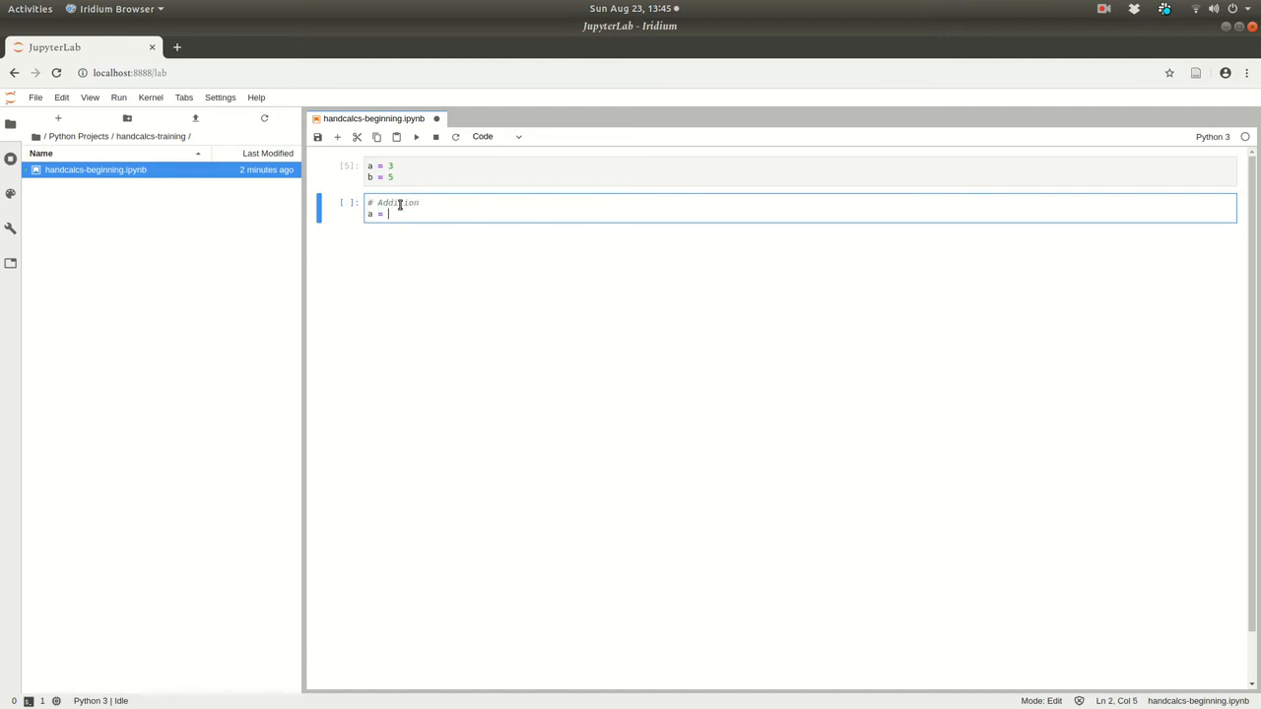
type("+ b")
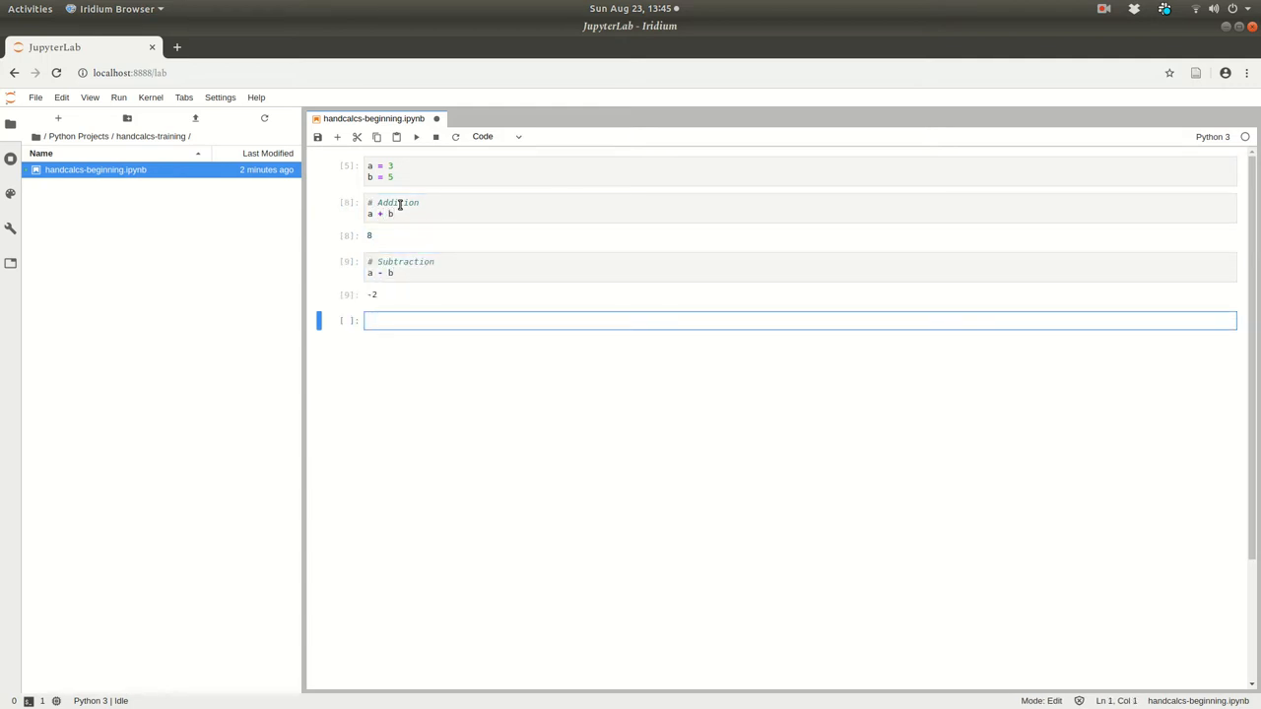
type("# Multiplication")
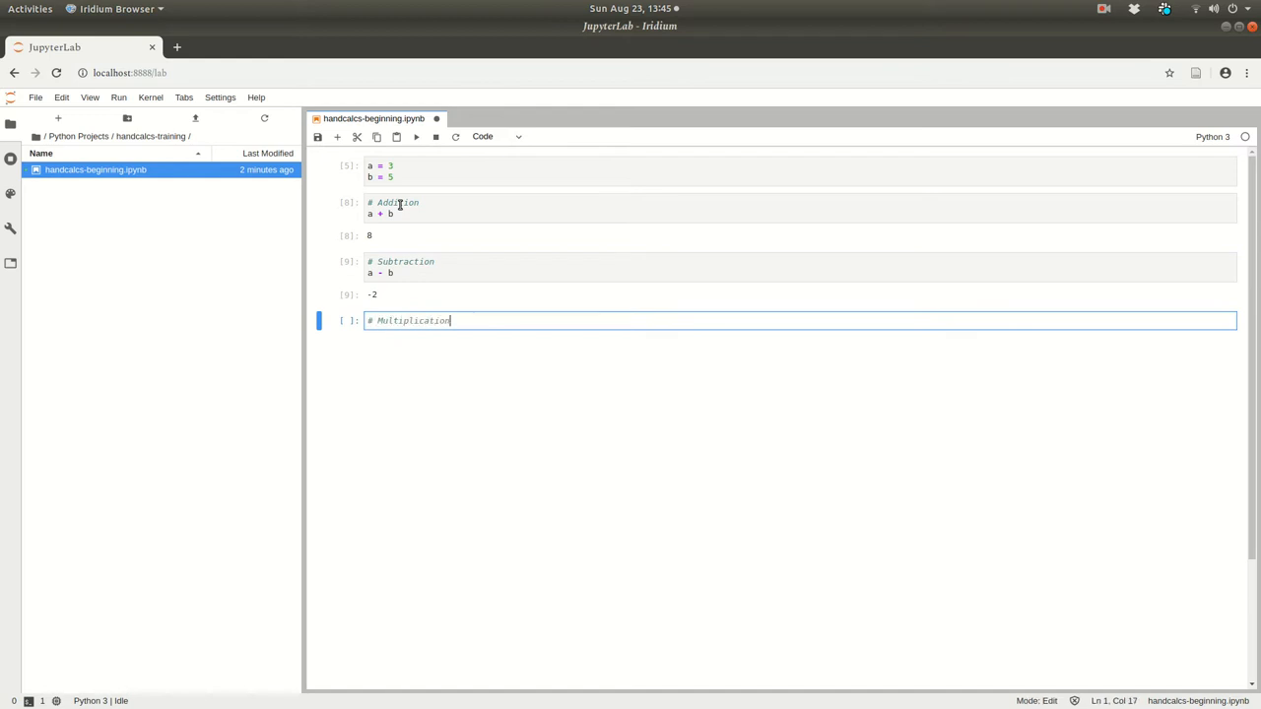
key("Shift+Enter")
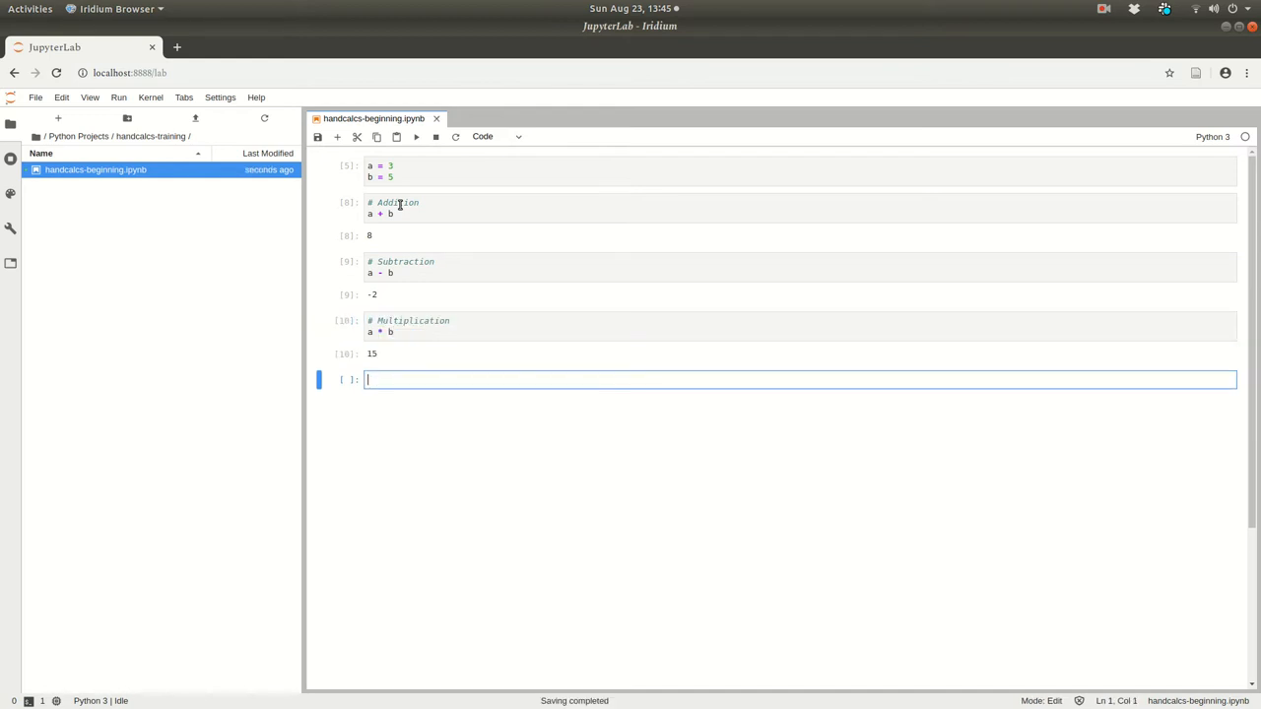
type("# Division (\"True Divi\")")
type("a^b")
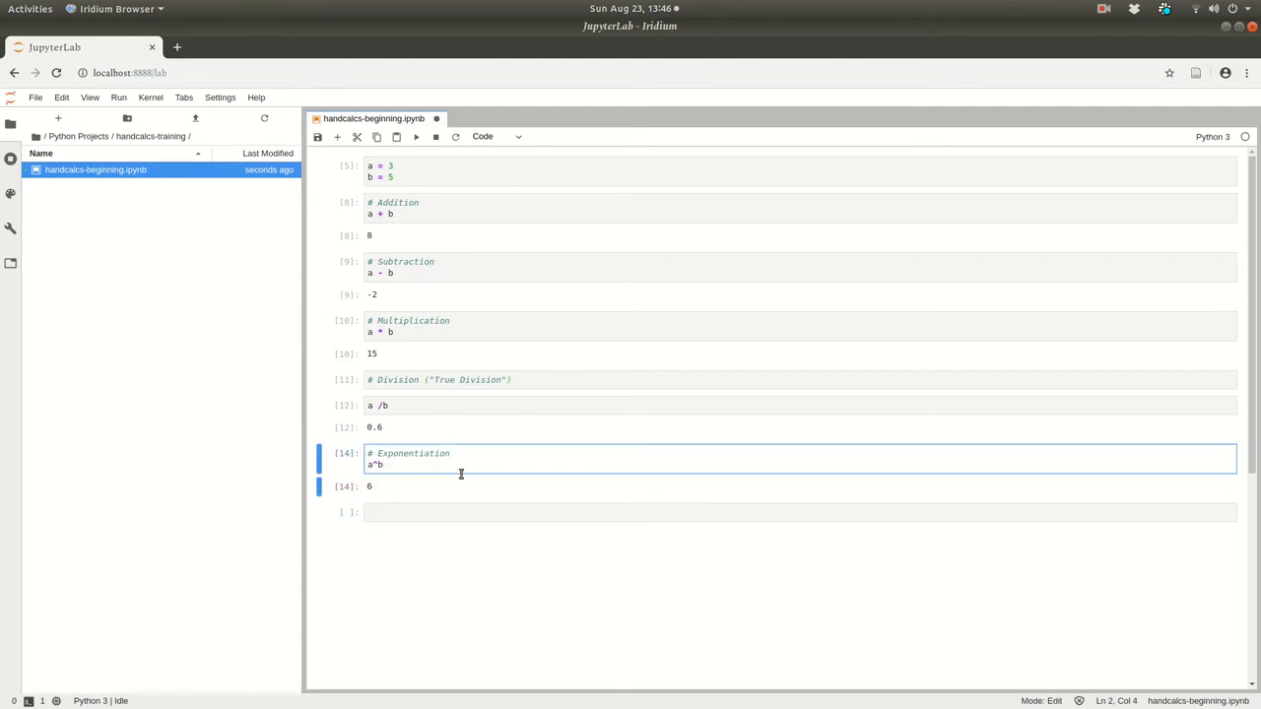
type("# This is not exponentiation, it i s")
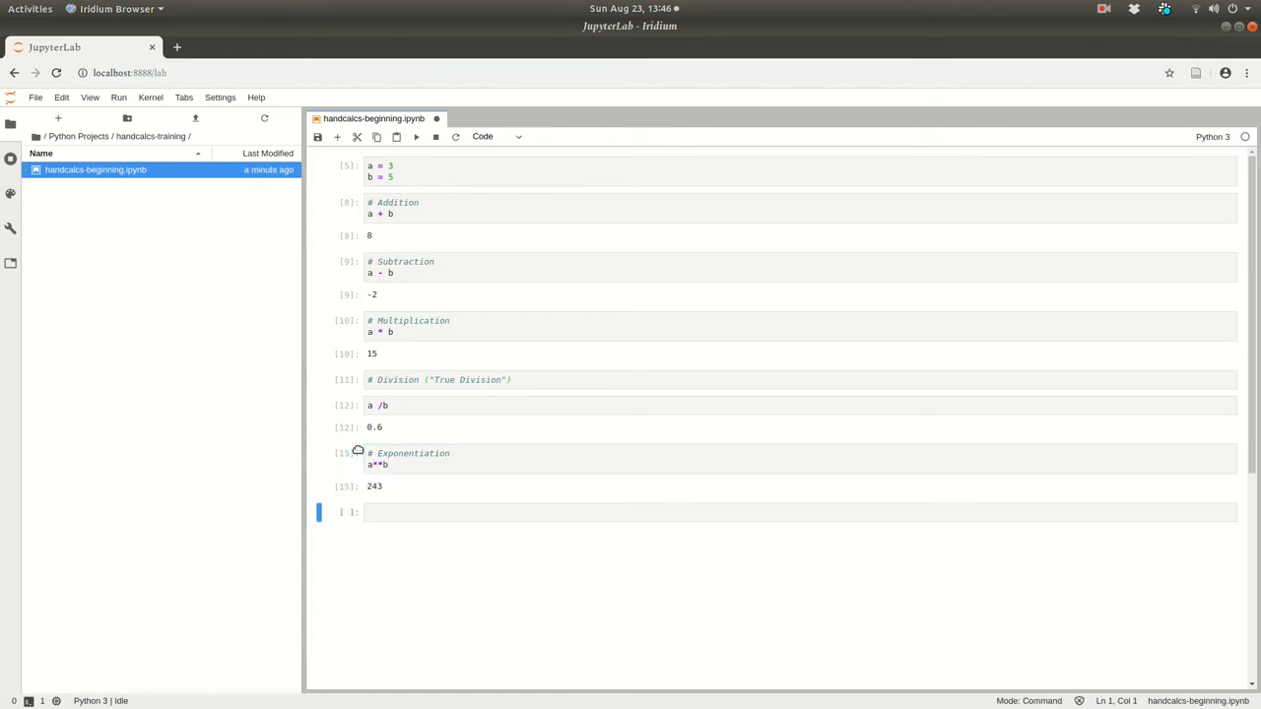
mouse_move(354, 502)
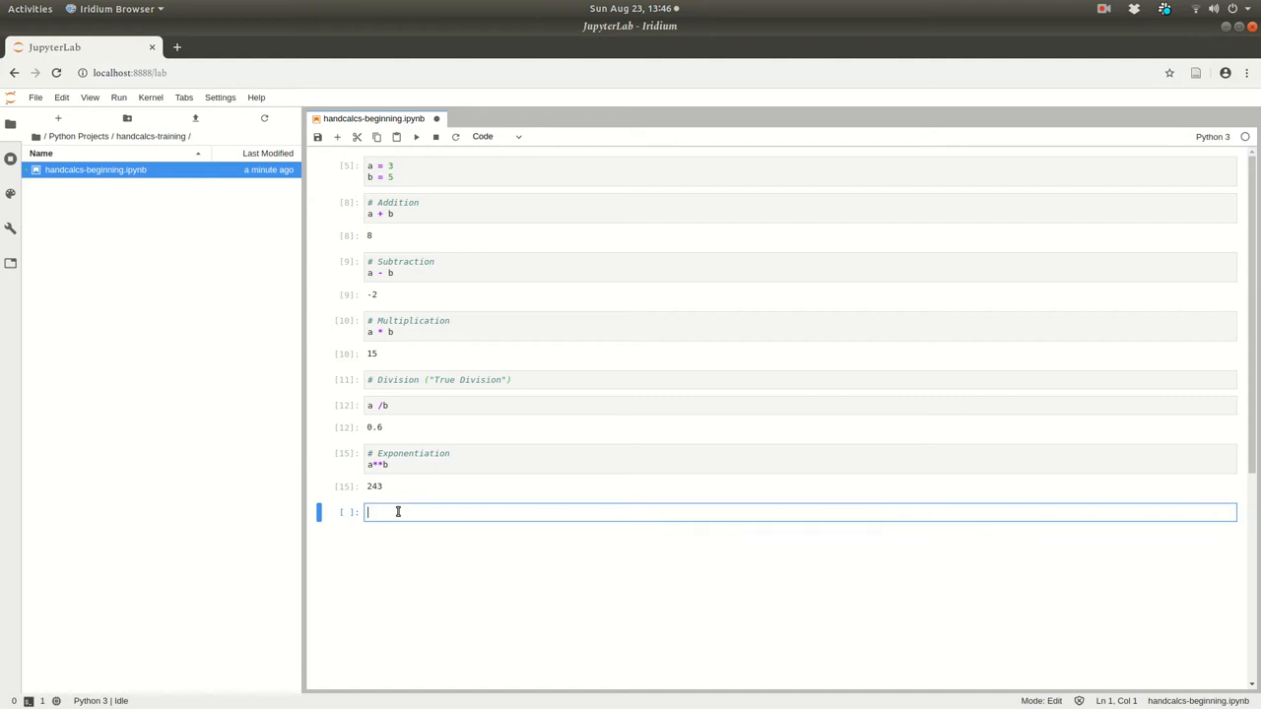
Run cells setting c = a + b (8) and c = (a**2 + b**2)**(0.5) (5.830951894845301).
type("c =")
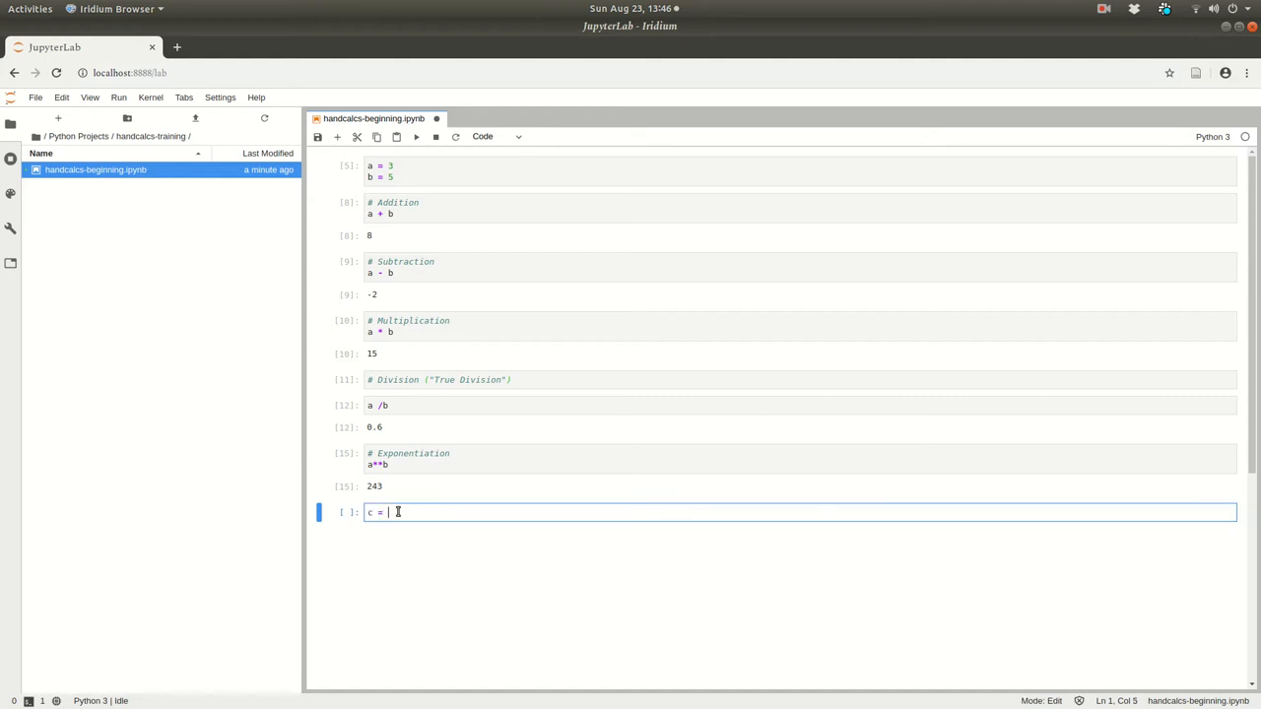
type("a % b")
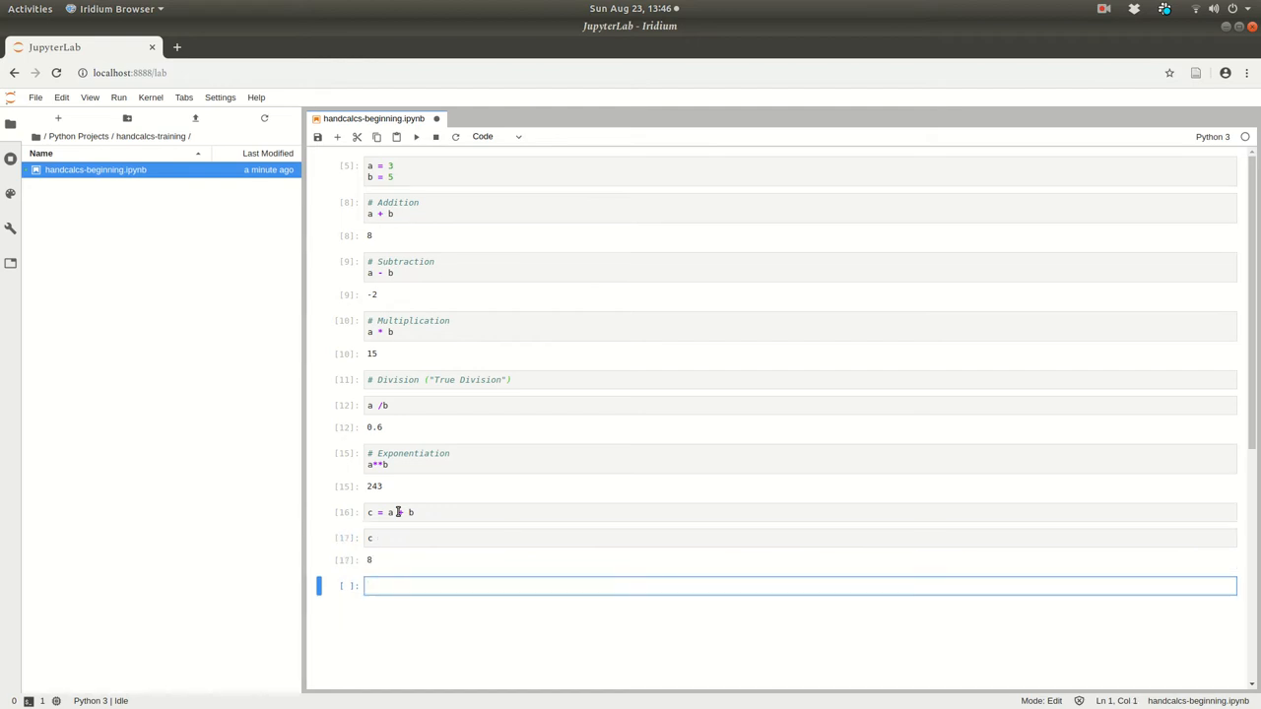
type("c =")
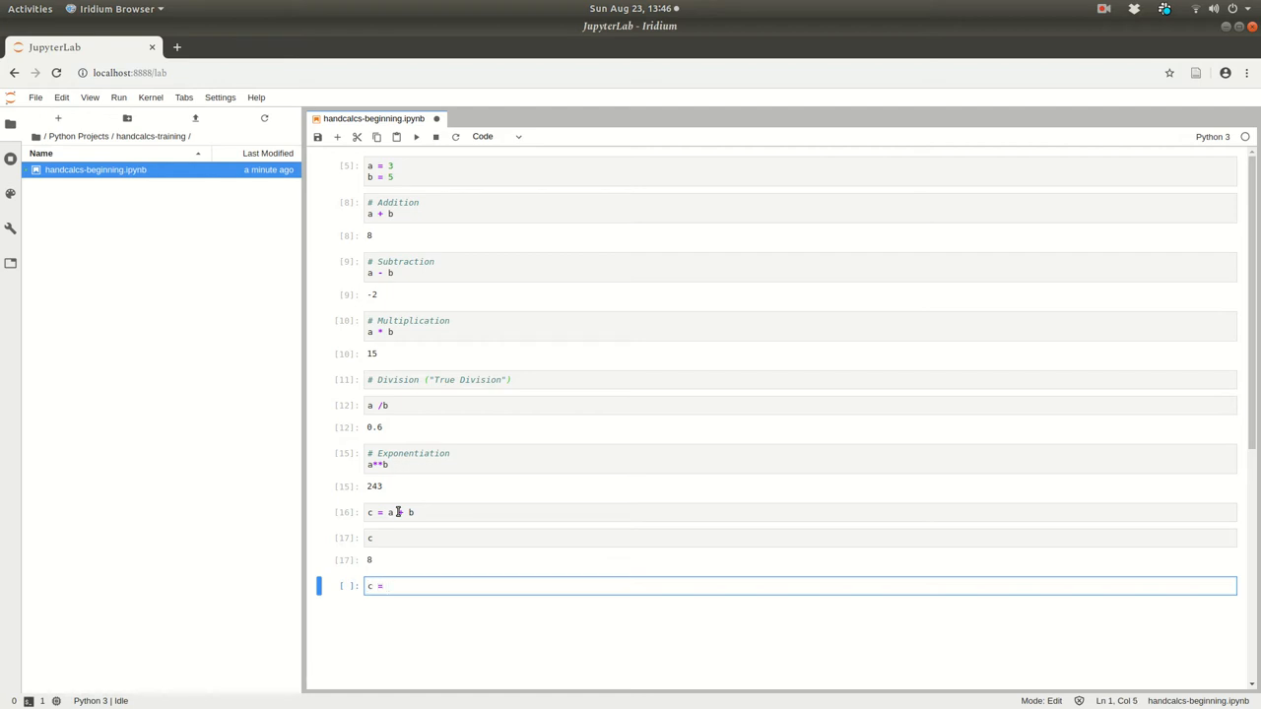
type("(a**2 + b**2")
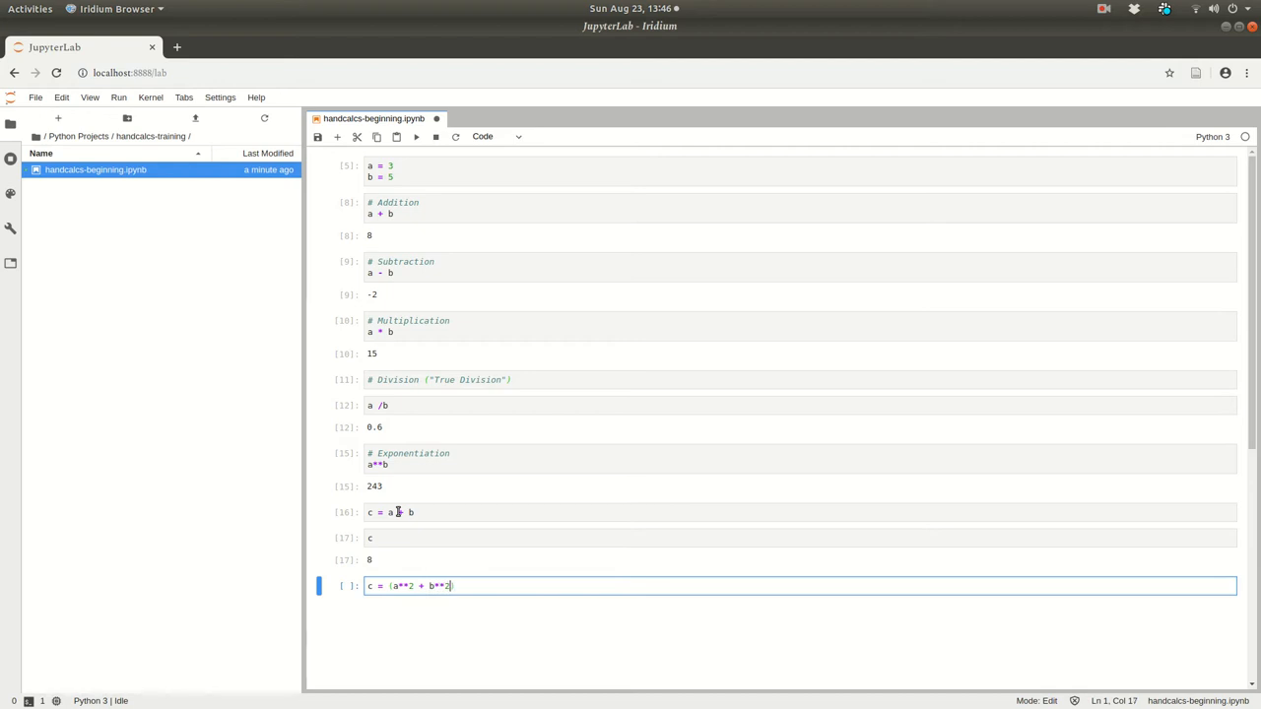
type(")**(1/2")
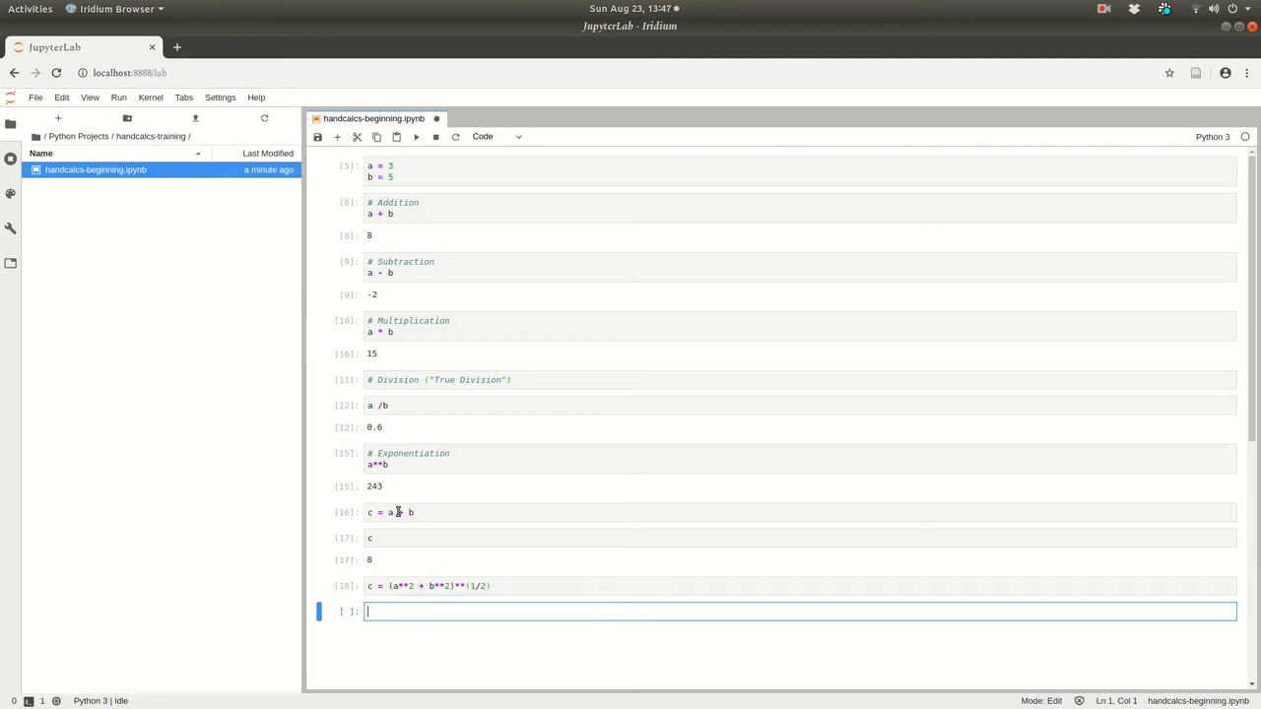
type("c")
left_click(800, 585)
type("0.5")
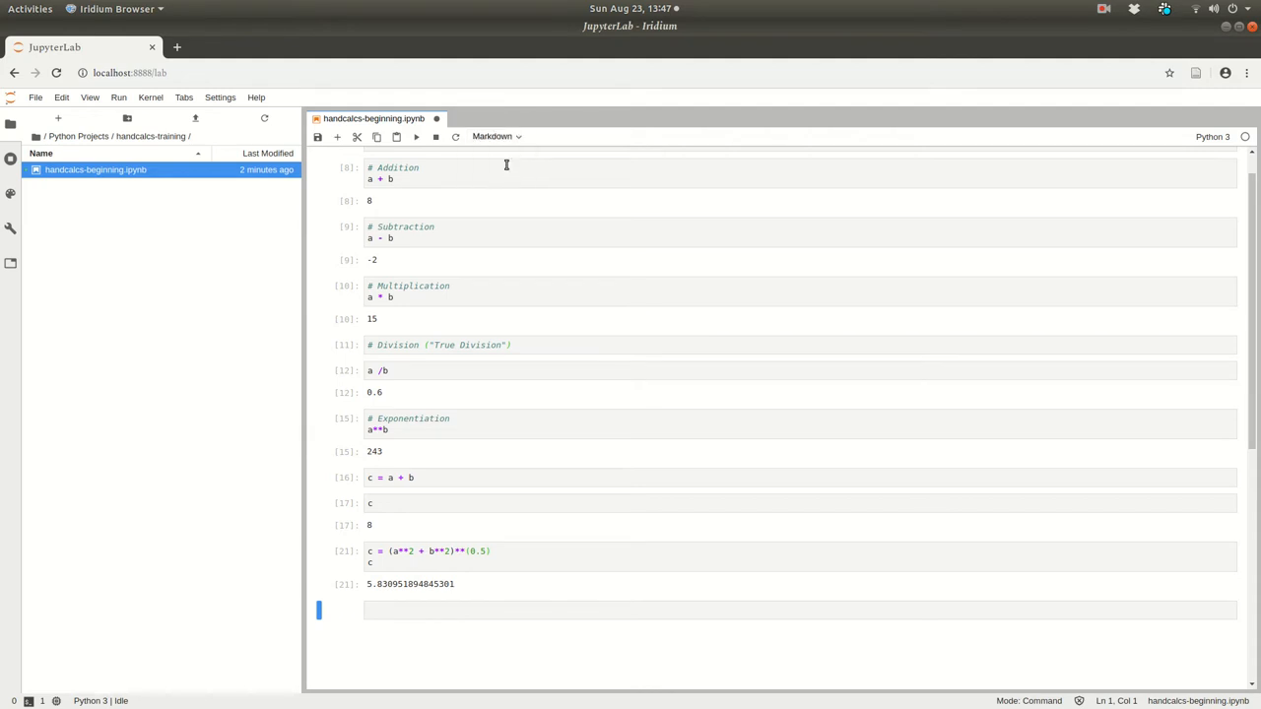
Change the empty cell's type to Markdown.
left_click(497, 136)
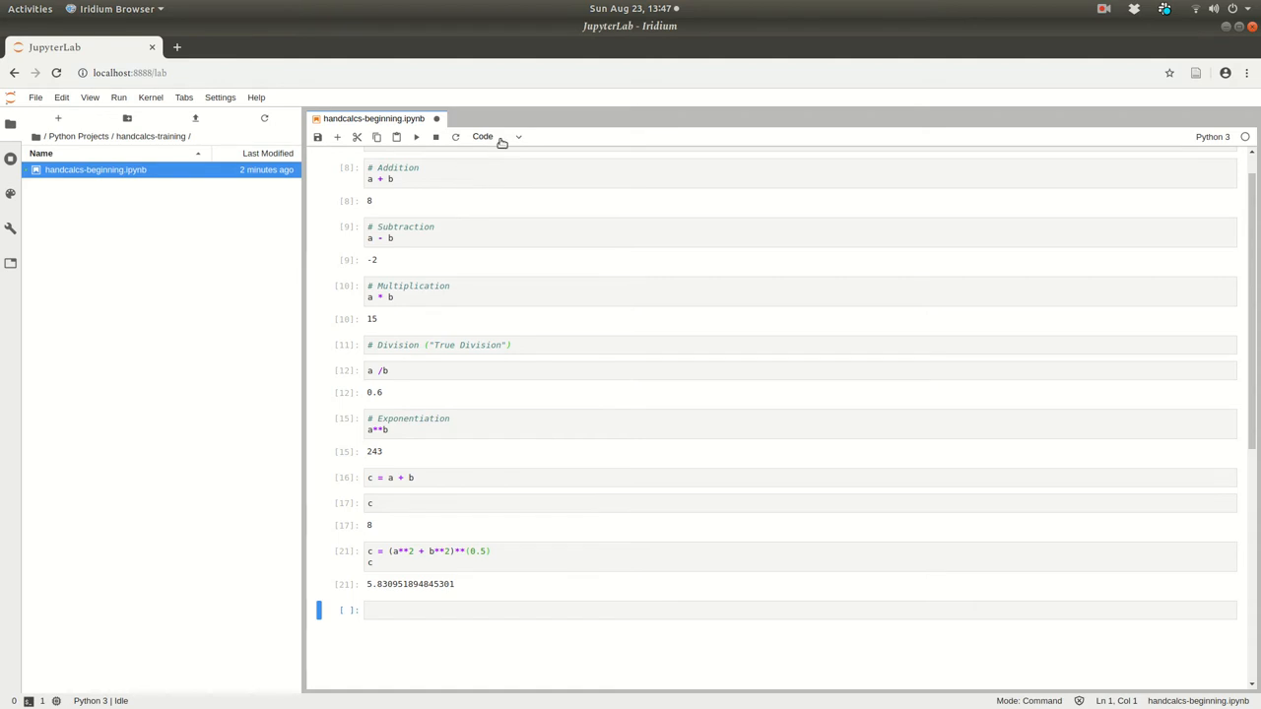
left_click(497, 136)
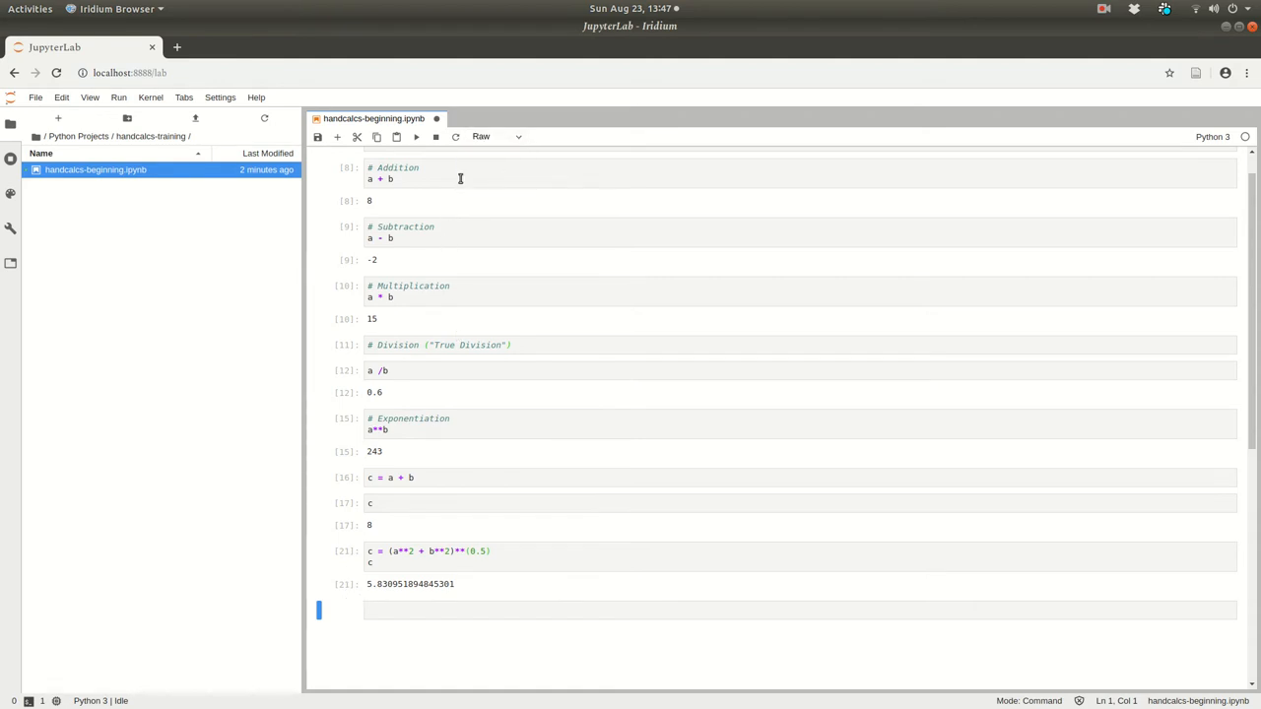
left_click(496, 136)
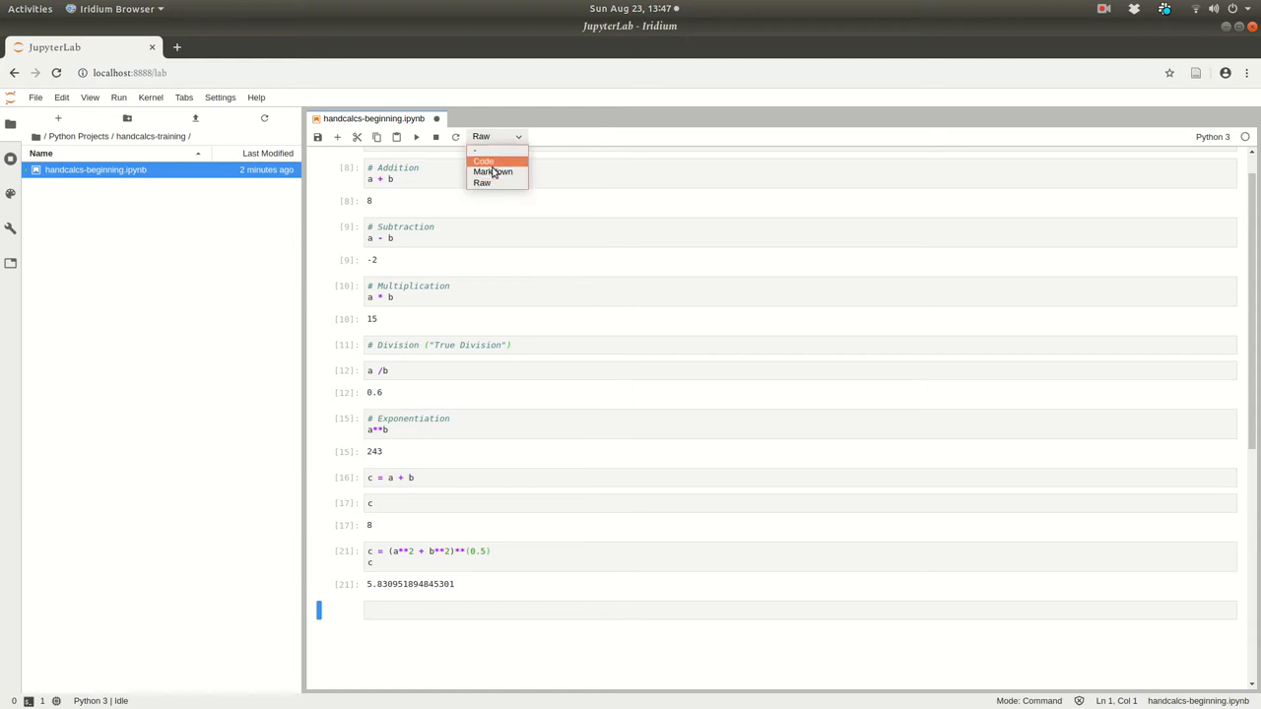
left_click(492, 172)
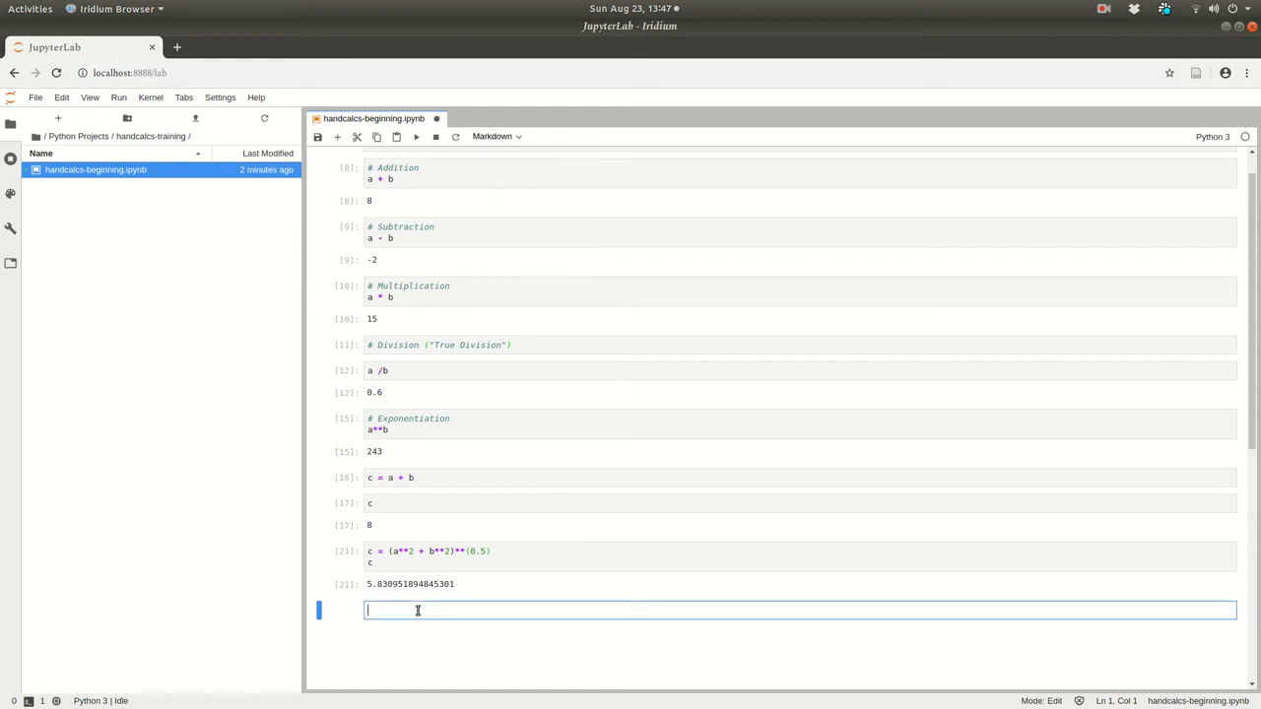
Render a 'Markdown Cells' title, headings level 1 to 6, plus bold, italic and plain text.
type("#")
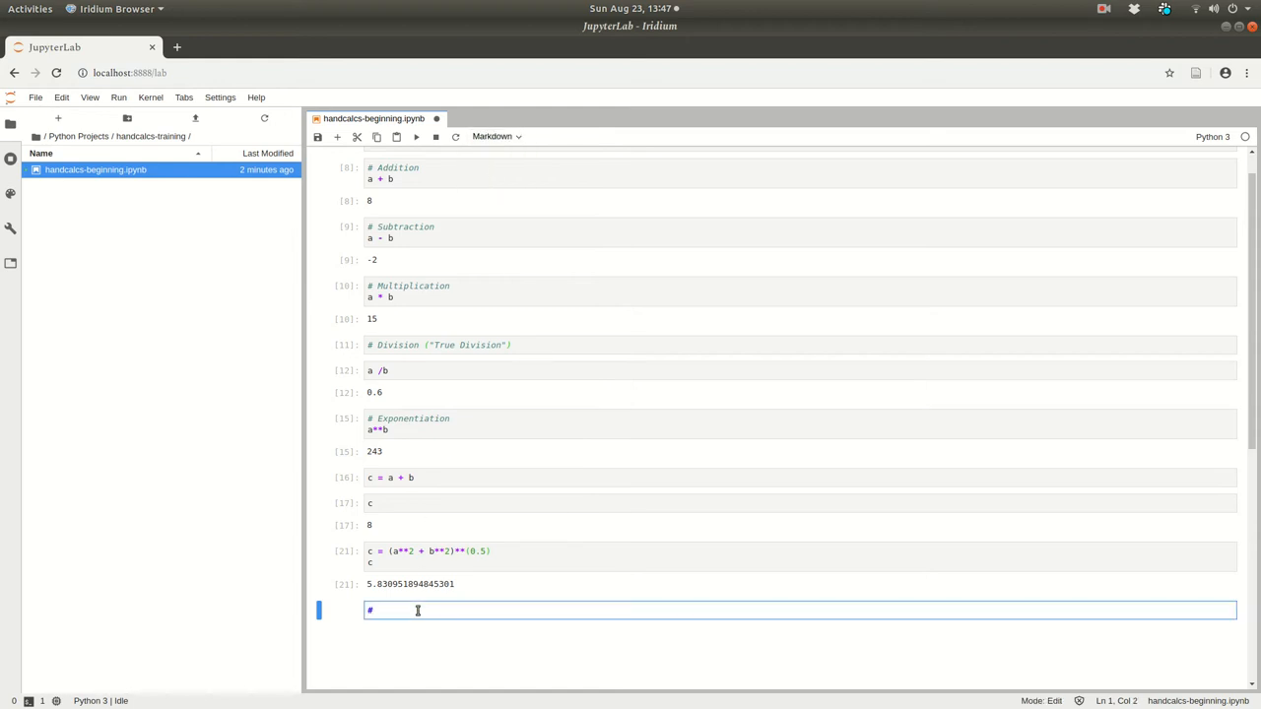
type("Marke")
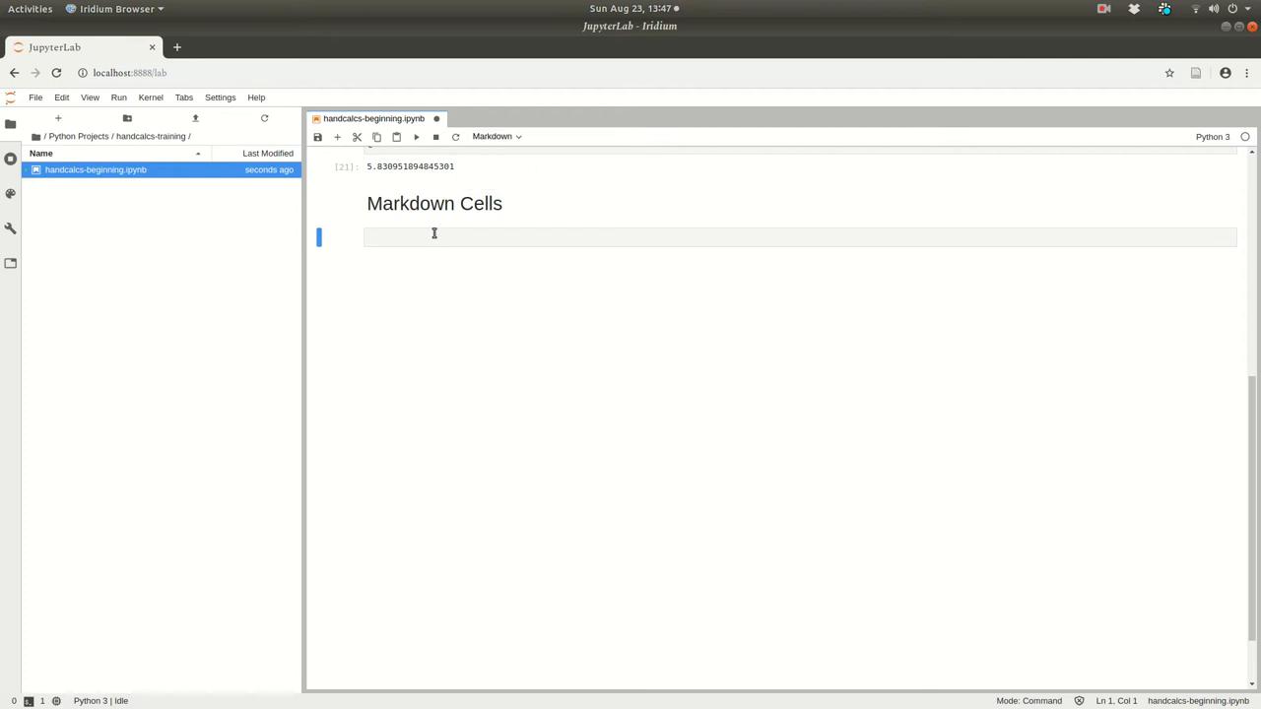
type("# Top level Heading")
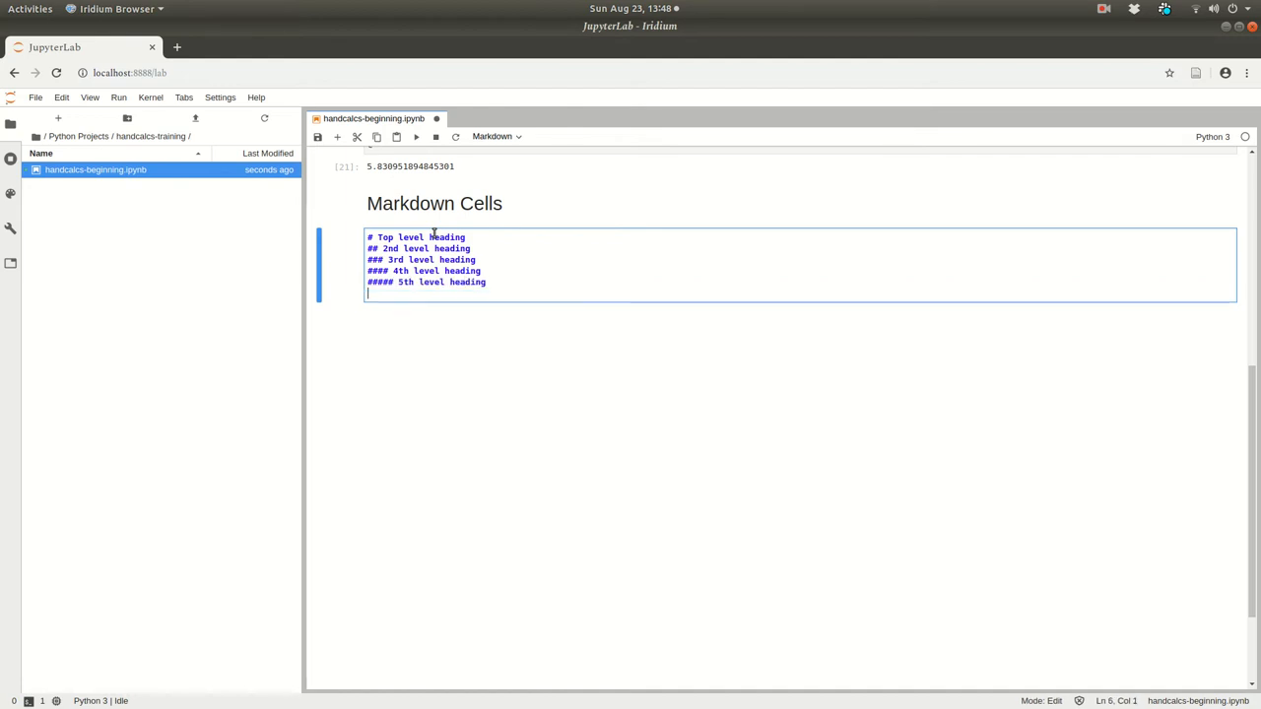
type("###### 6th level heading")
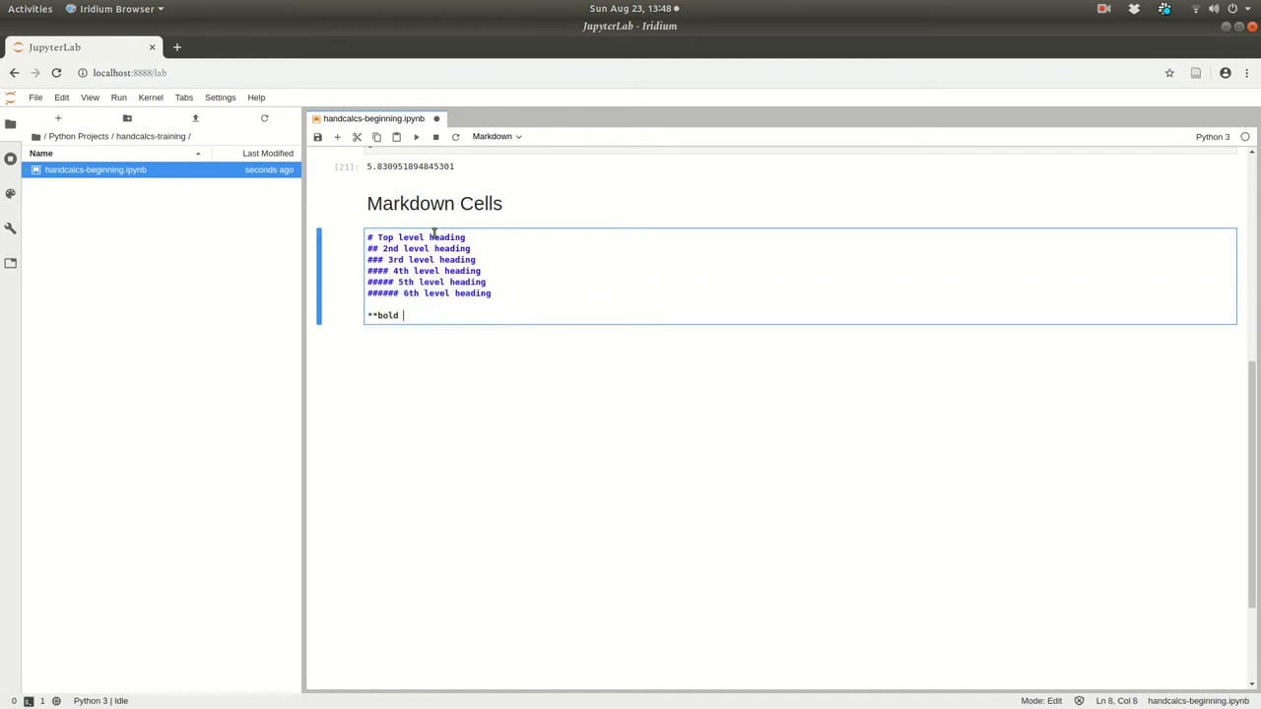
key("Shift+Enter")
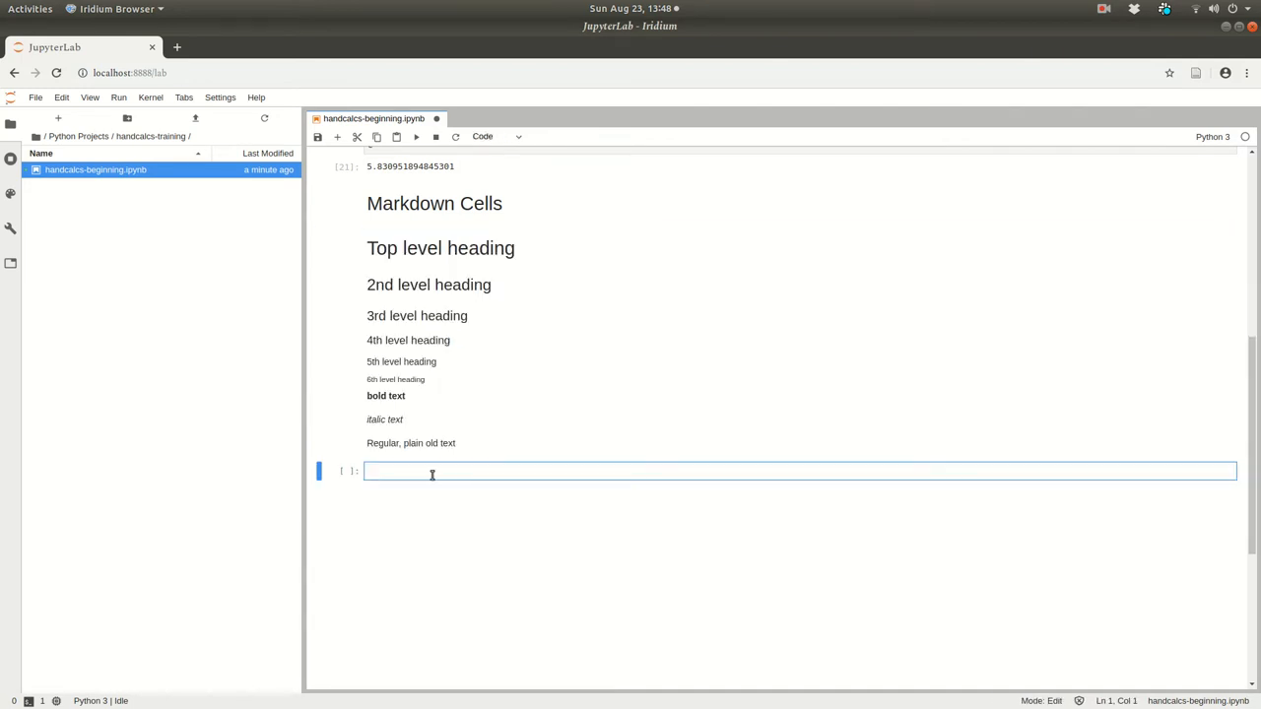
Run a code cell containing only '# These are comments in python cells'.
type("# These are c")
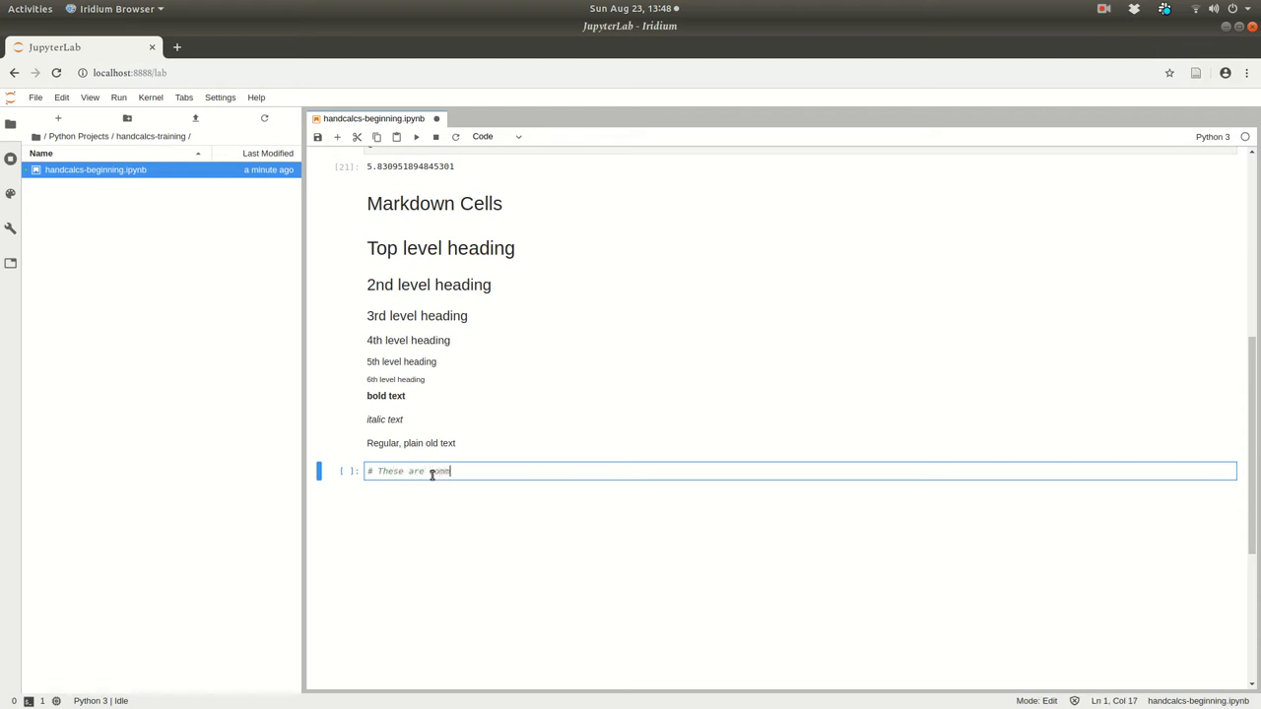
type("omments in python cells")
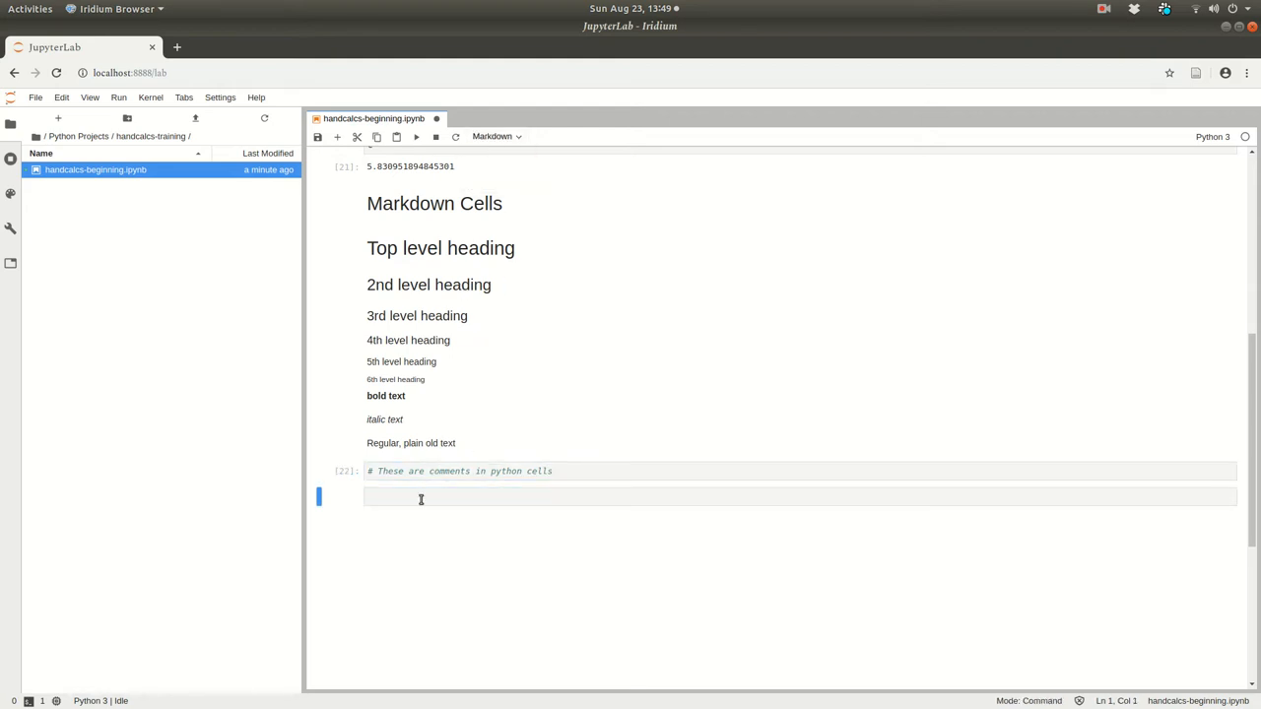
type("# Thi")
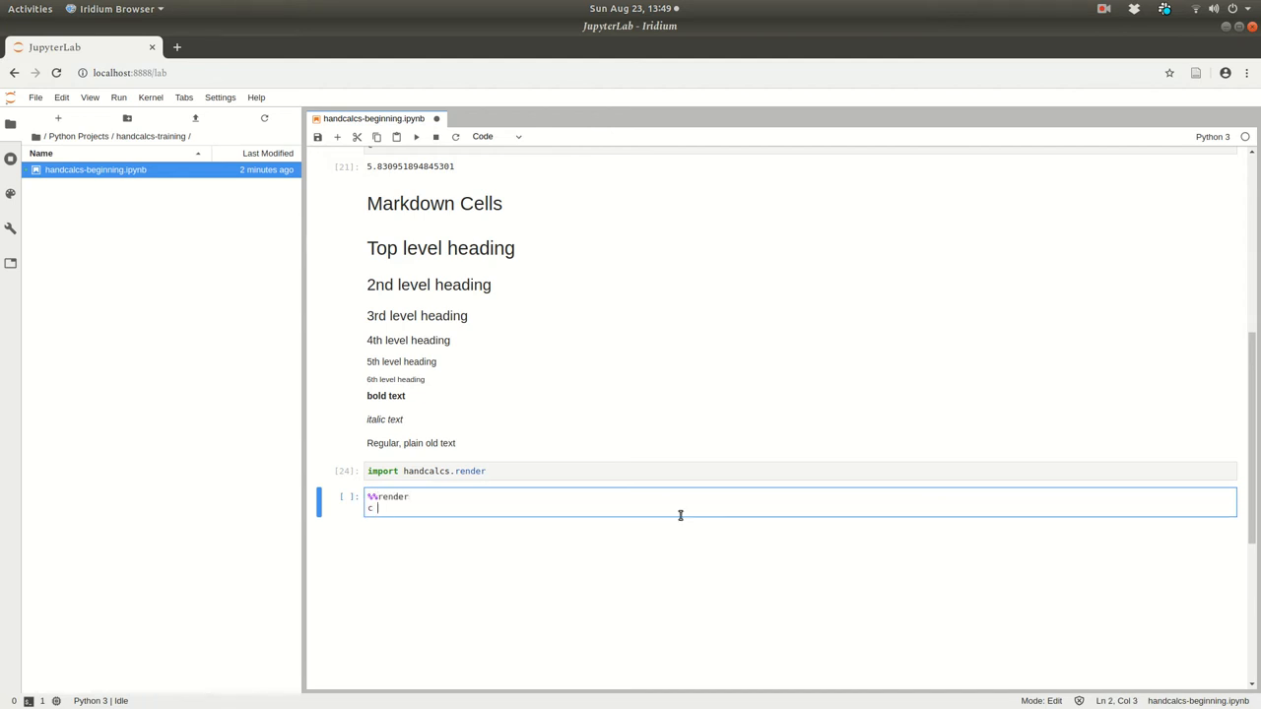
Render c = a·b (15) and c = a/b (0.6) as formatted calculations in %%render cells.
type("= a+b")
type("%%render")
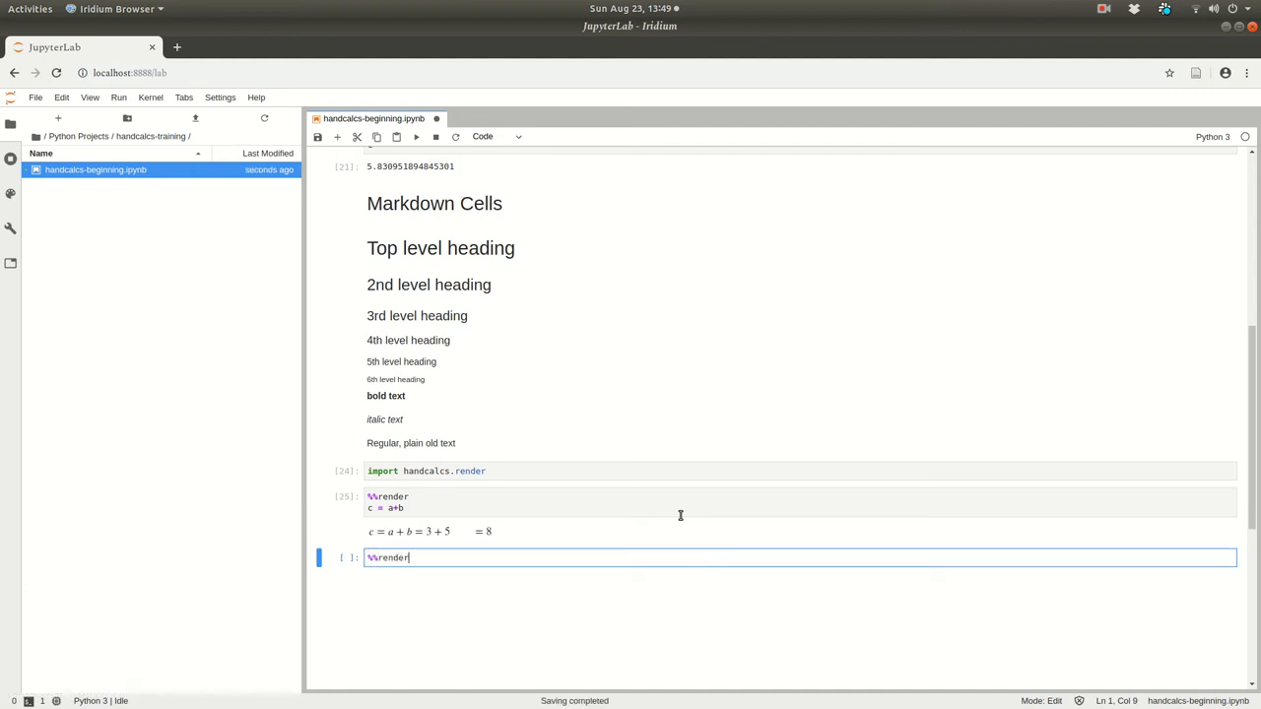
key("Shift+Enter")
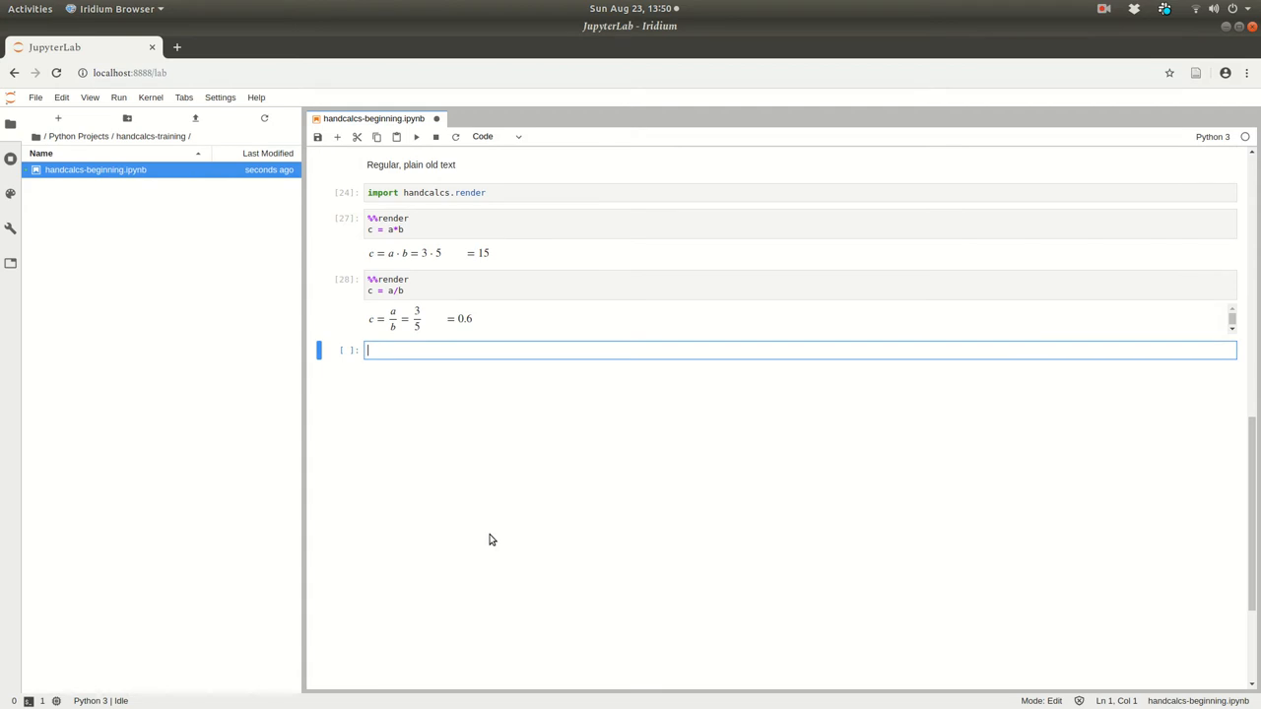
Render c = (a**2 + b**2)**(1/2) = 5.831 with %%render, then run an import math cell.
type("%%render")
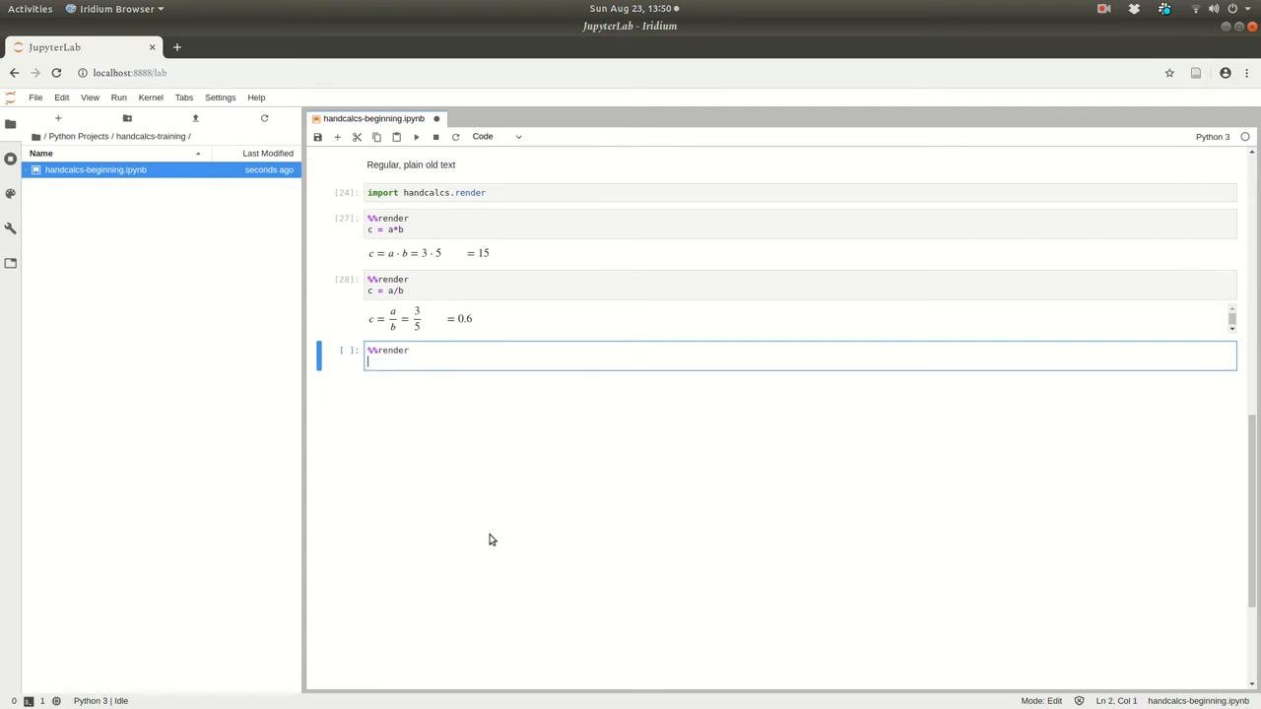
type("c =")
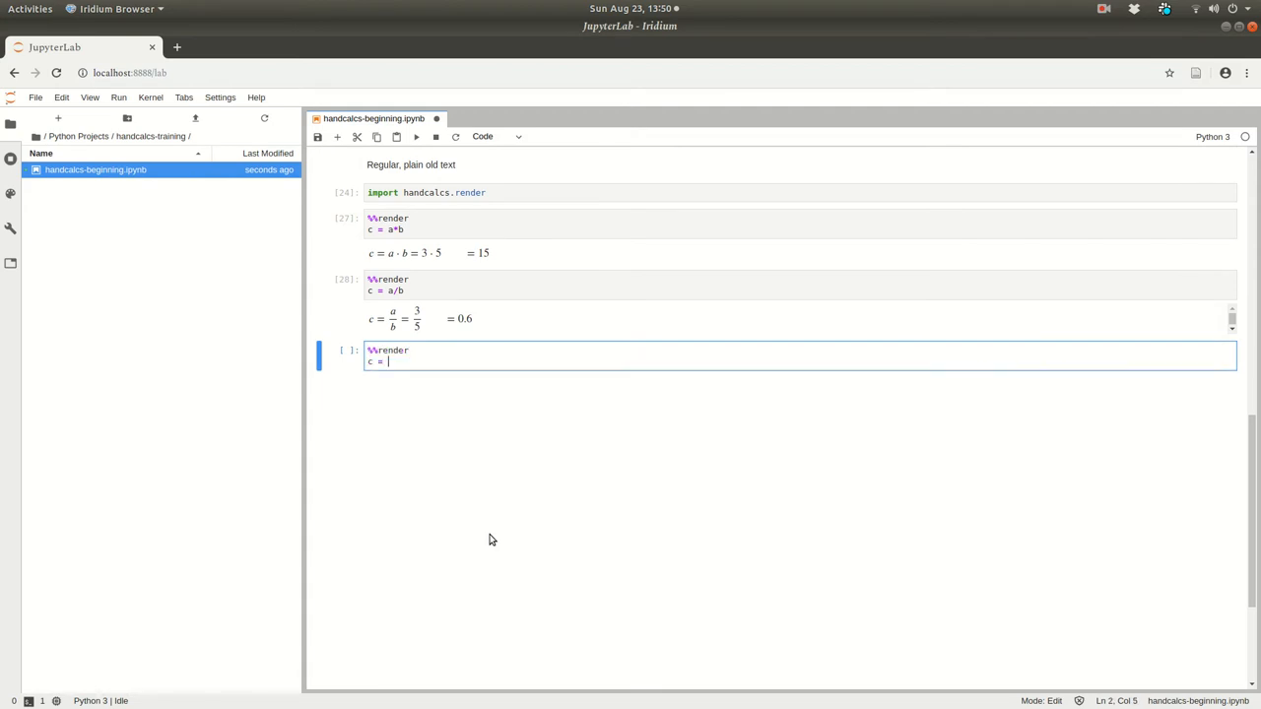
type("(")
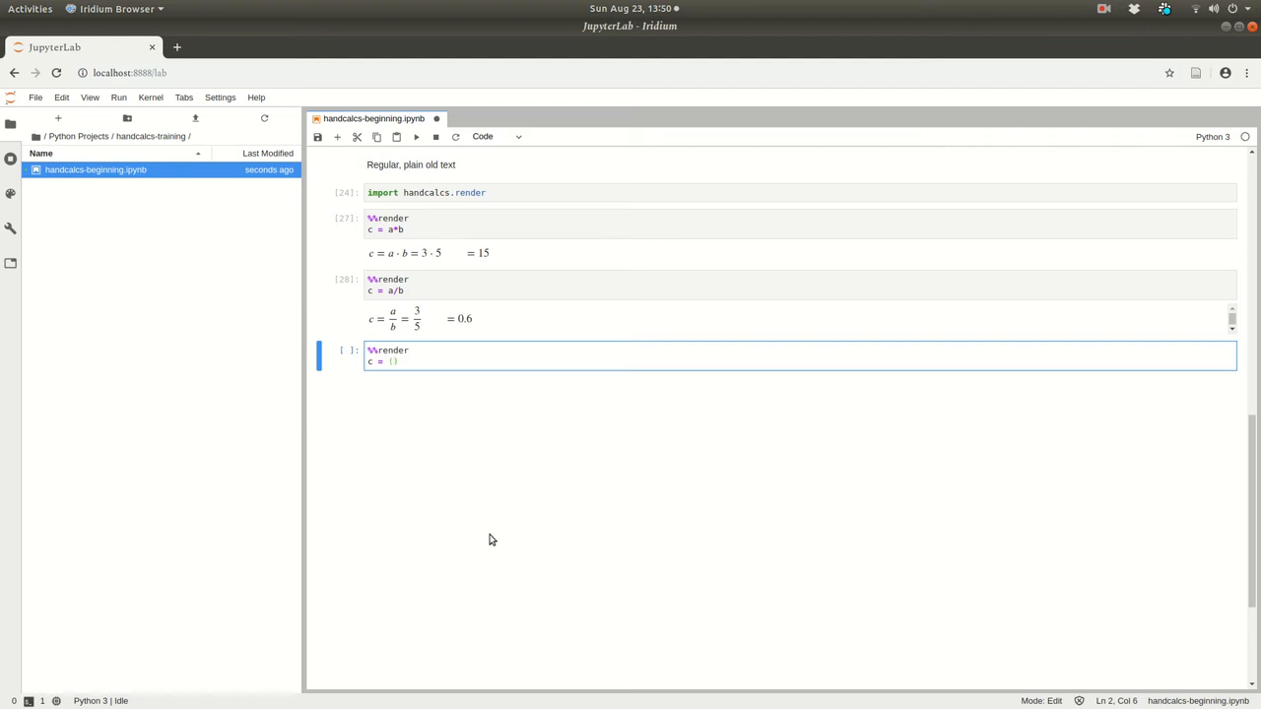
type("a**2 + b**2")
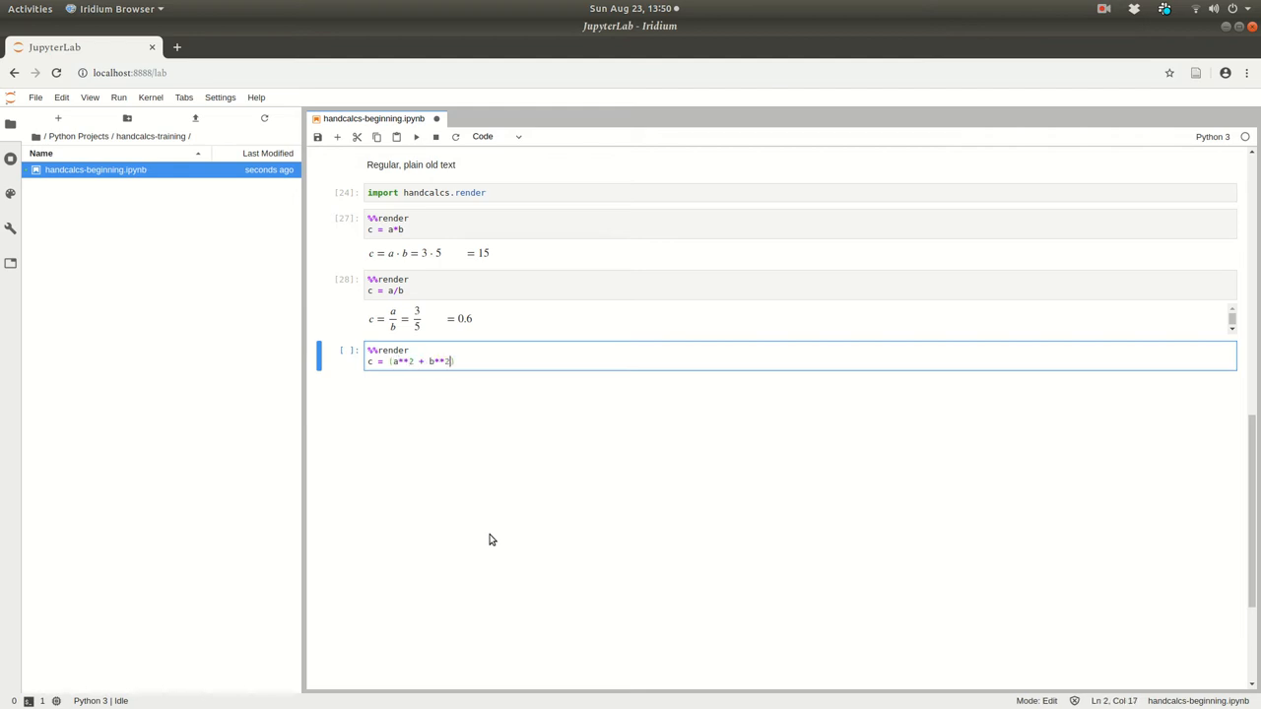
type(")**")
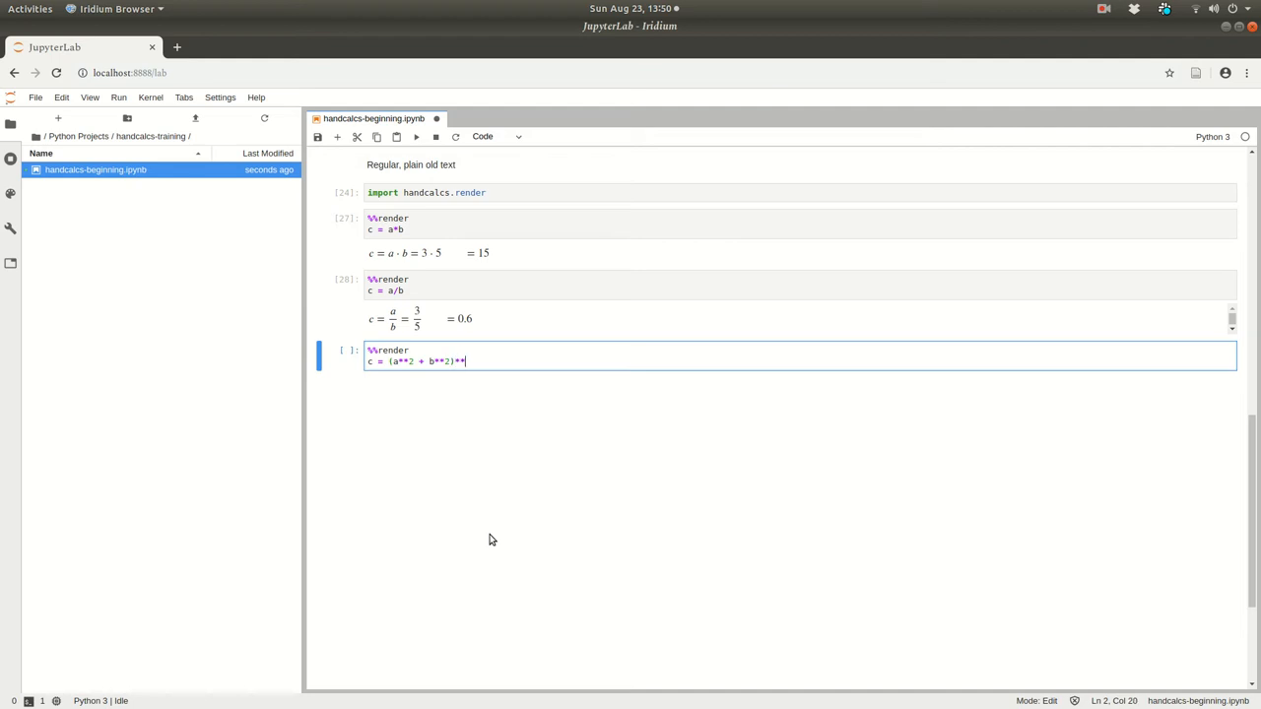
type("(1.2)")
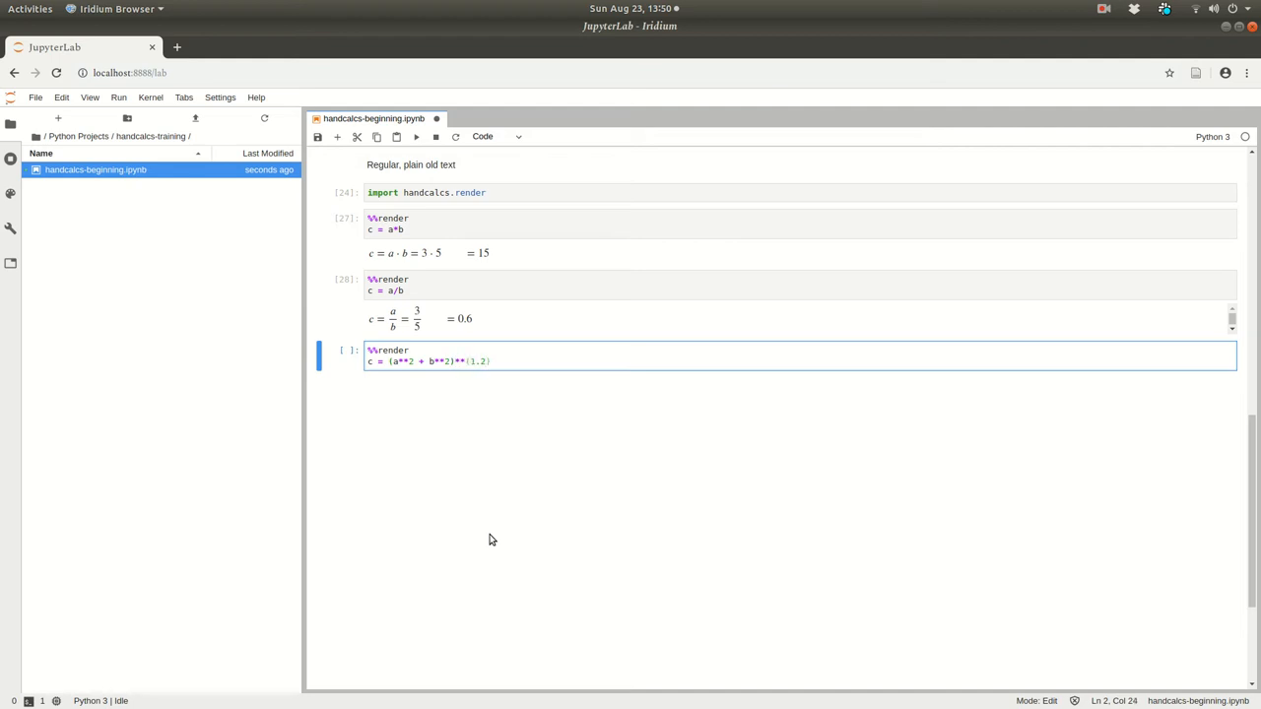
type("1/2")
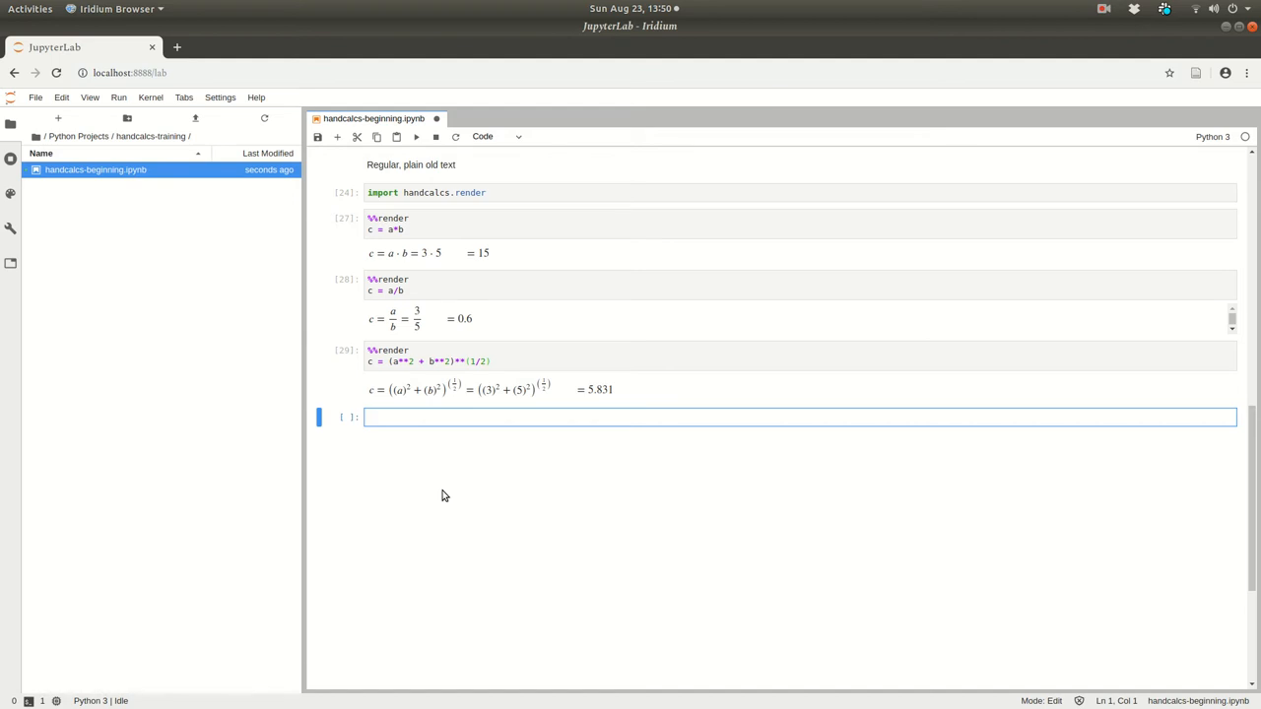
type("import mat")
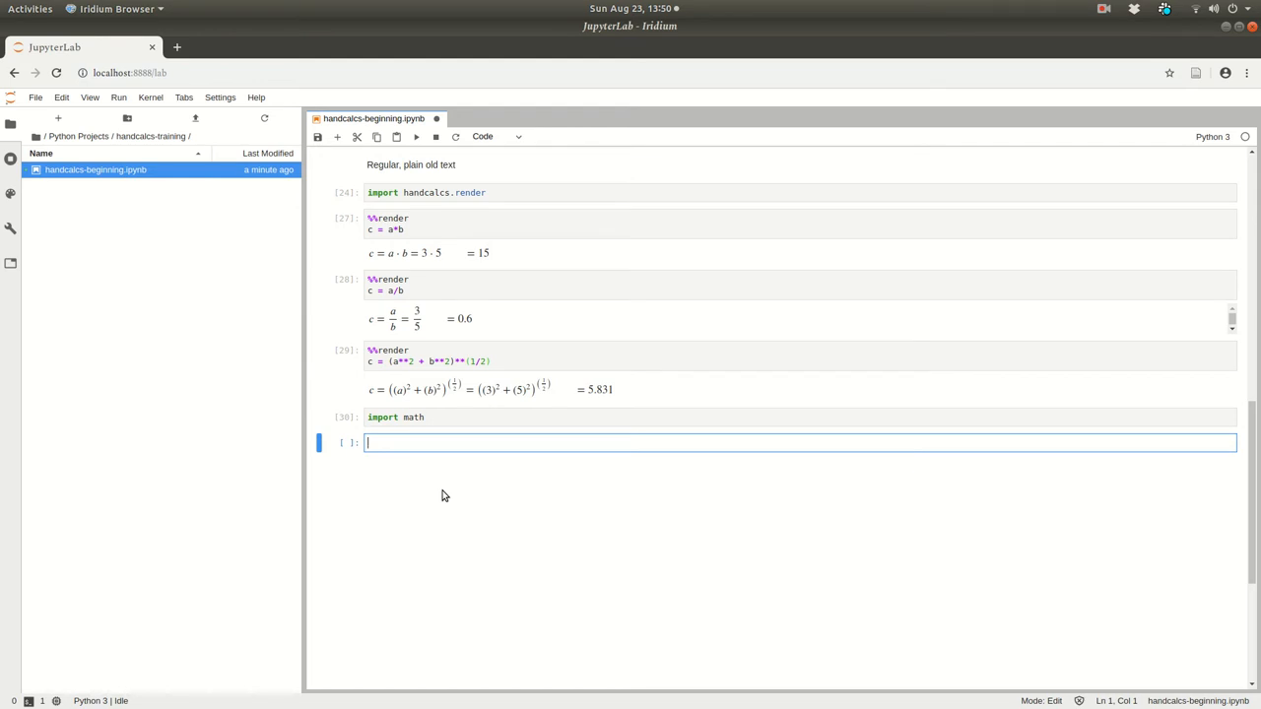
type("help()")
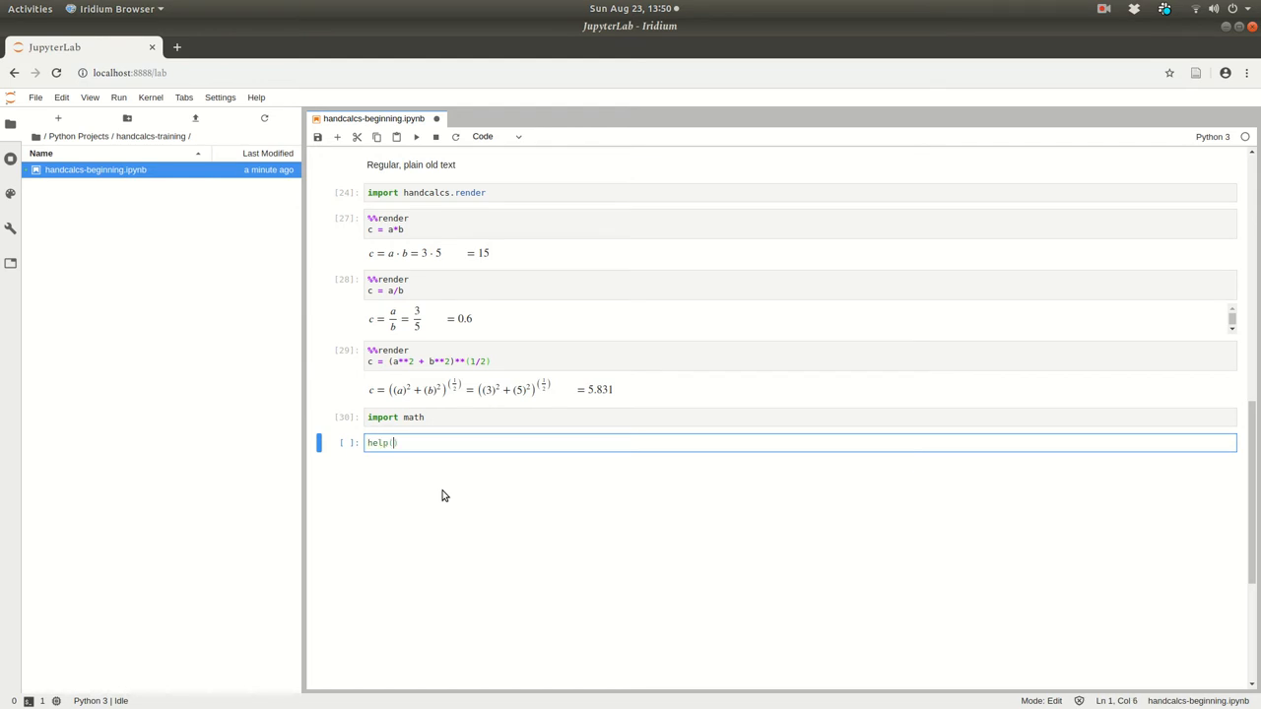
type("math)")
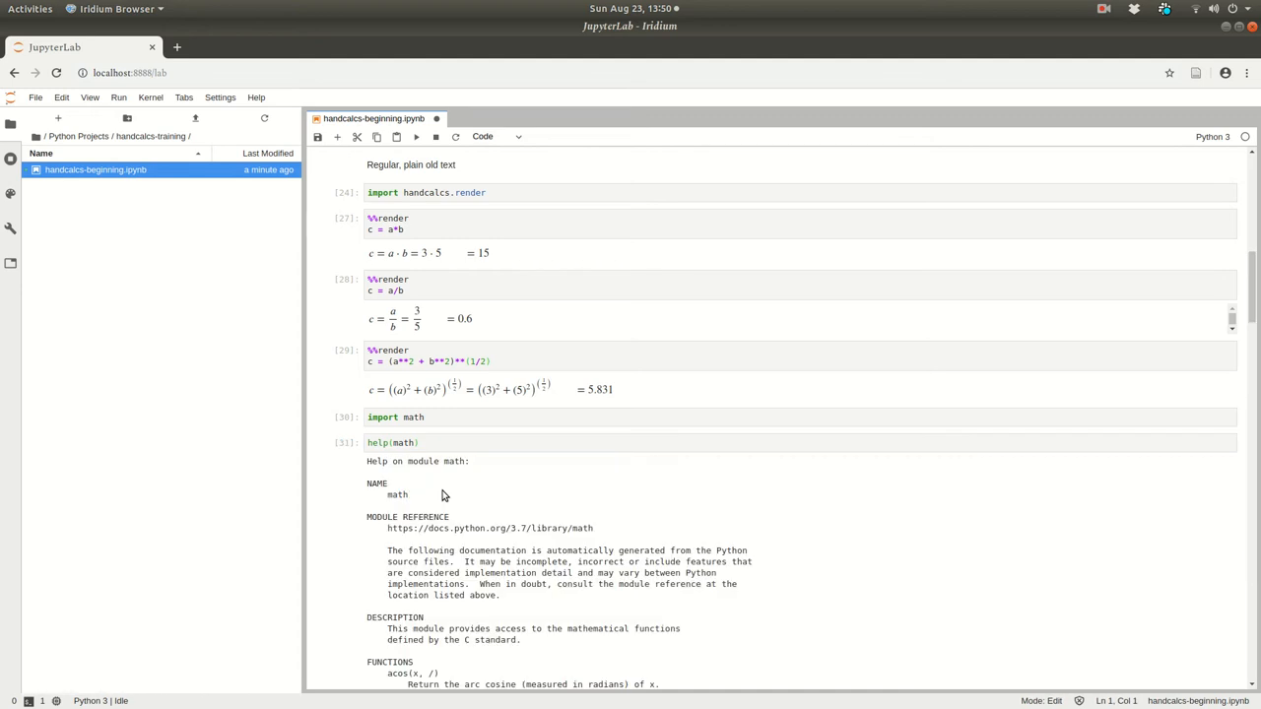
mouse_move(469, 482)
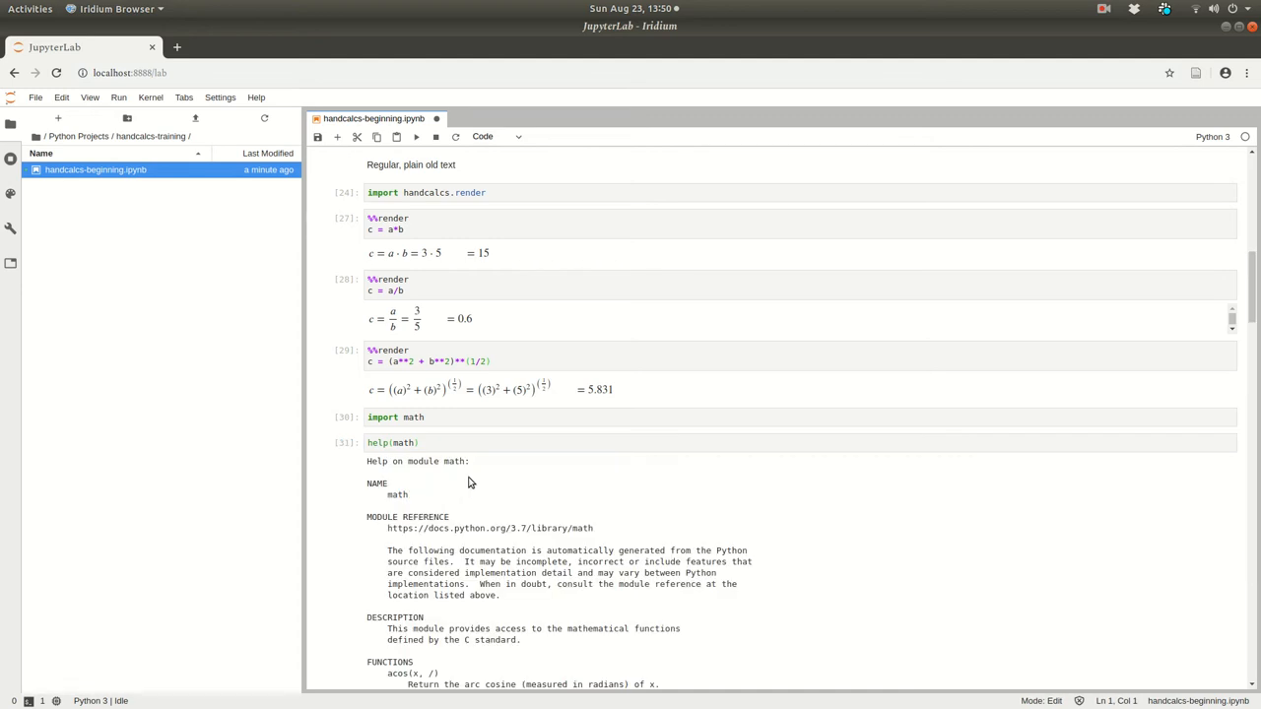
scroll("down", 3)
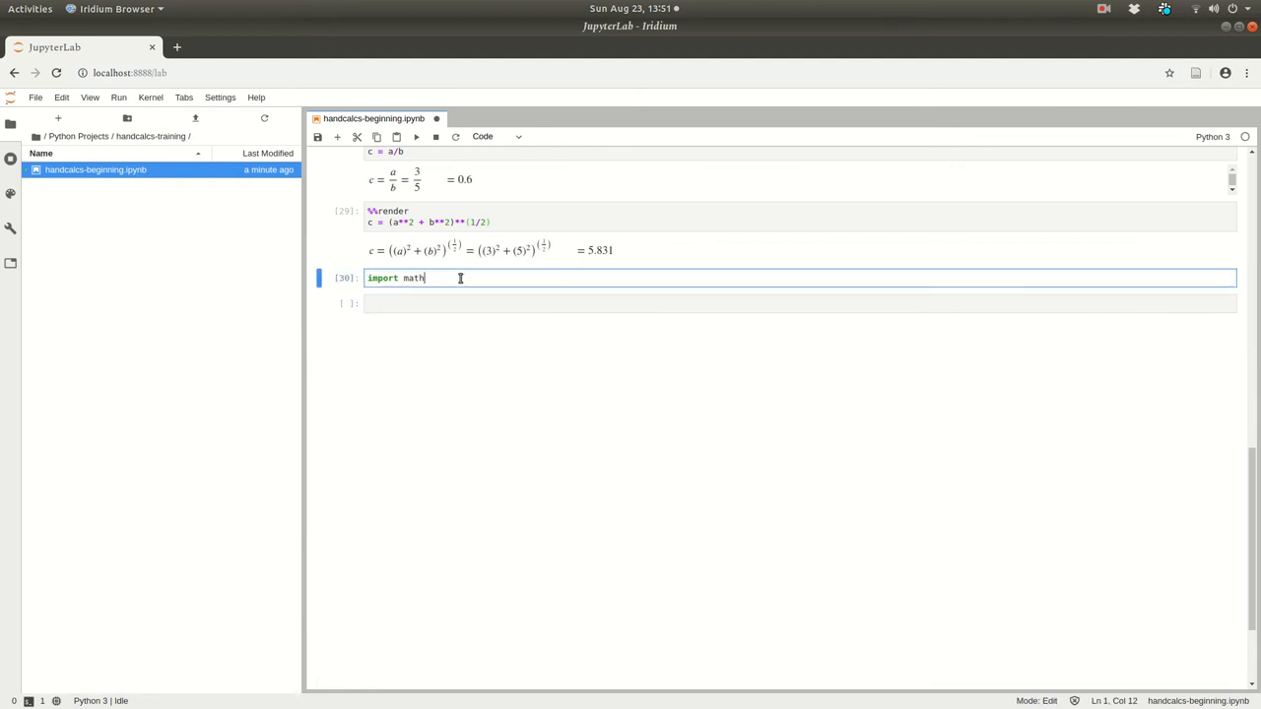
Import sqrt, sin, tan from math and render c = sqrt(a**2 + b**2) = 5.831.
type("from math import sqrt, sin, tan")
left_click(800, 303)
type("%%render")
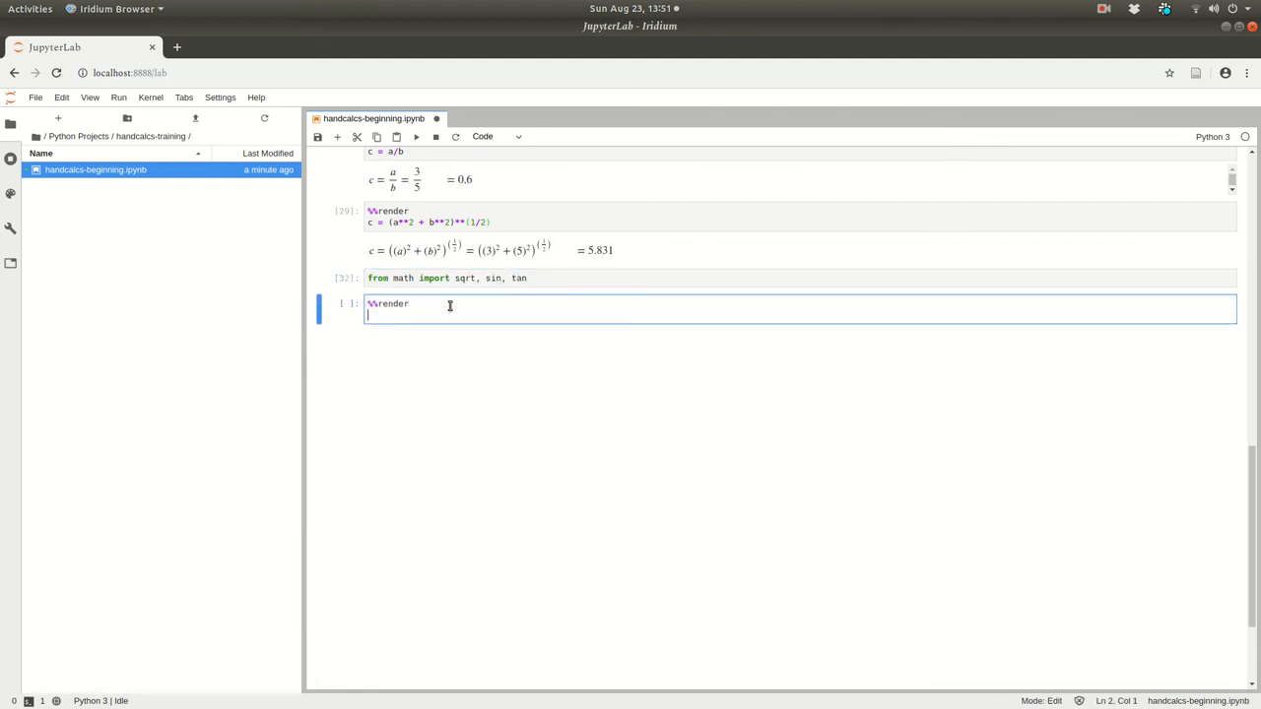
type("c = (a**2 + b**2")
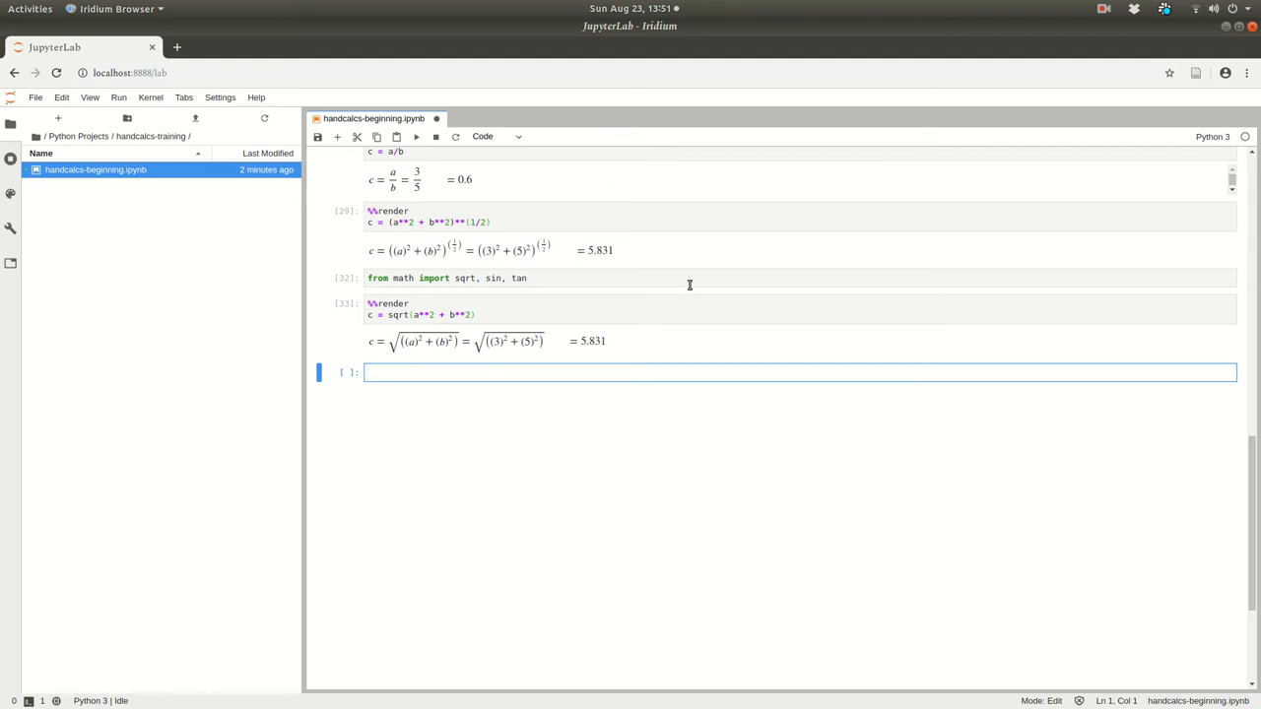
type("%%render")
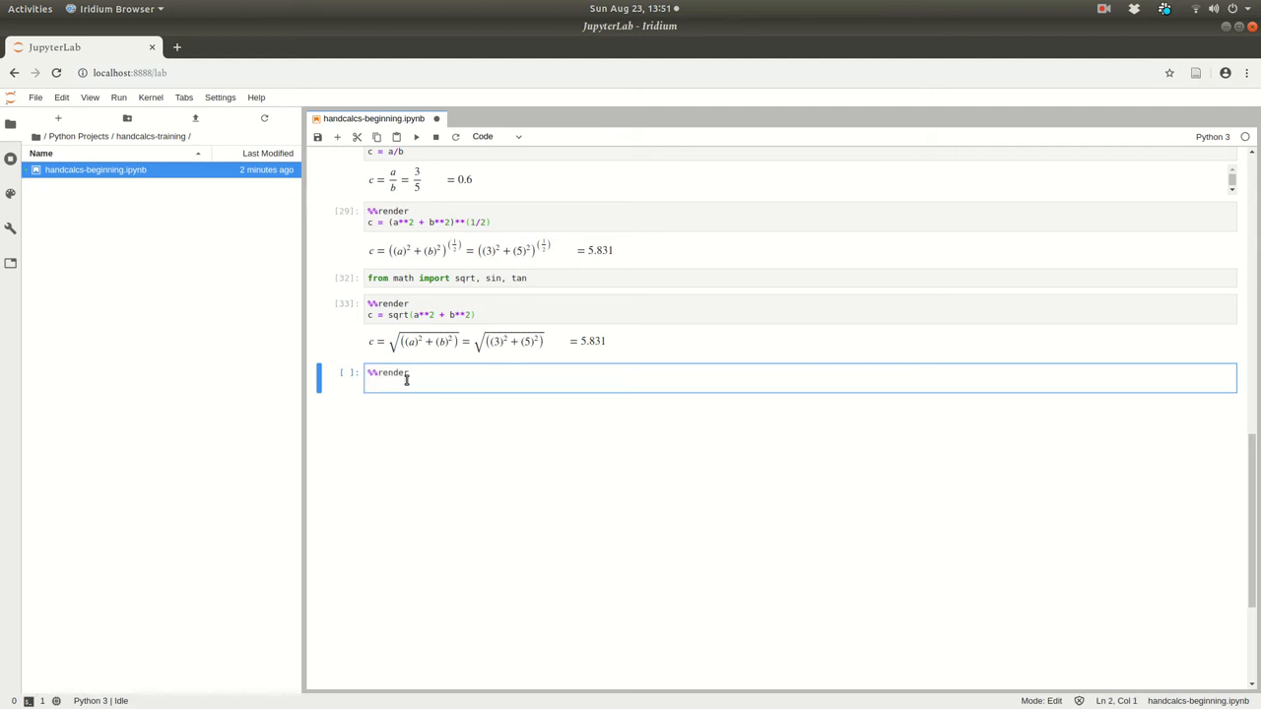
type("a = 3")
type("d = 32")
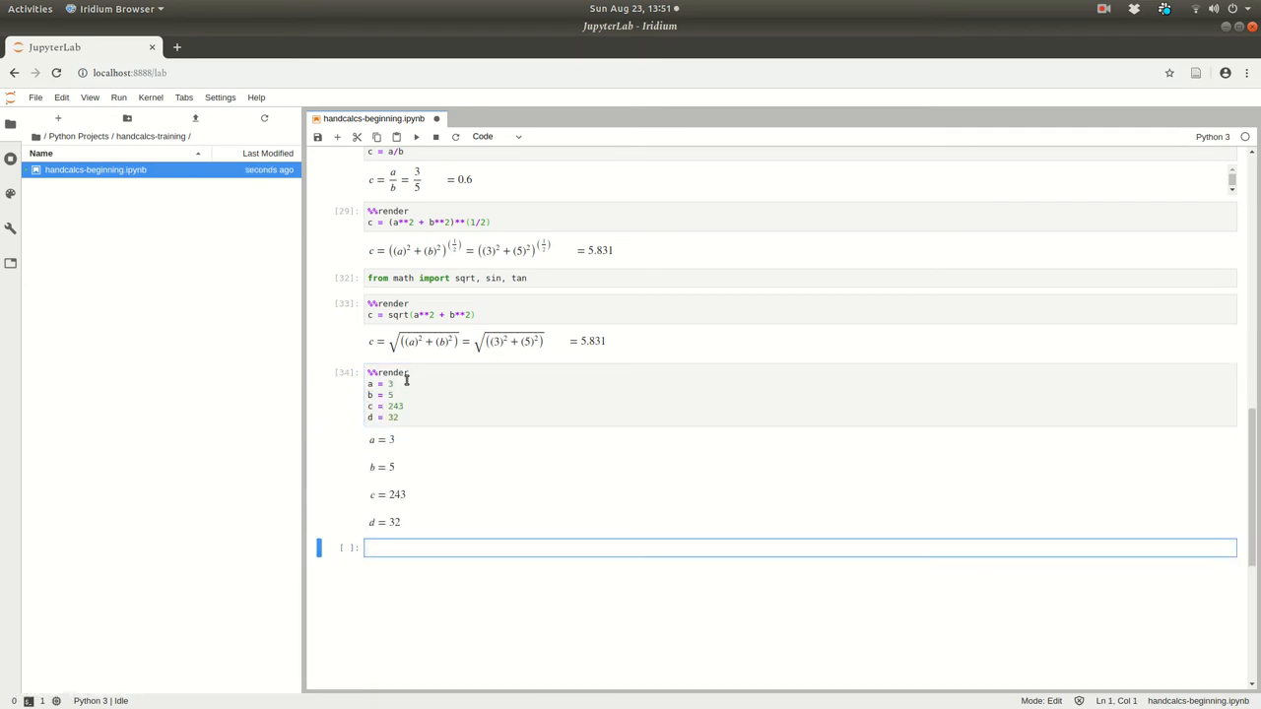
Label the a, b, c, d assignment cell with a '# Parameters' comment.
type("# Parameters")
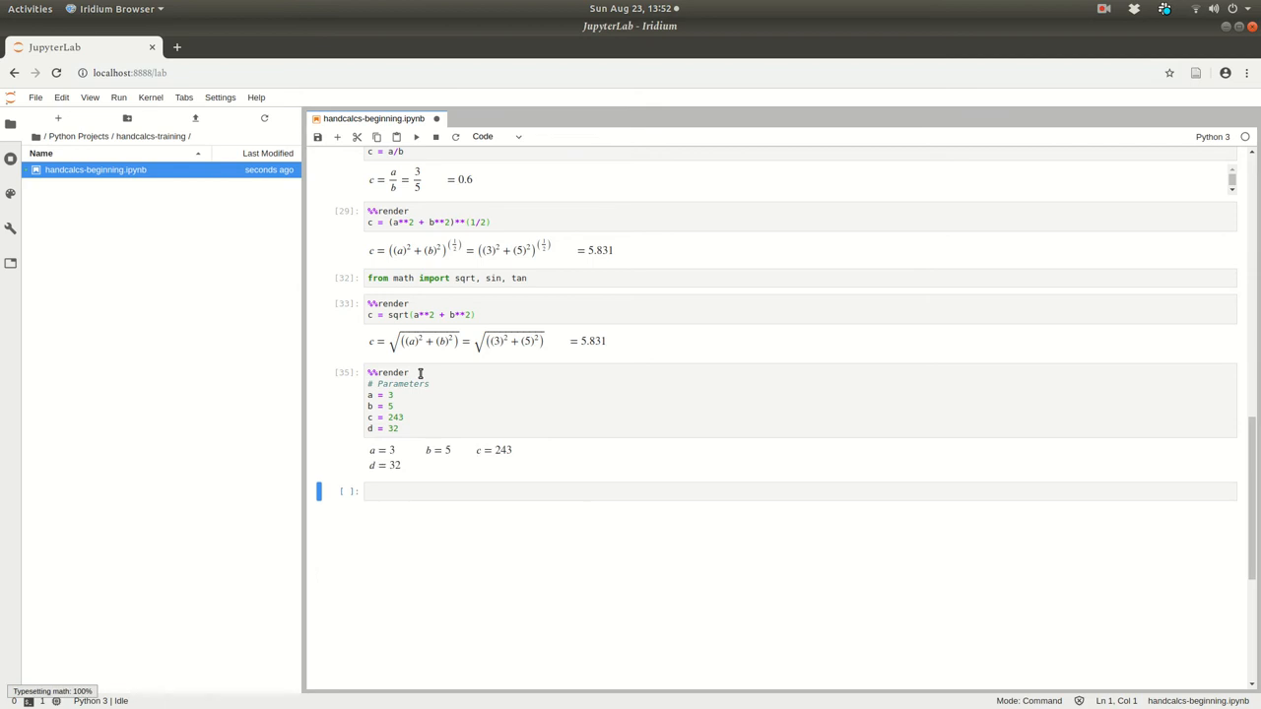
left_click(422, 382)
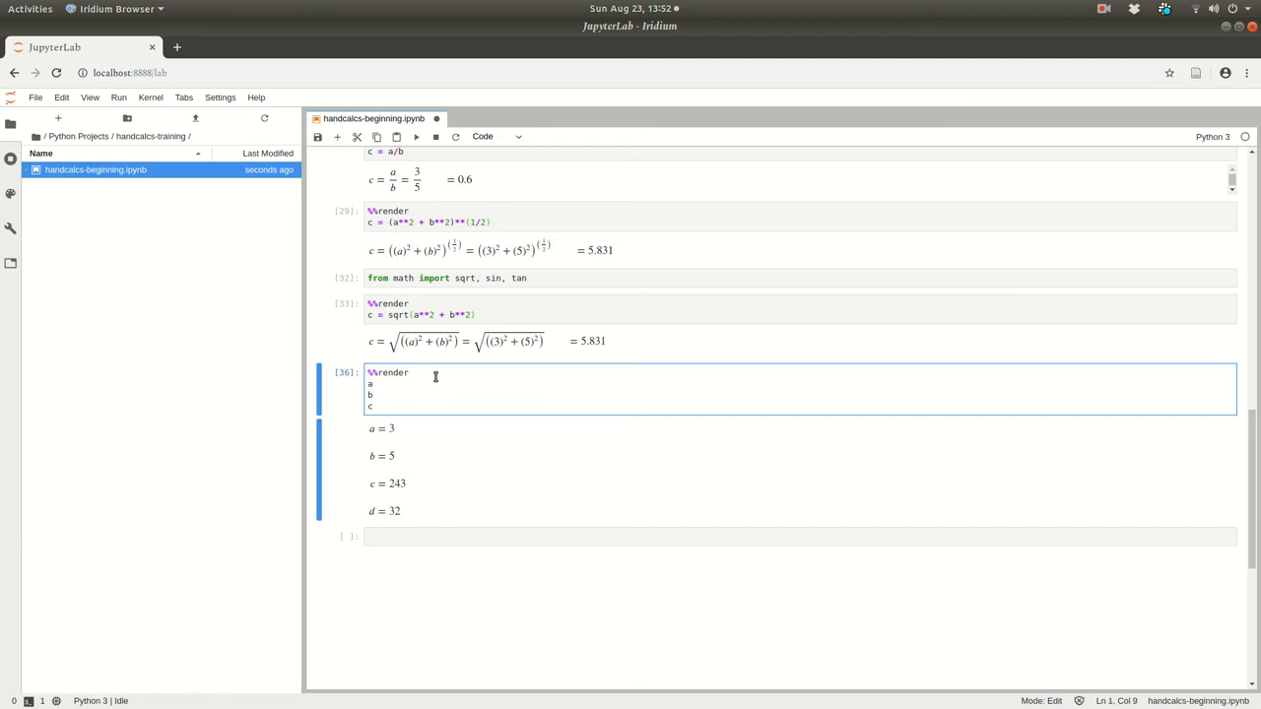
type("# Parameters")
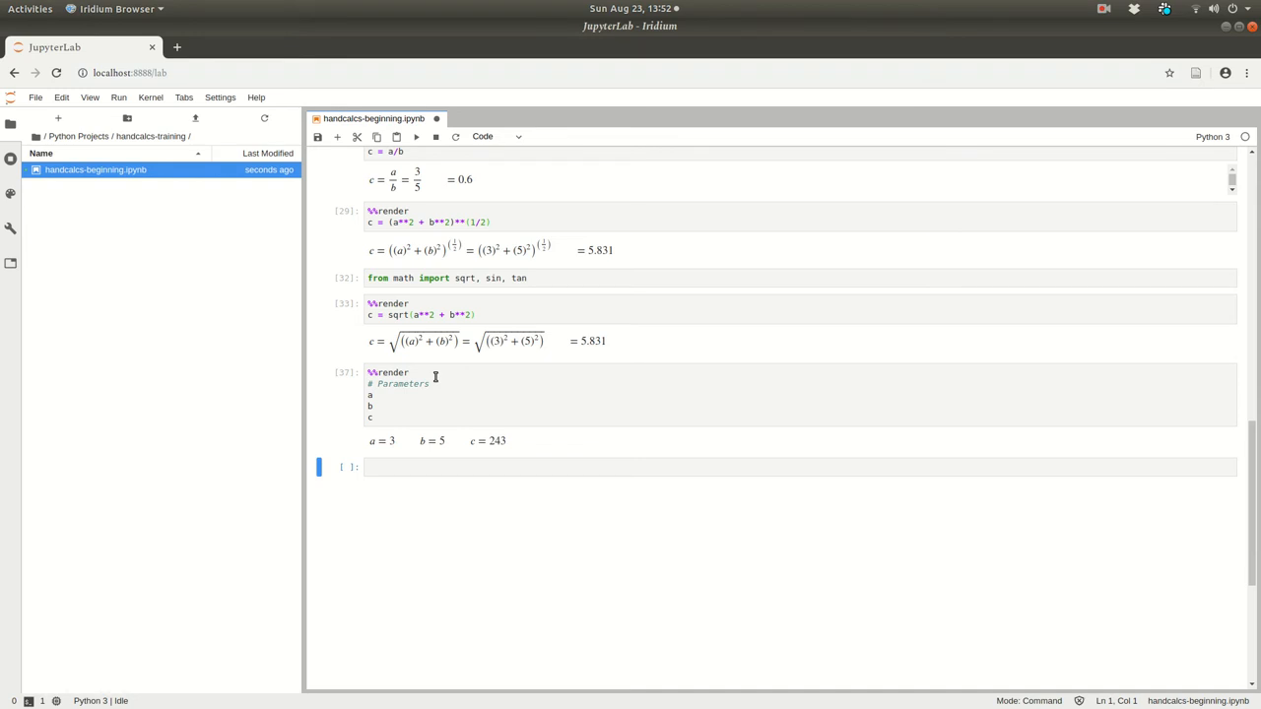
Start a new %%render cell below for the next calculation.
left_click(430, 465)
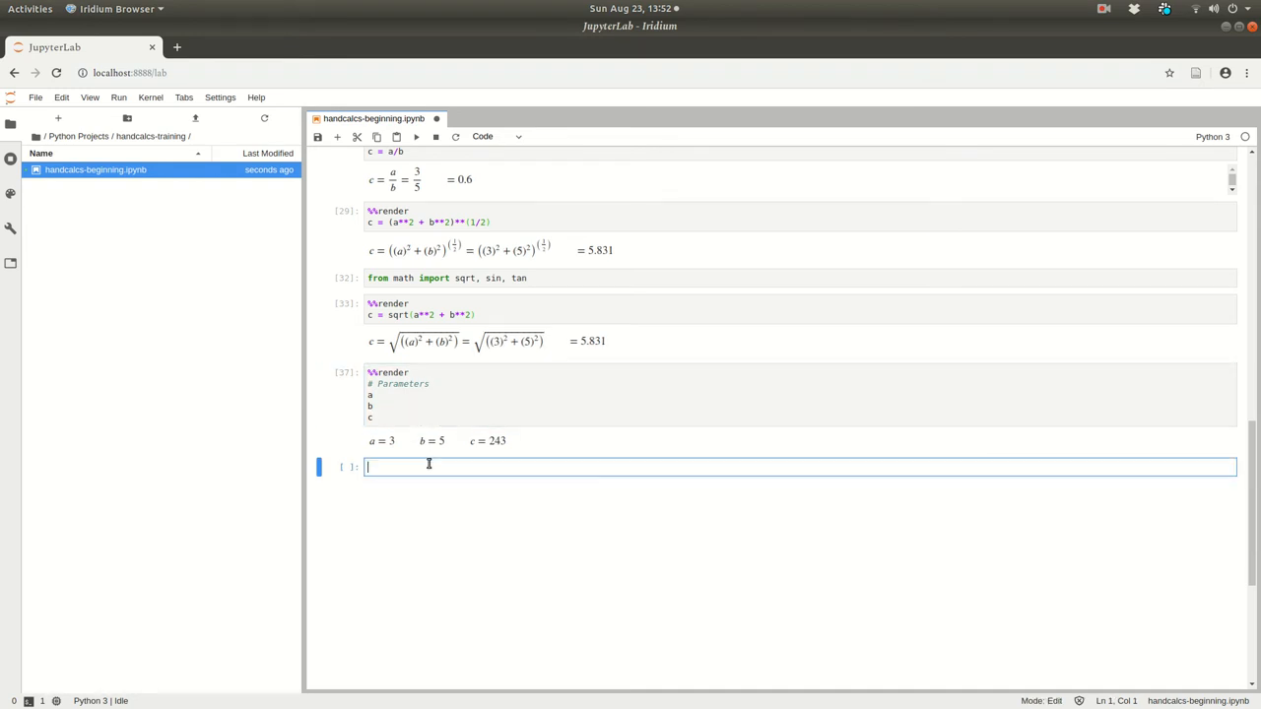
type("%%render")
type("d_a = sin(a/b")
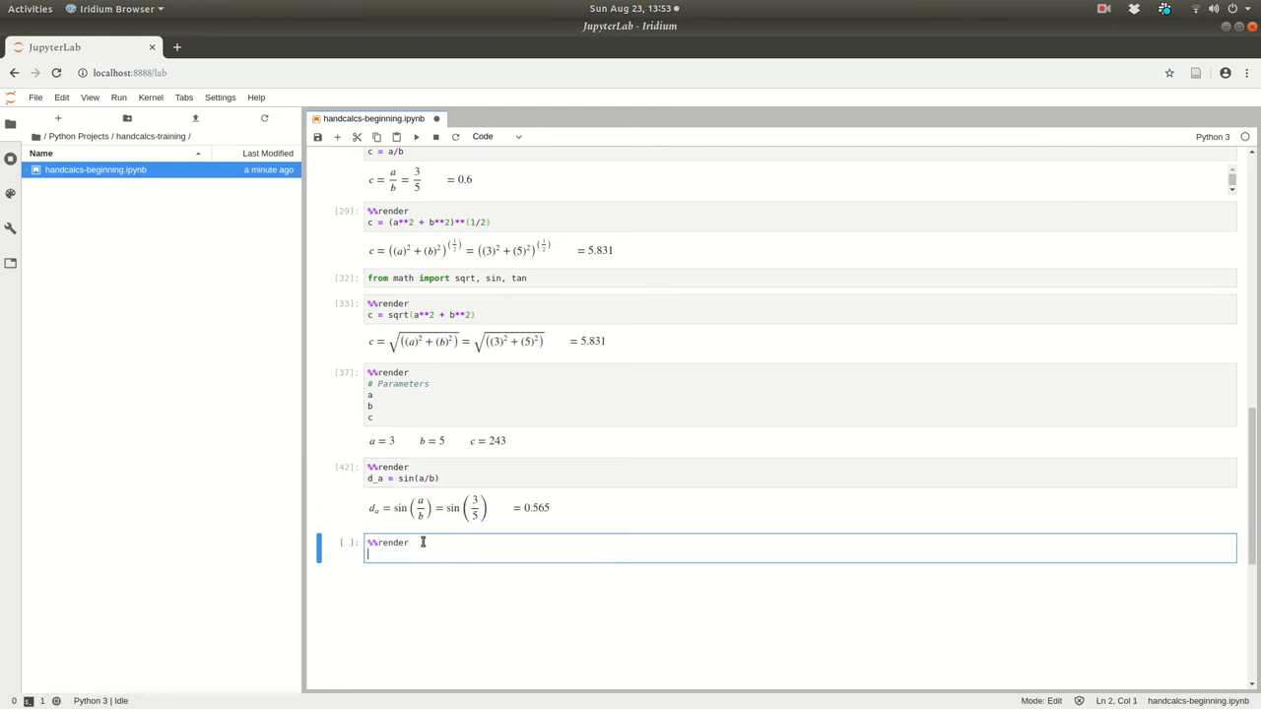
Write the alpha, beta and zeta = (alpha/beta + 2*a)/(3*b + a + c) calculation cell.
type("alpha = (2*a")
type("zeta = tan(")
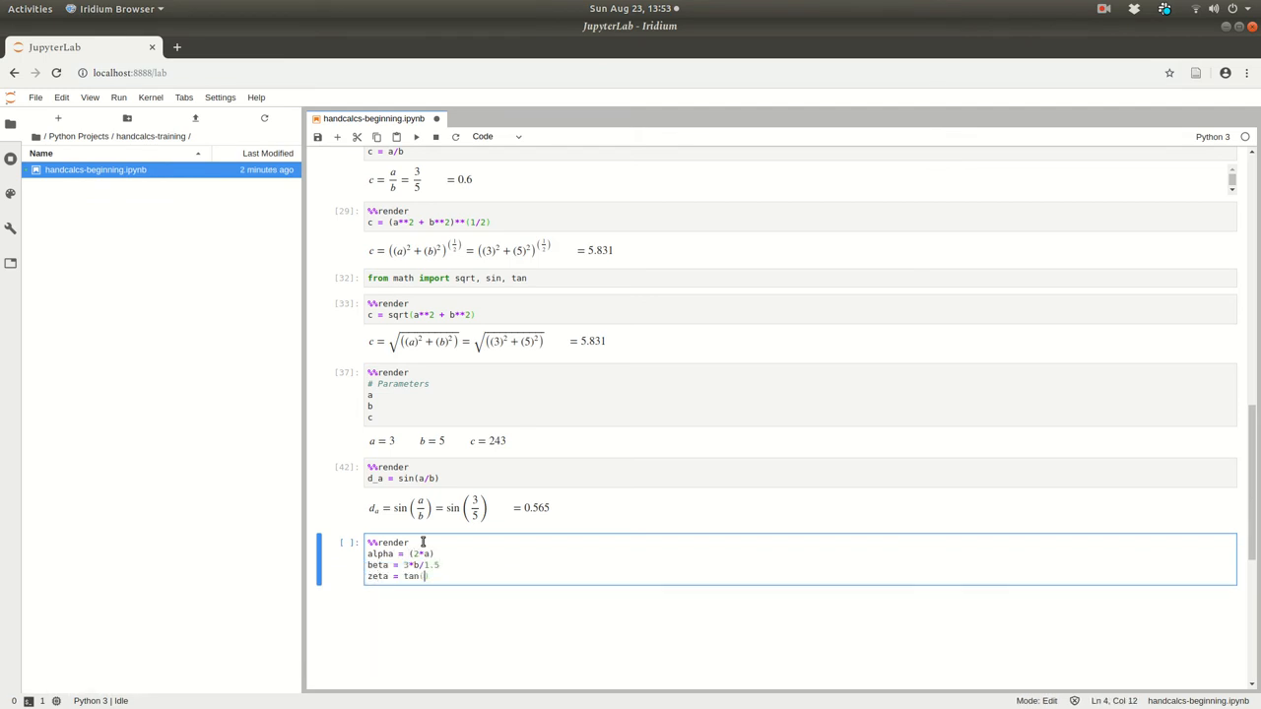
type("(alpha/beta) + 2*a")
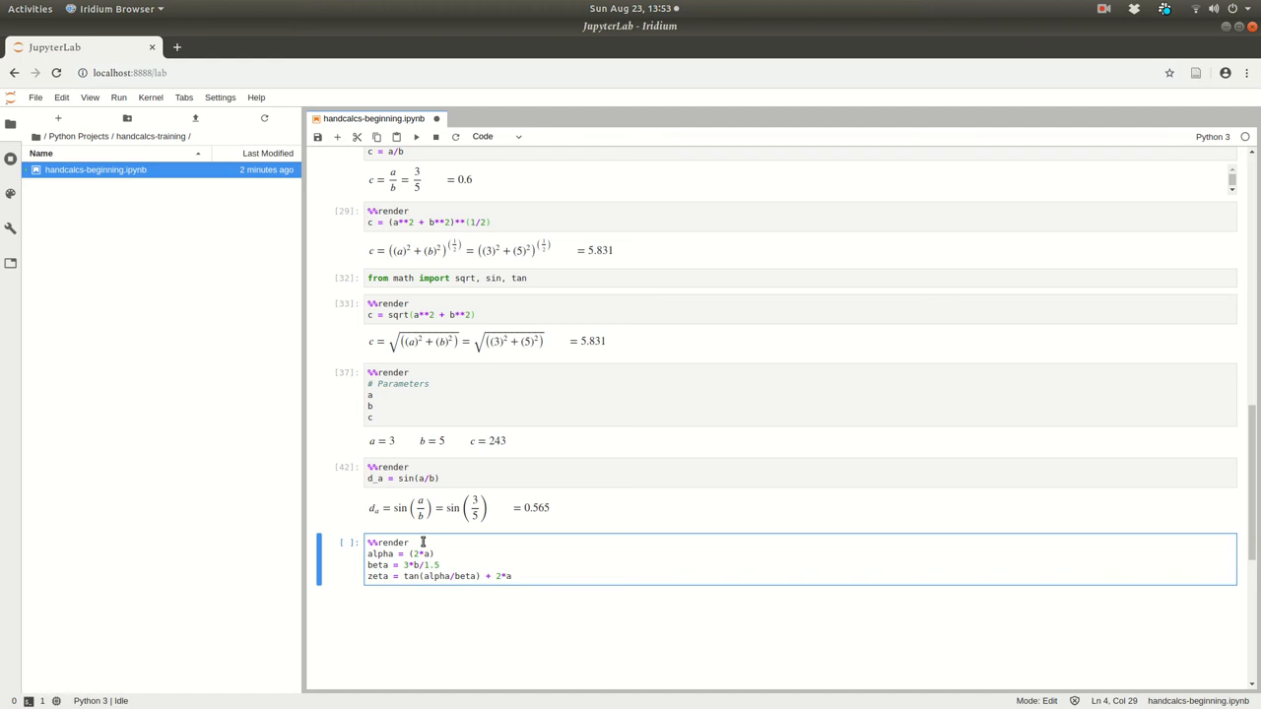
type("/(3*b + a + c)")
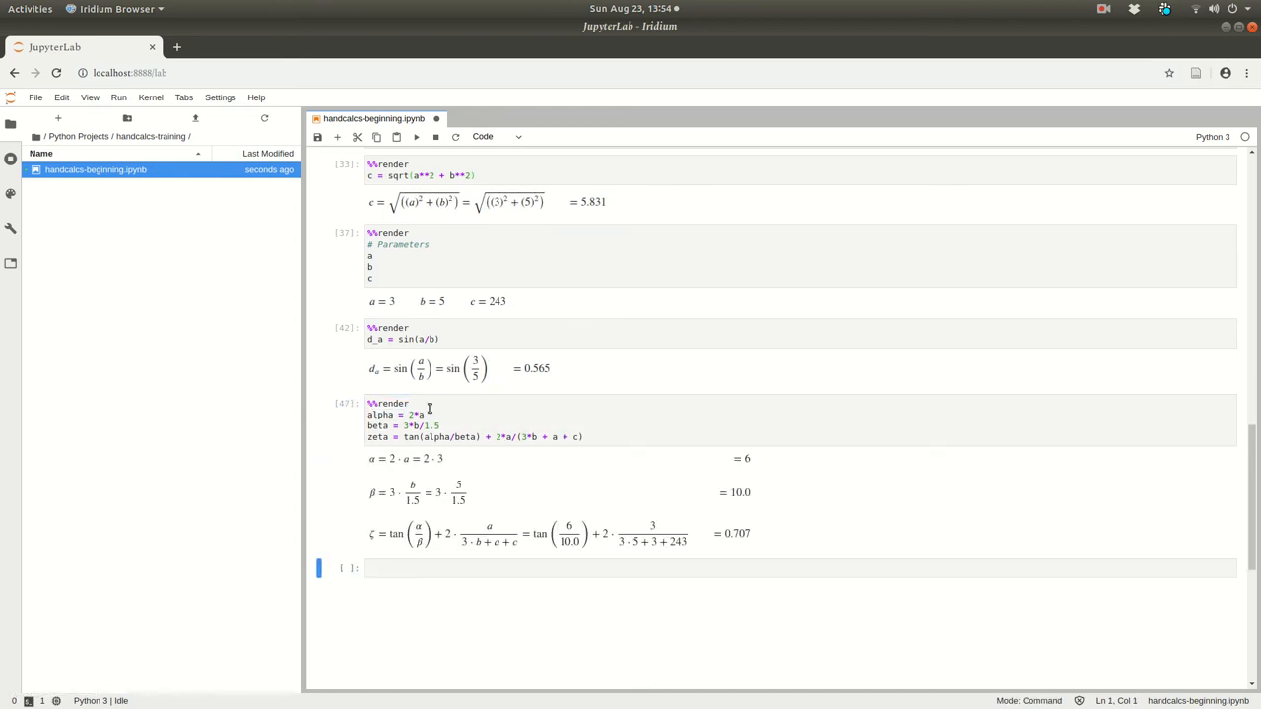
Add source comments '# This is an approximate scaling' and '# This seems re...' beside alpha and beta and rerun.
left_click(428, 402)
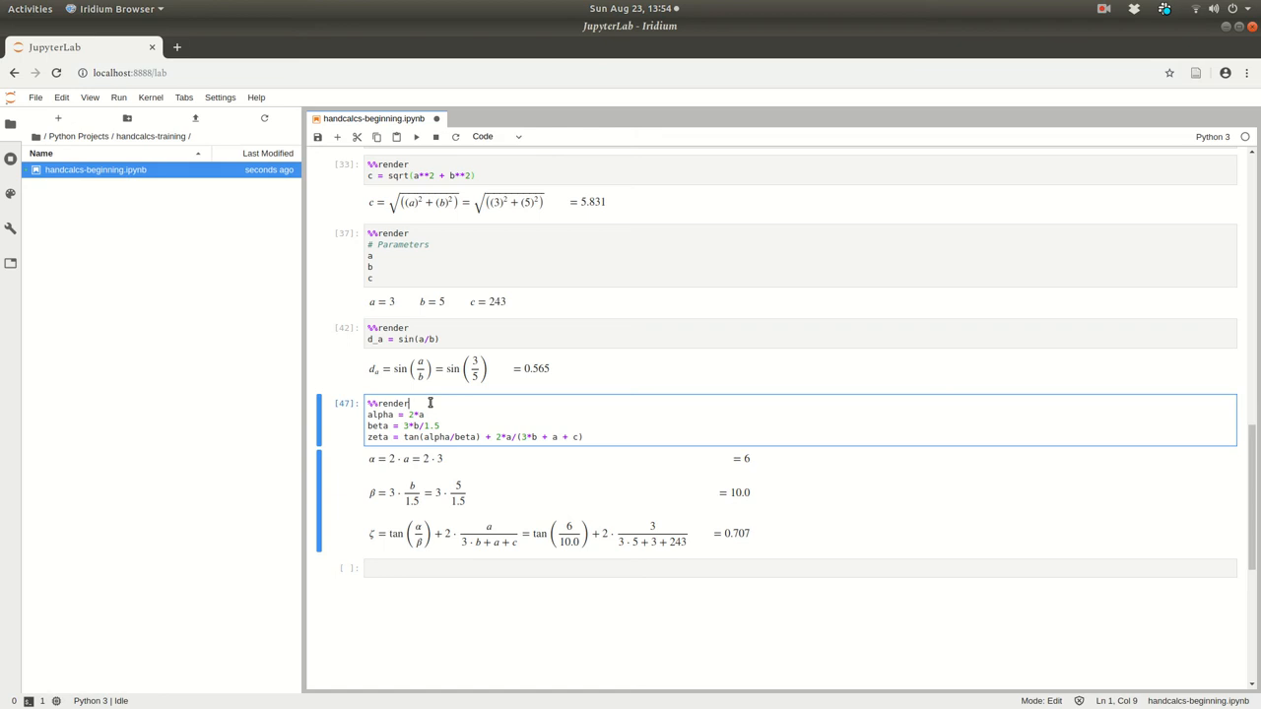
type("# Th")
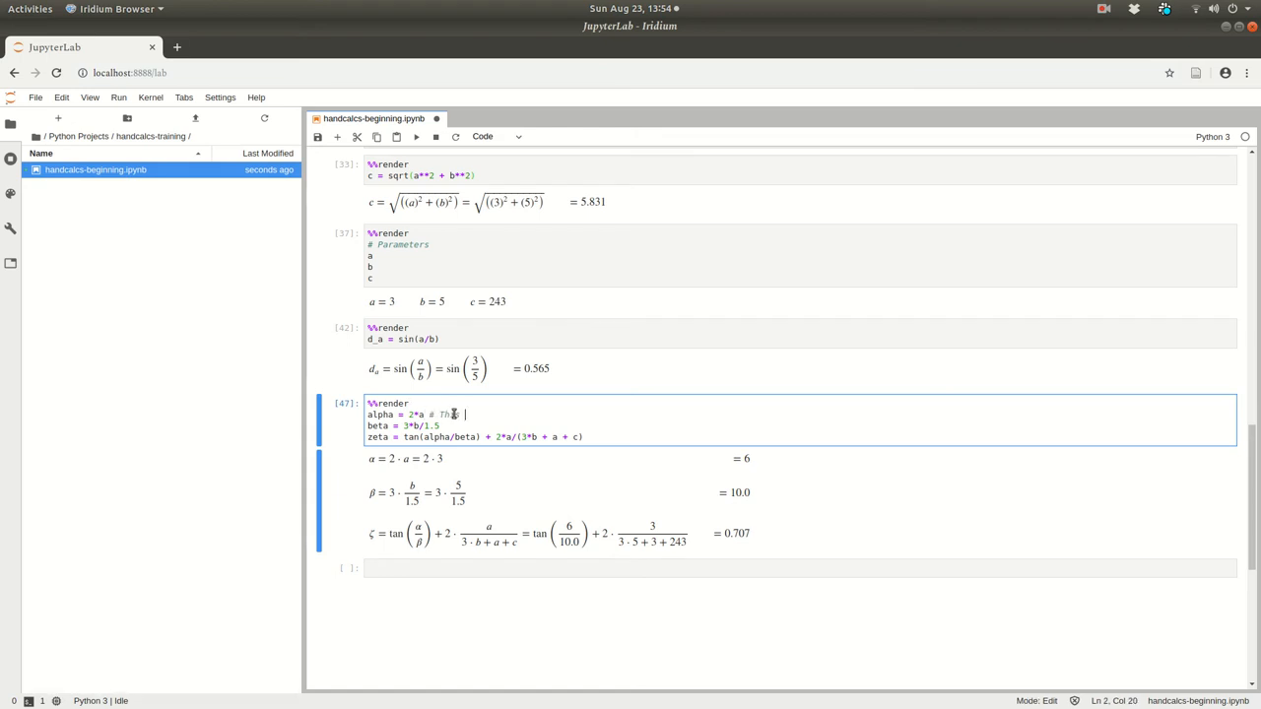
type("is an approximate scaling factor")
left_click(801, 426)
type(" # From another source")
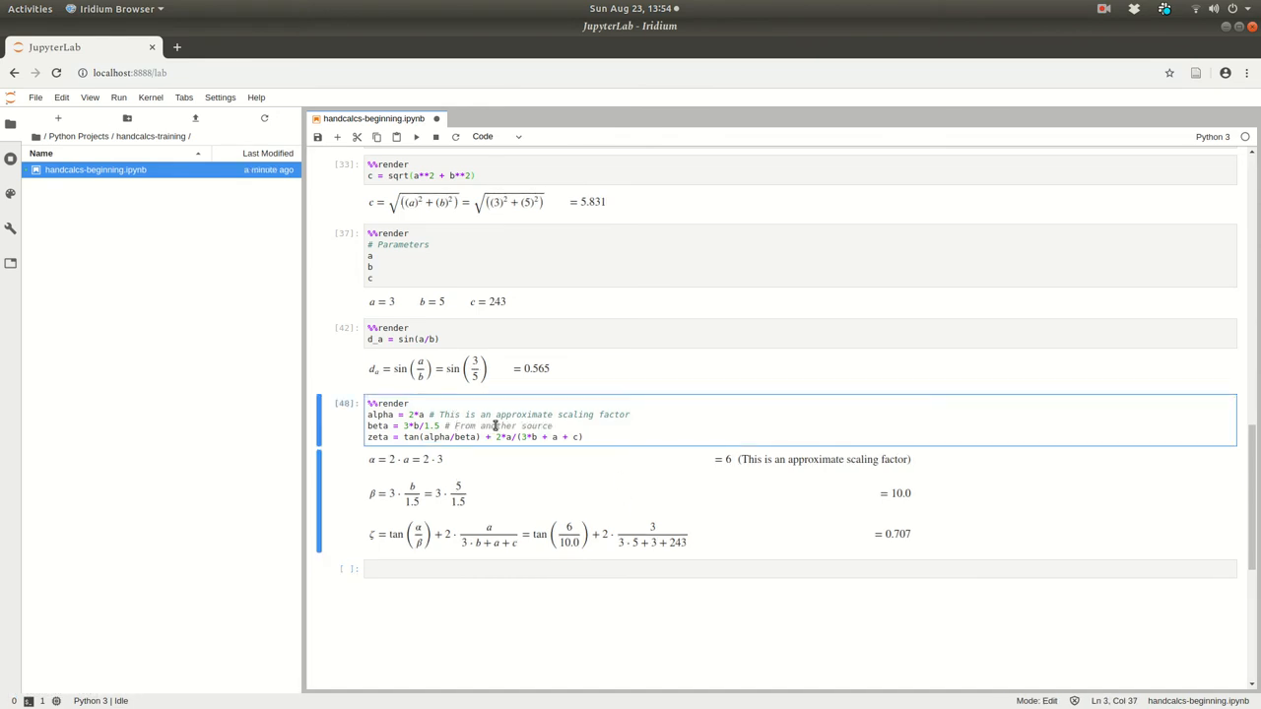
key("Shift+Enter")
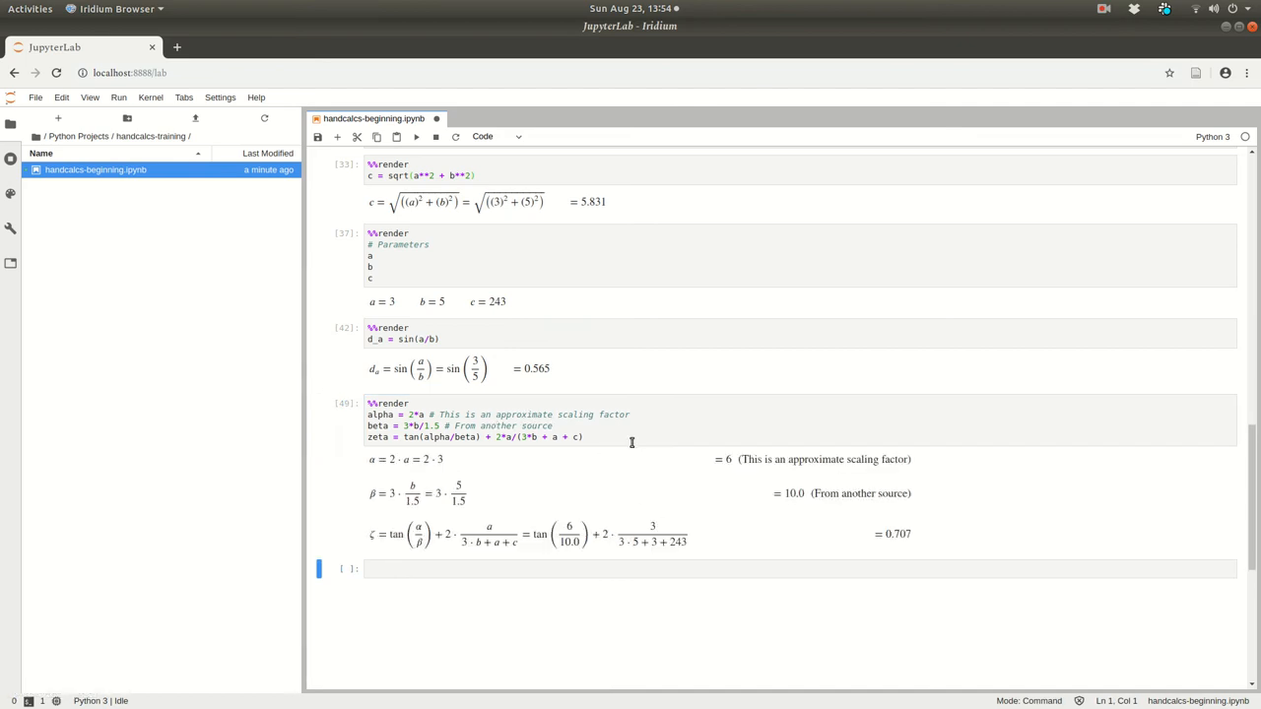
type("# This seems reasonable")
type("# Long")
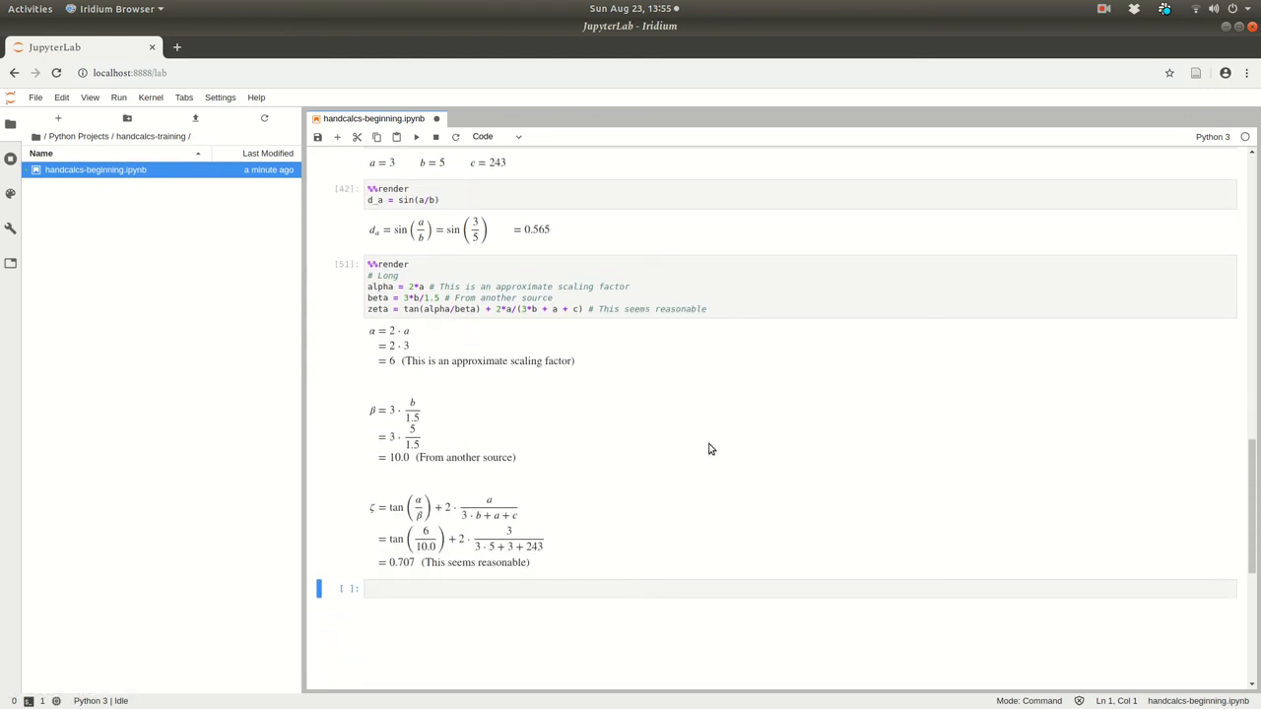
mouse_move(524, 540)
type("Short")
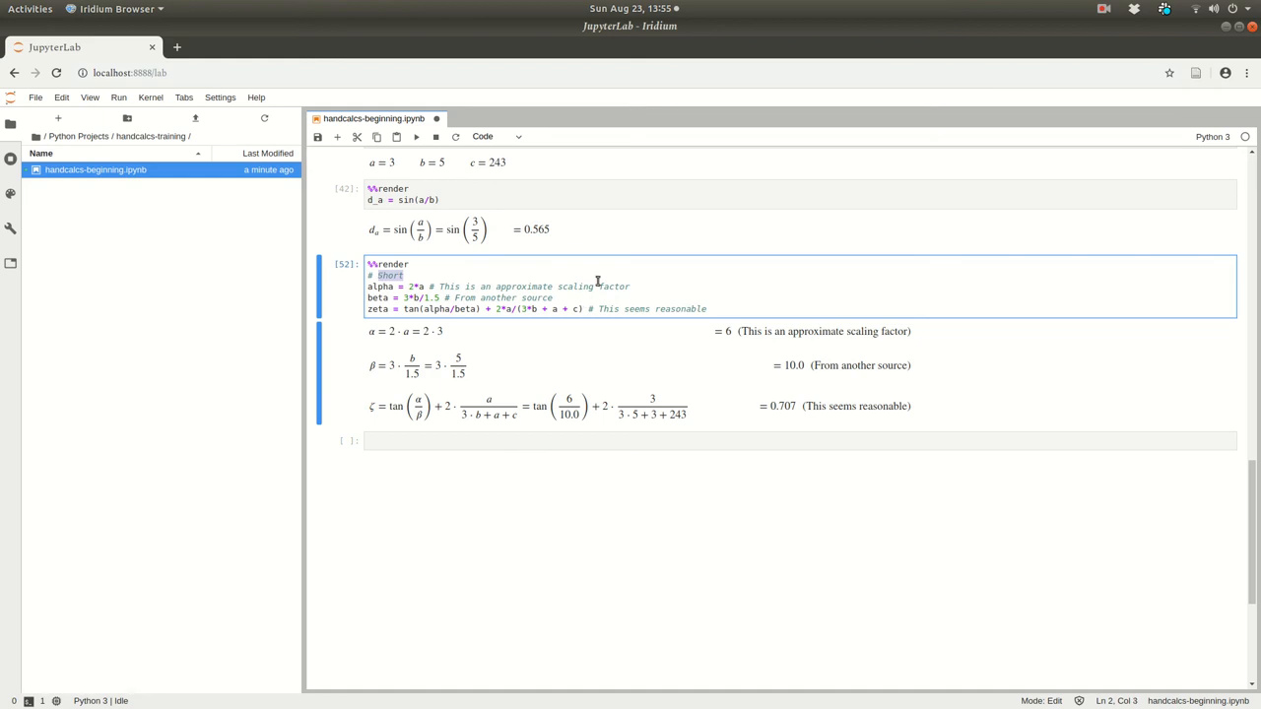
Change the cell comment to '# Symbolic' and begin a %%render cell listing alpha, beta, zeta.
type("Sy")
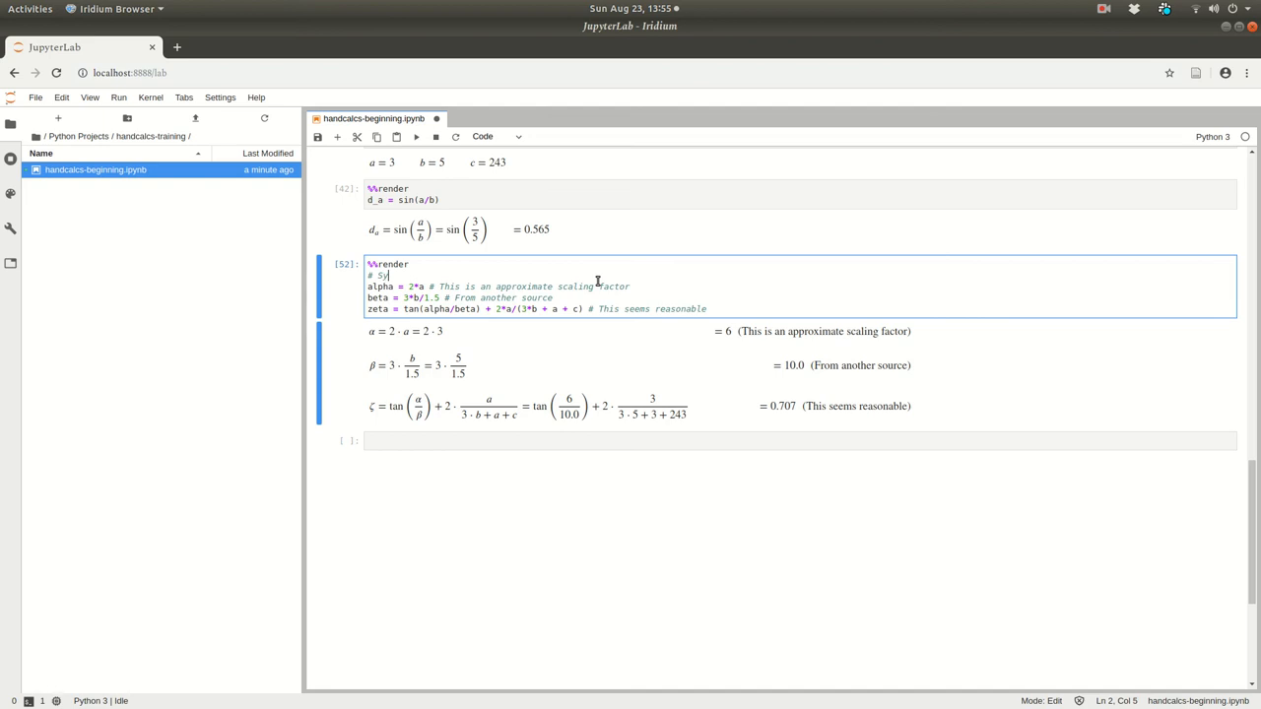
type("mbolic")
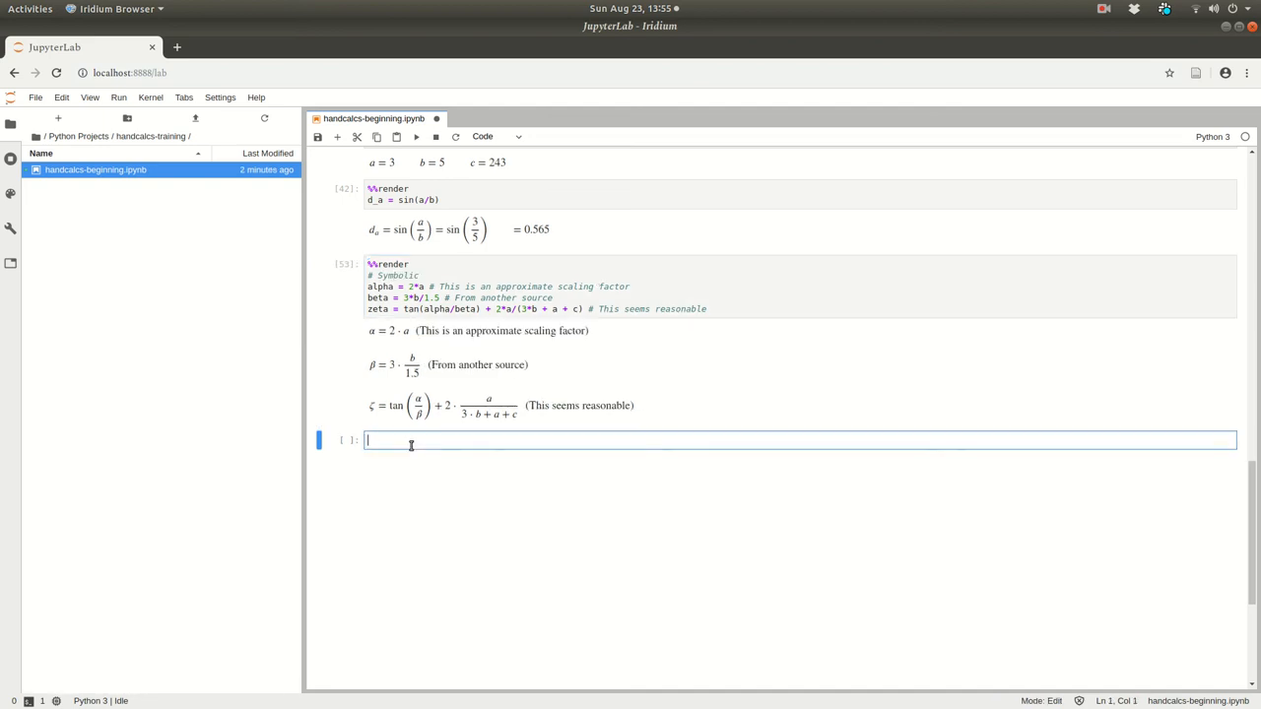
type("%%render")
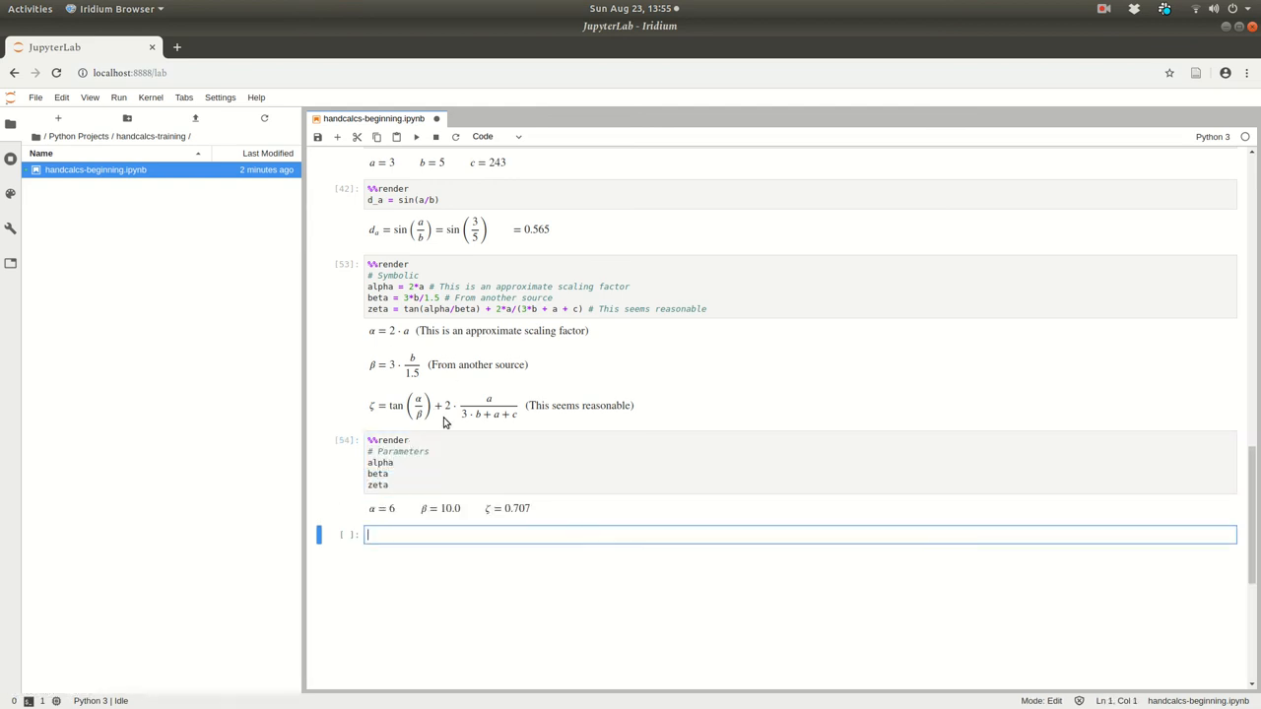
Rerun the display cell so α=6, β=10.0, ζ=0.707 appear on separate lines.
left_click(465, 454)
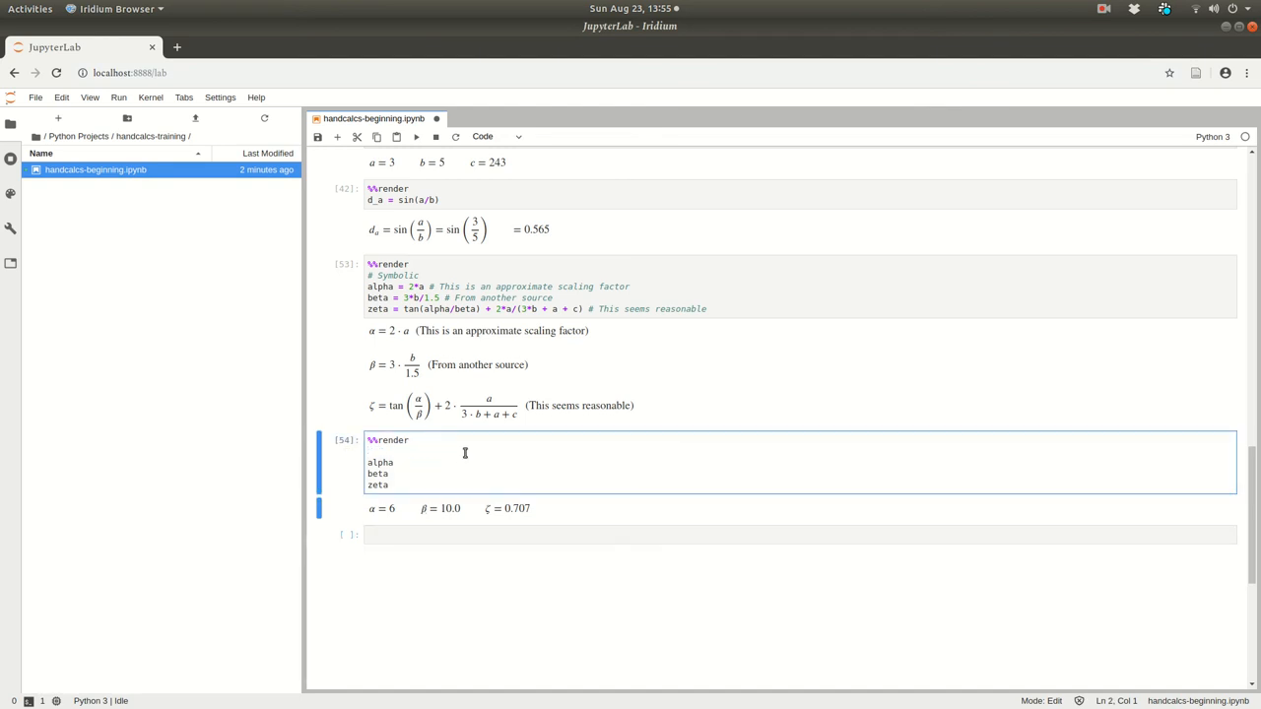
key("Shift+Enter")
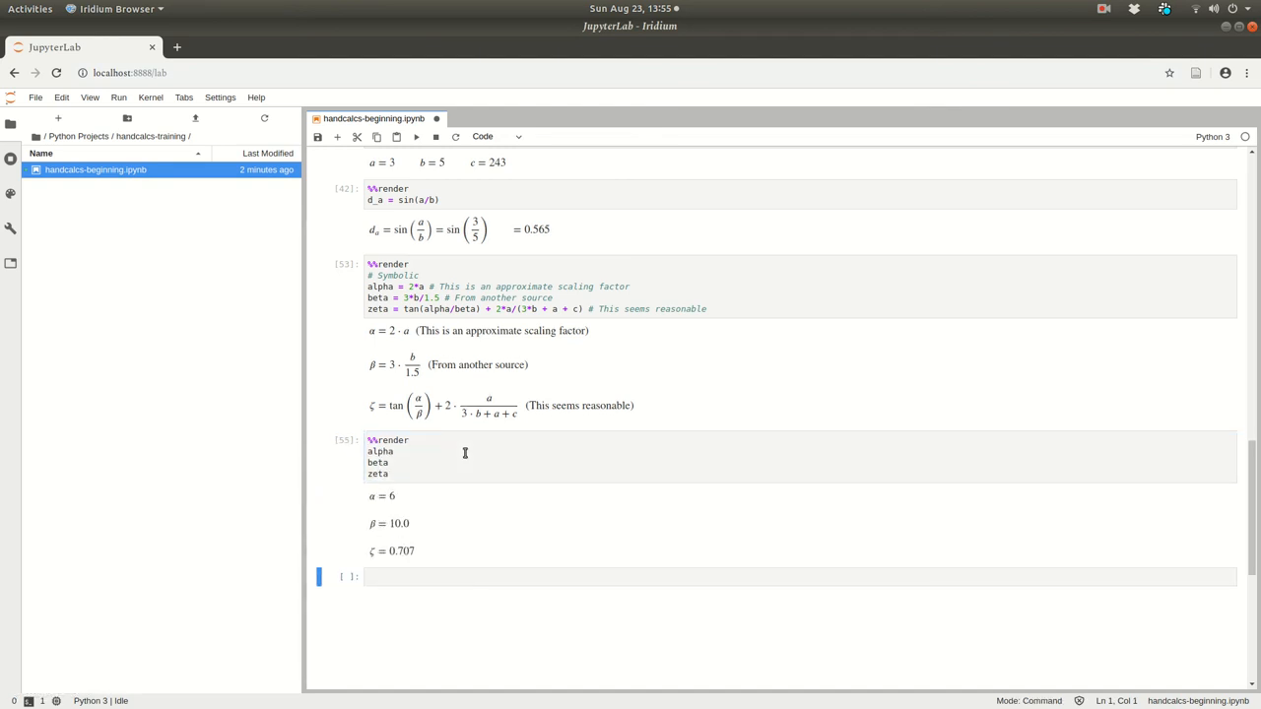
mouse_move(605, 475)
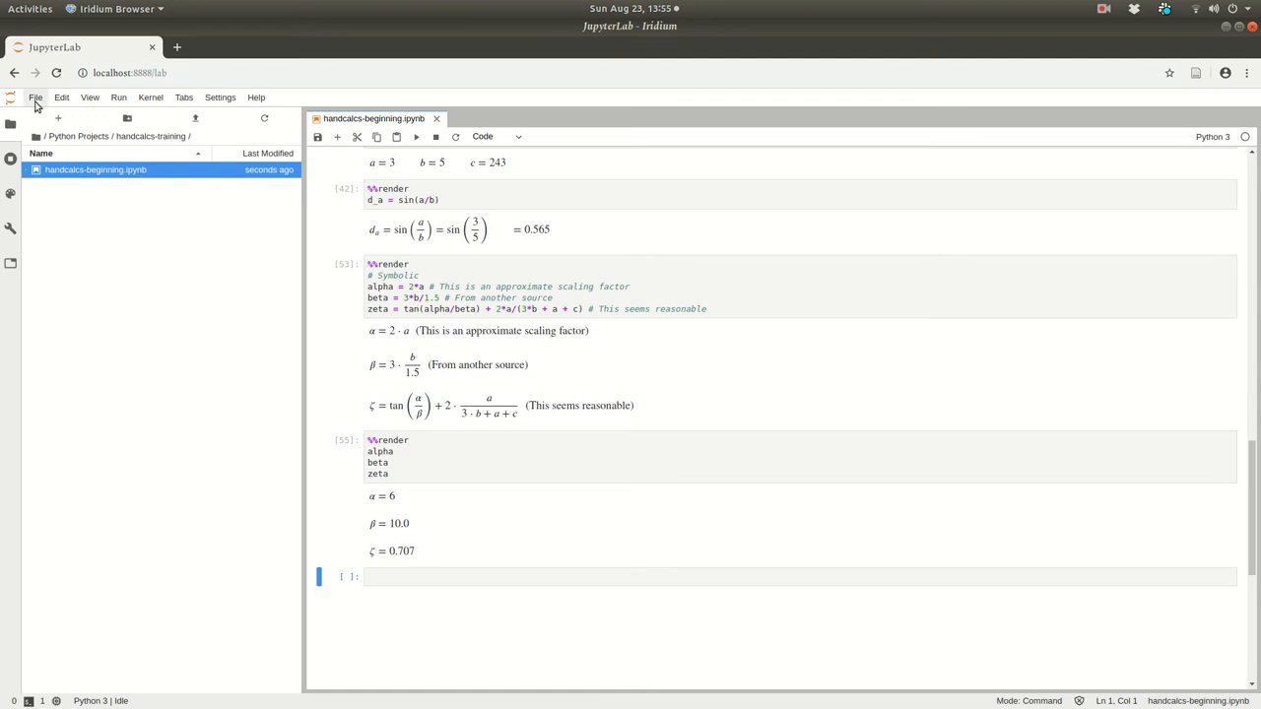
Export the notebook to HTML as handcalcs-beginning.html on the Desktop.
left_click(39, 96)
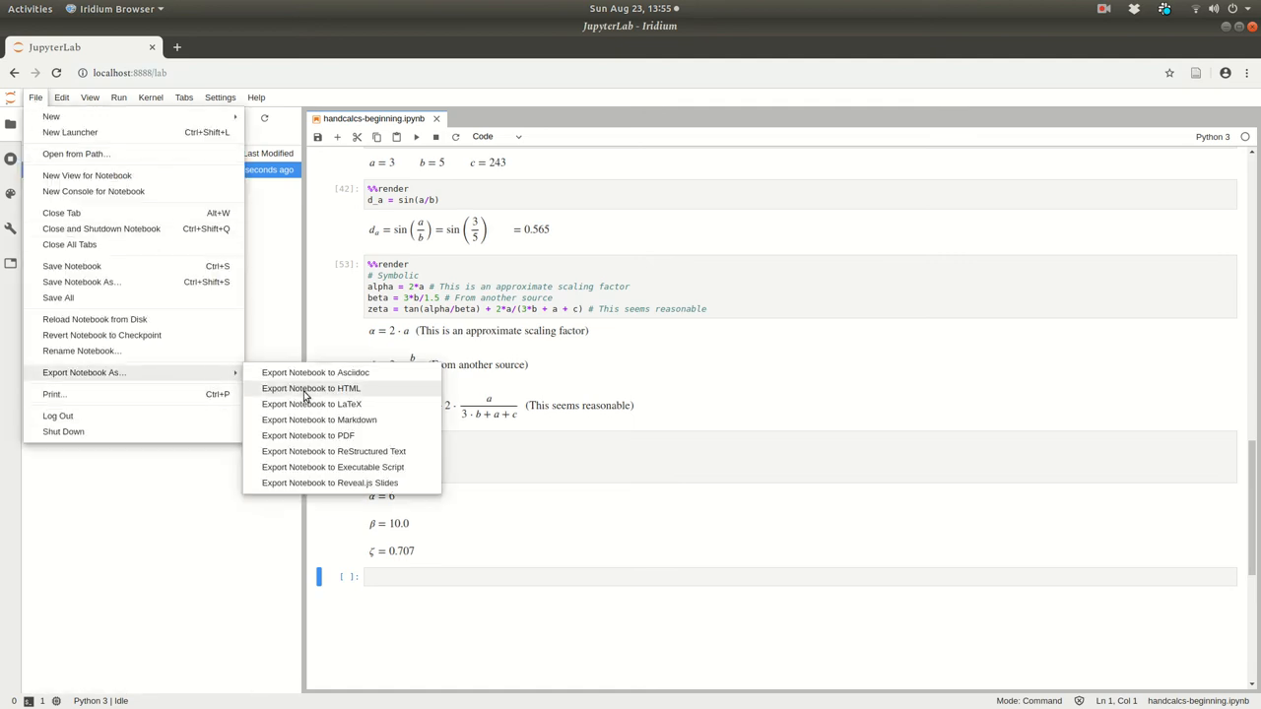
left_click(311, 389)
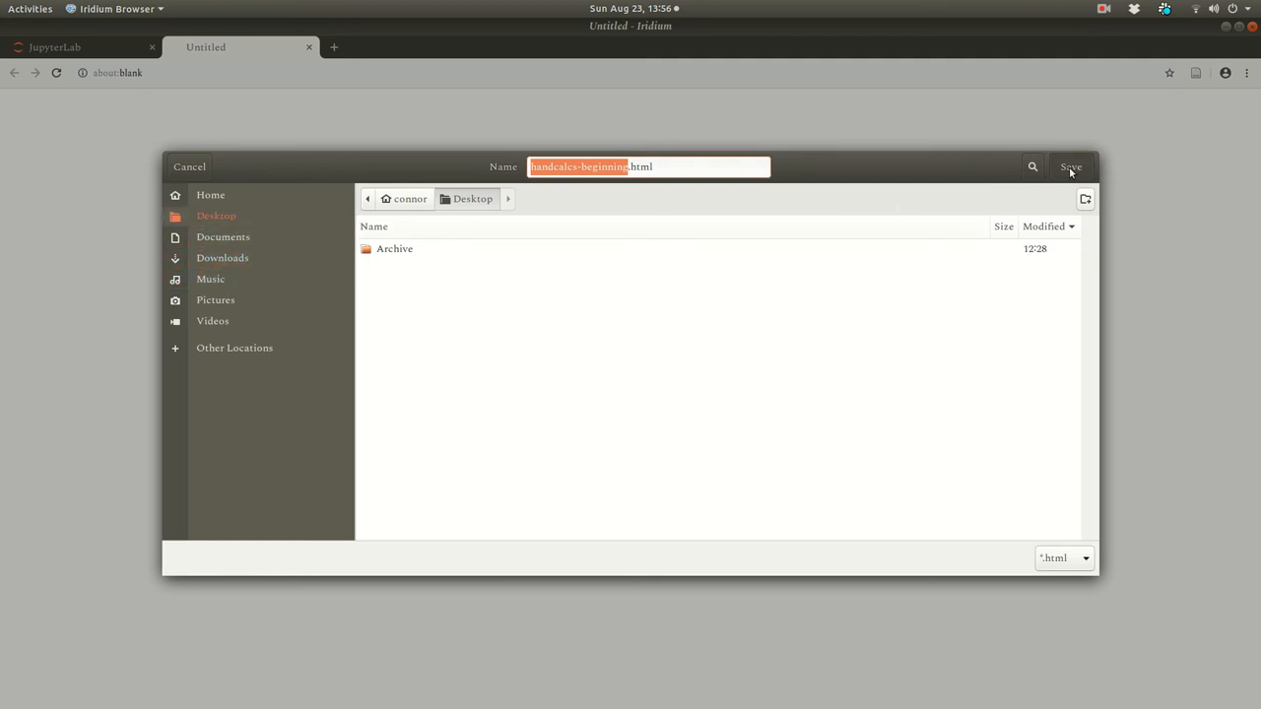
left_click(1069, 166)
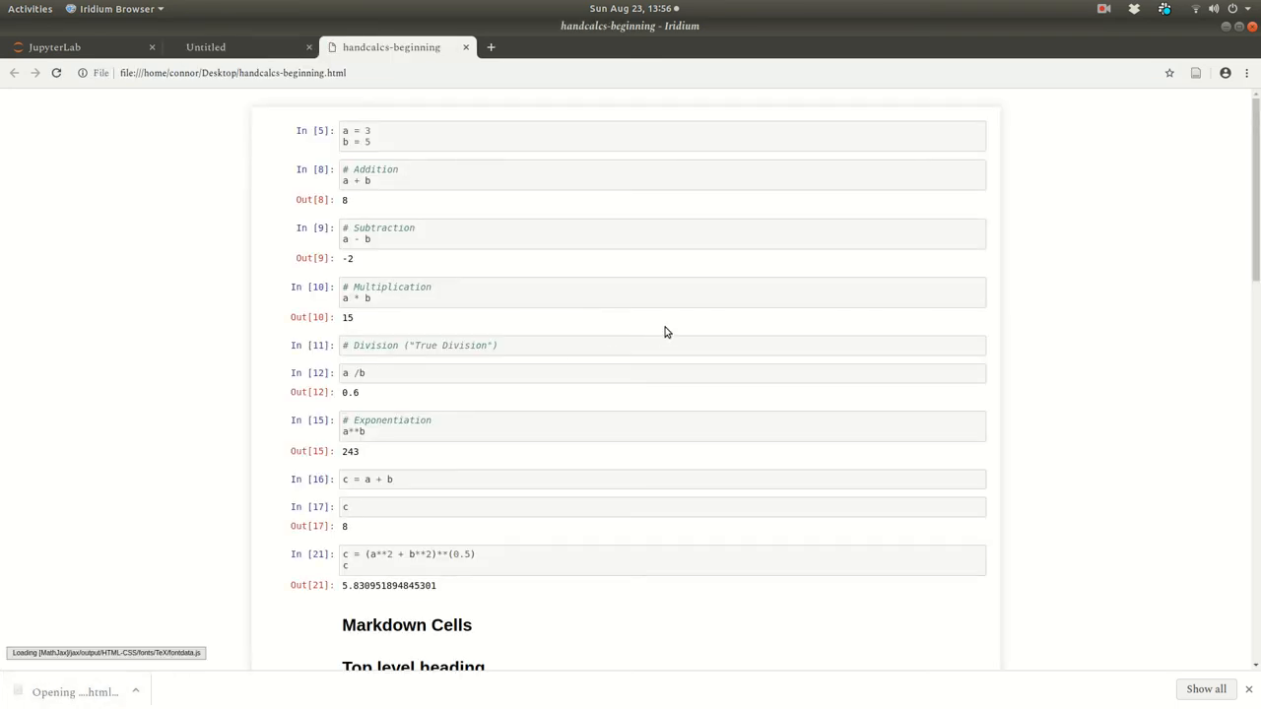
Review the HTML export and print it to handcalcs-beginning.pdf via Save as PDF.
scroll("down", 3)
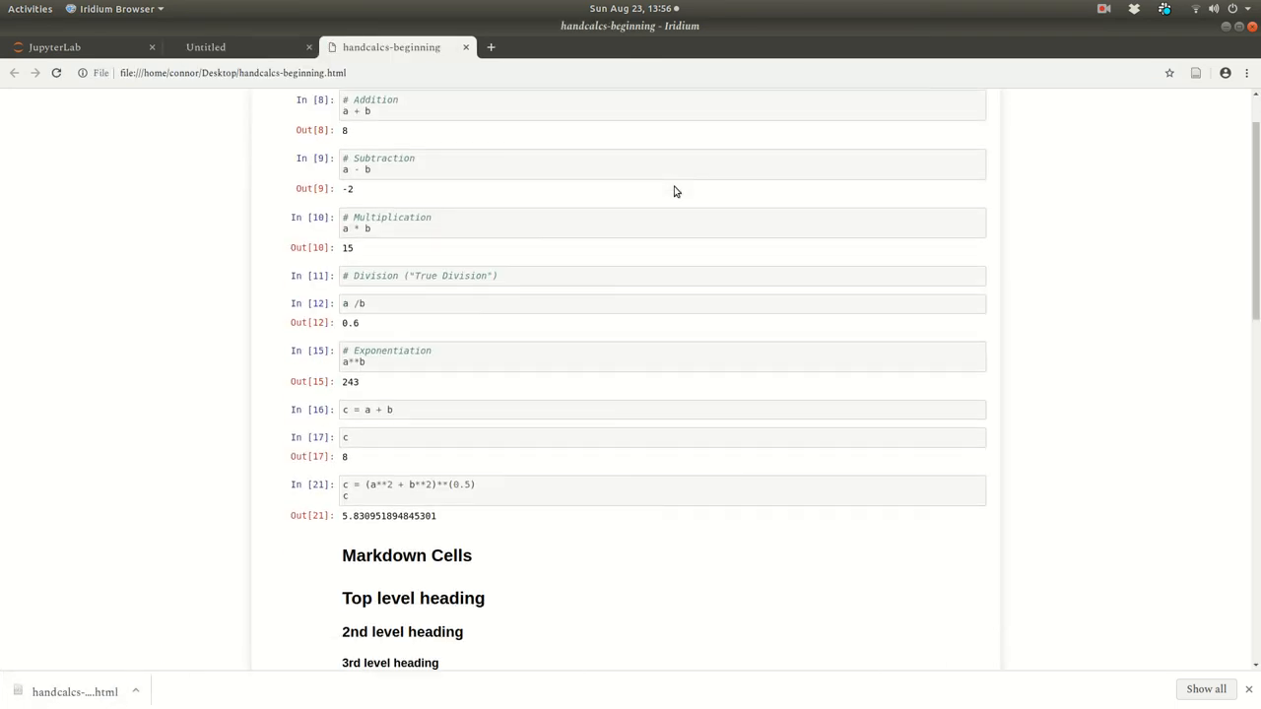
scroll("down", 3)
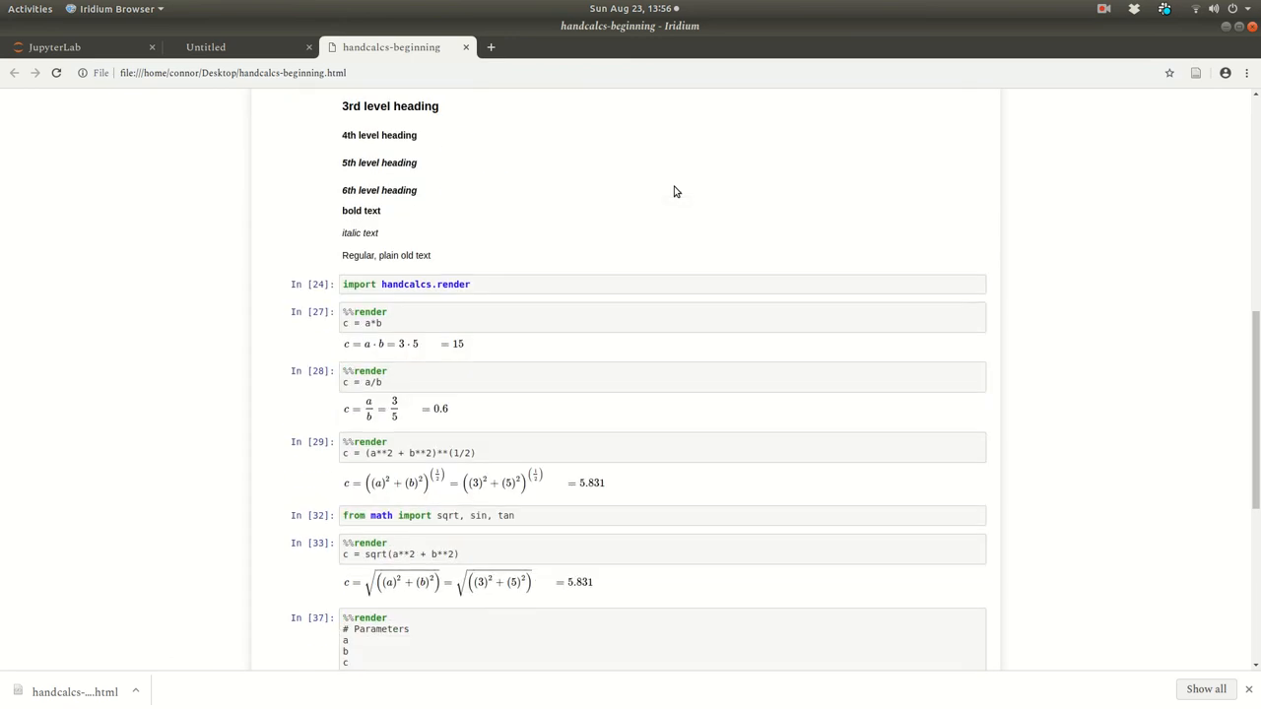
scroll("down", 3)
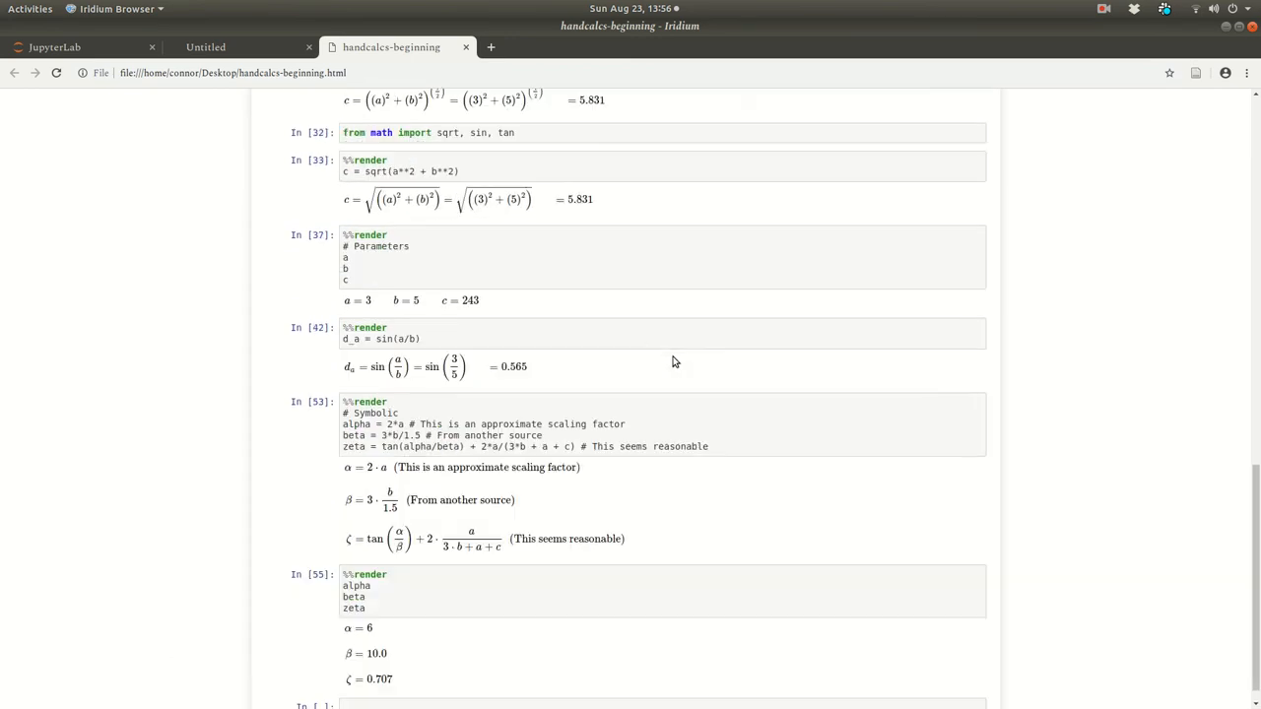
key("ctrl+p")
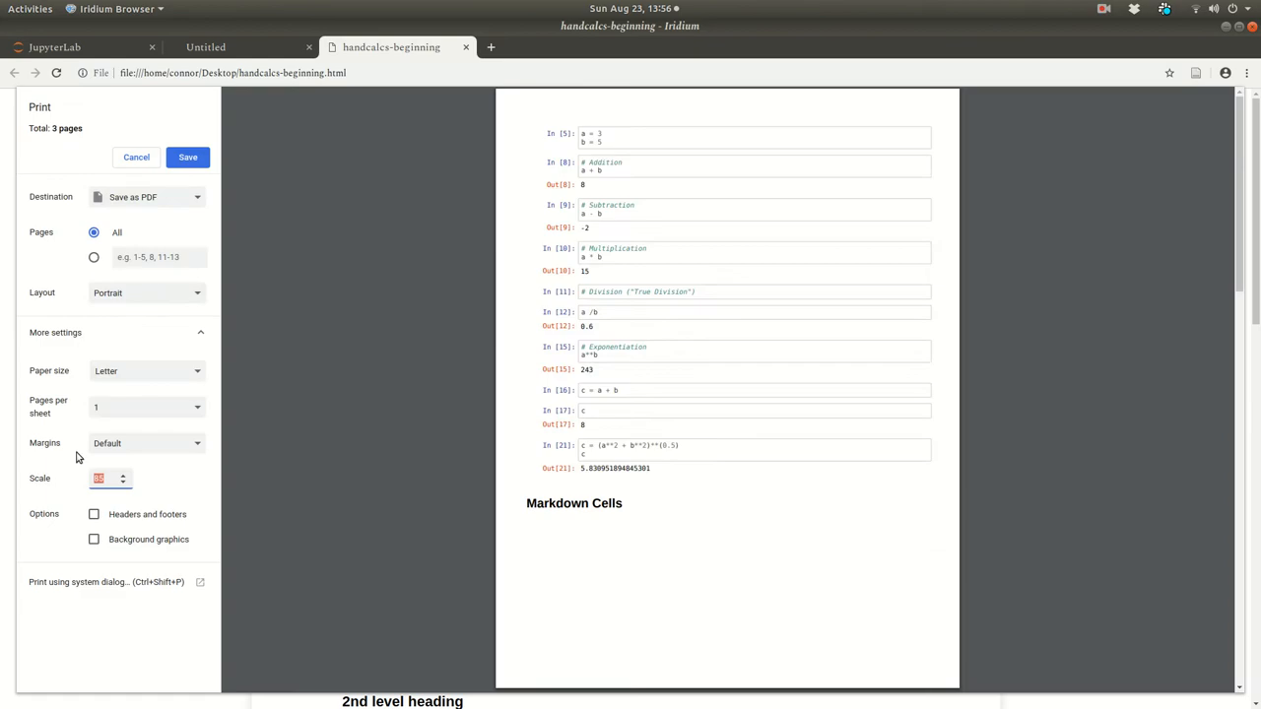
left_click(135, 157)
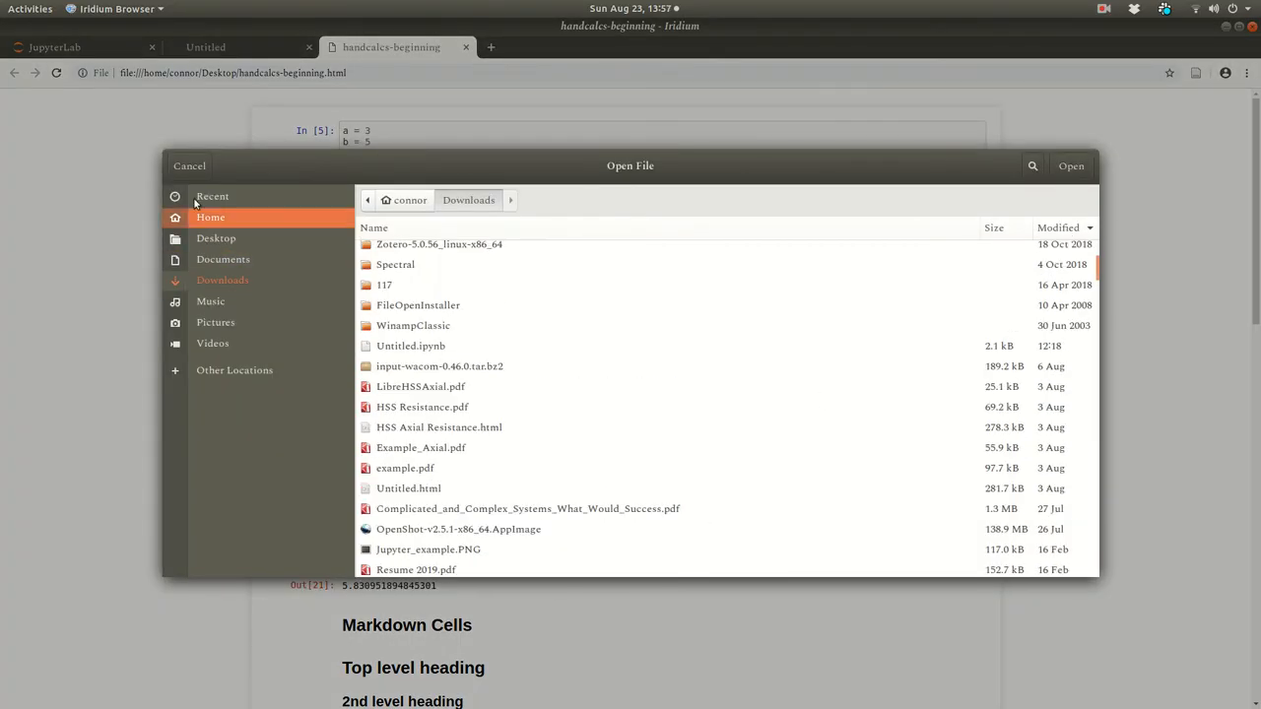
Open the saved PDF, scroll through its pages, then return to the notebook.
left_click(1072, 166)
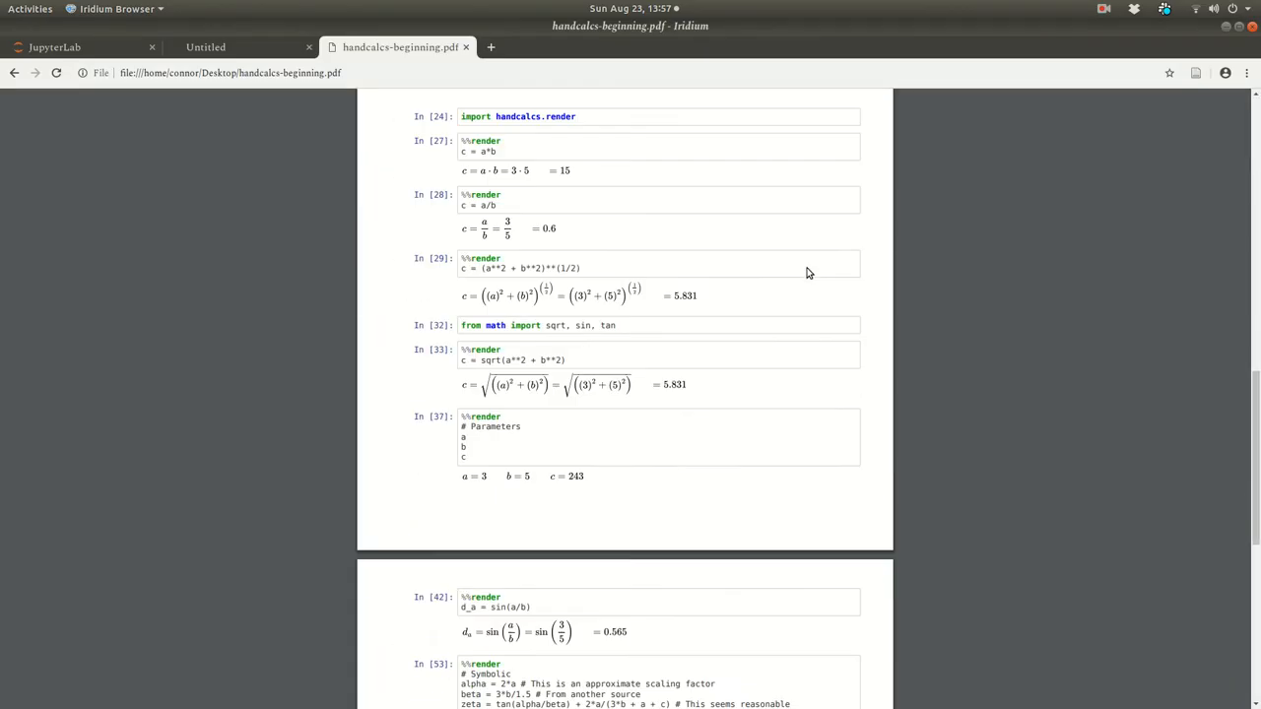
scroll("down", 3)
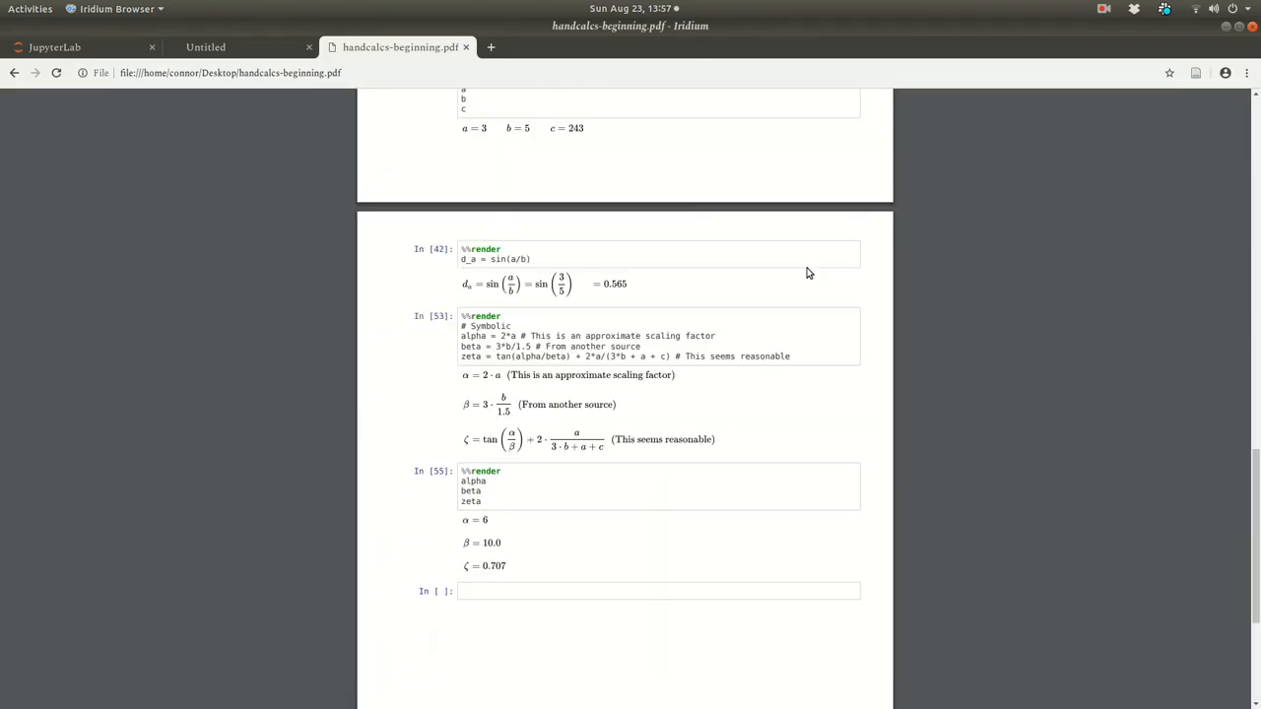
scroll("up", 3)
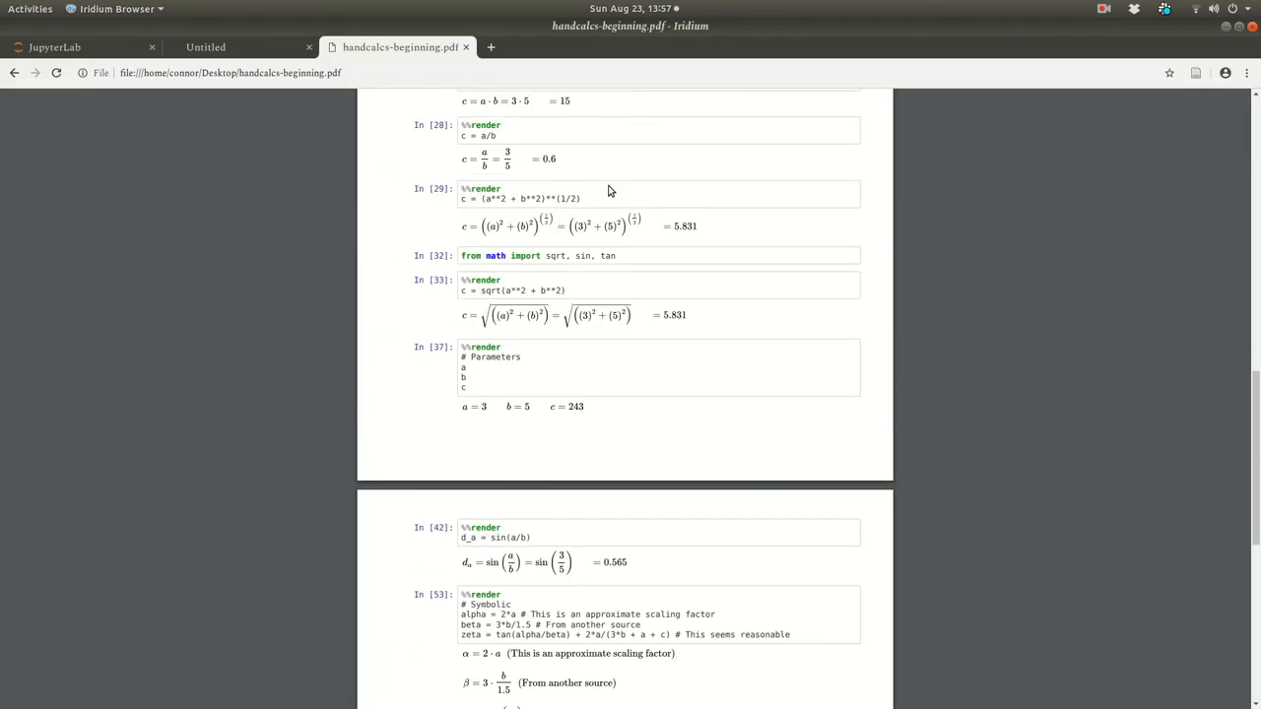
left_click(75, 47)
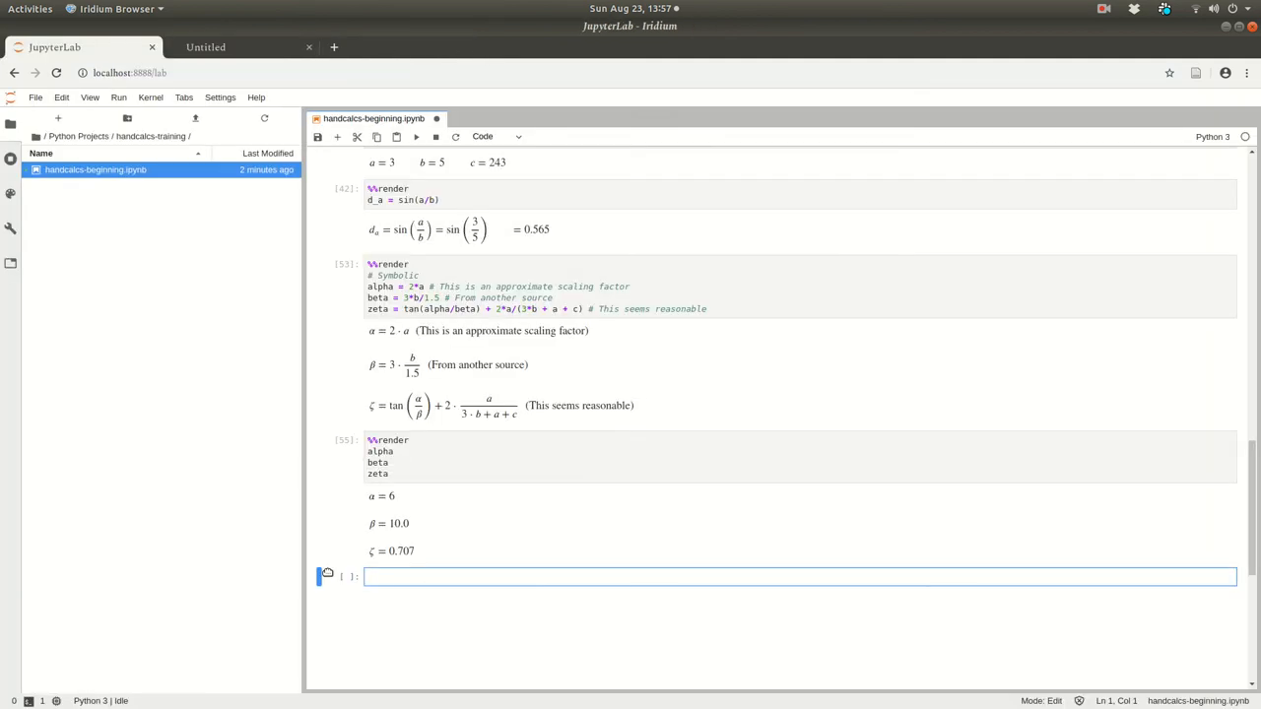
Import install_html from handcalcs.install_templates and show its help text.
type("from hand")
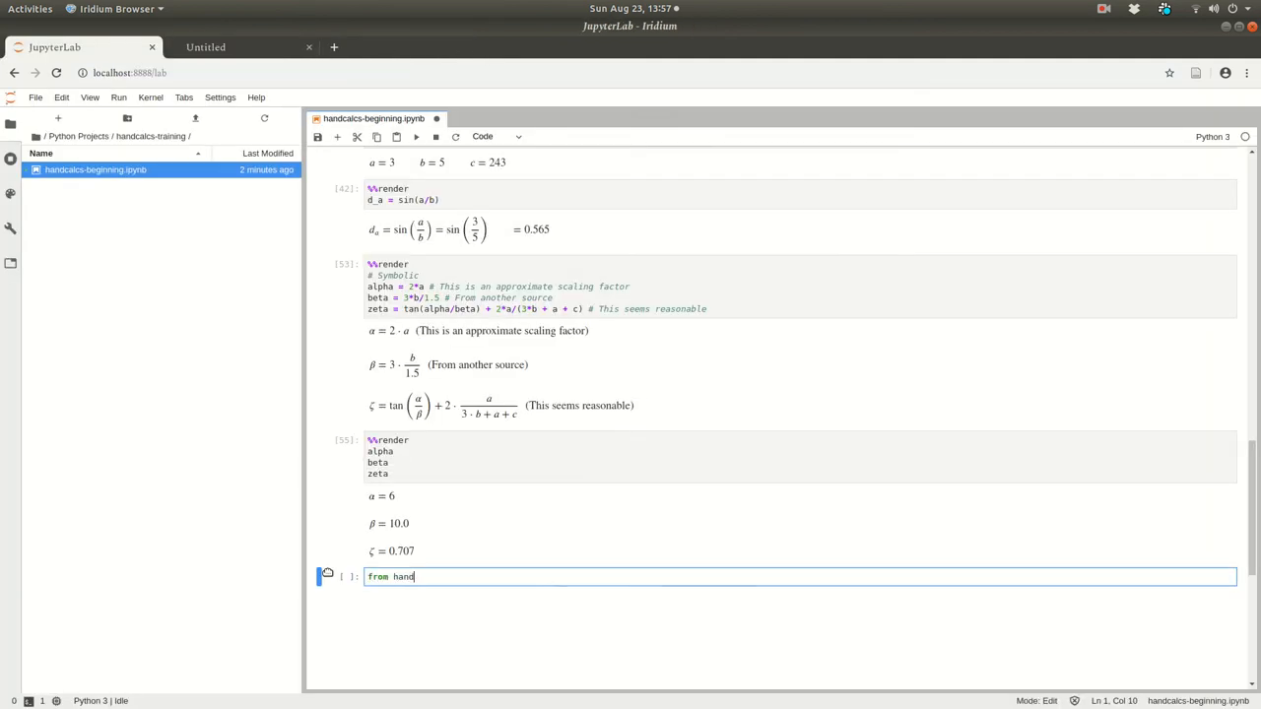
type("calcs.install")
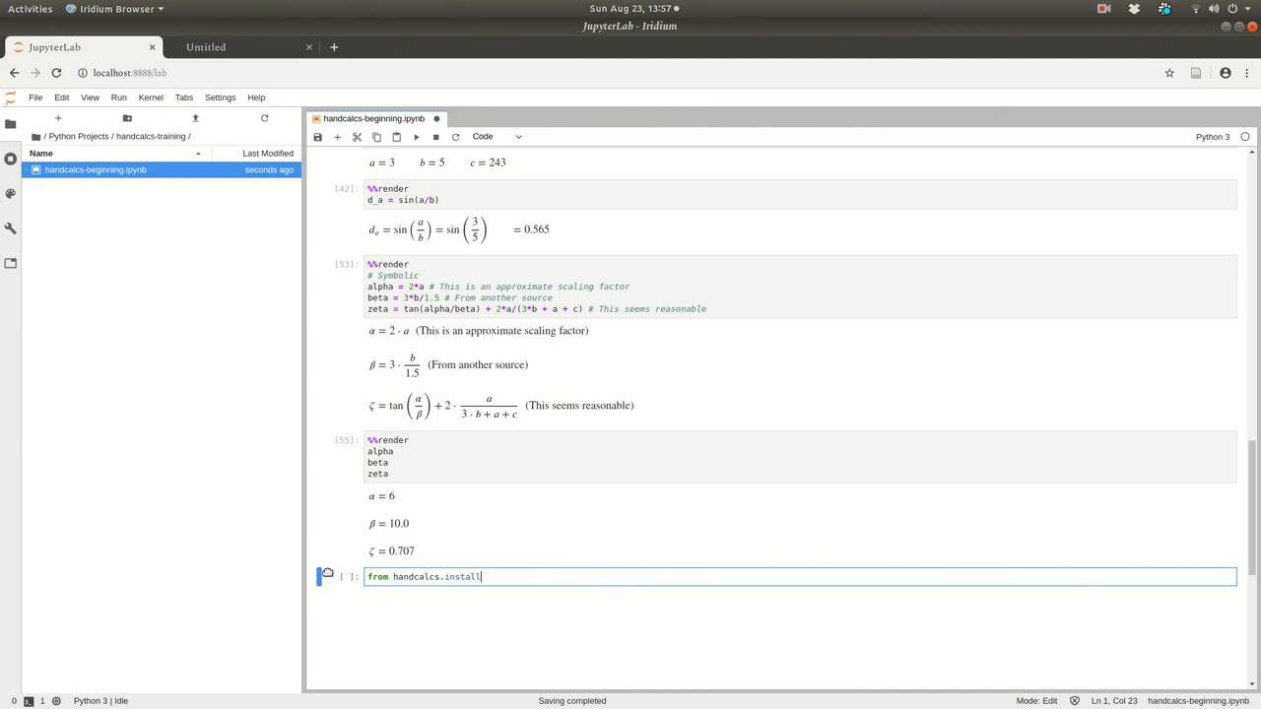
type("_templates i")
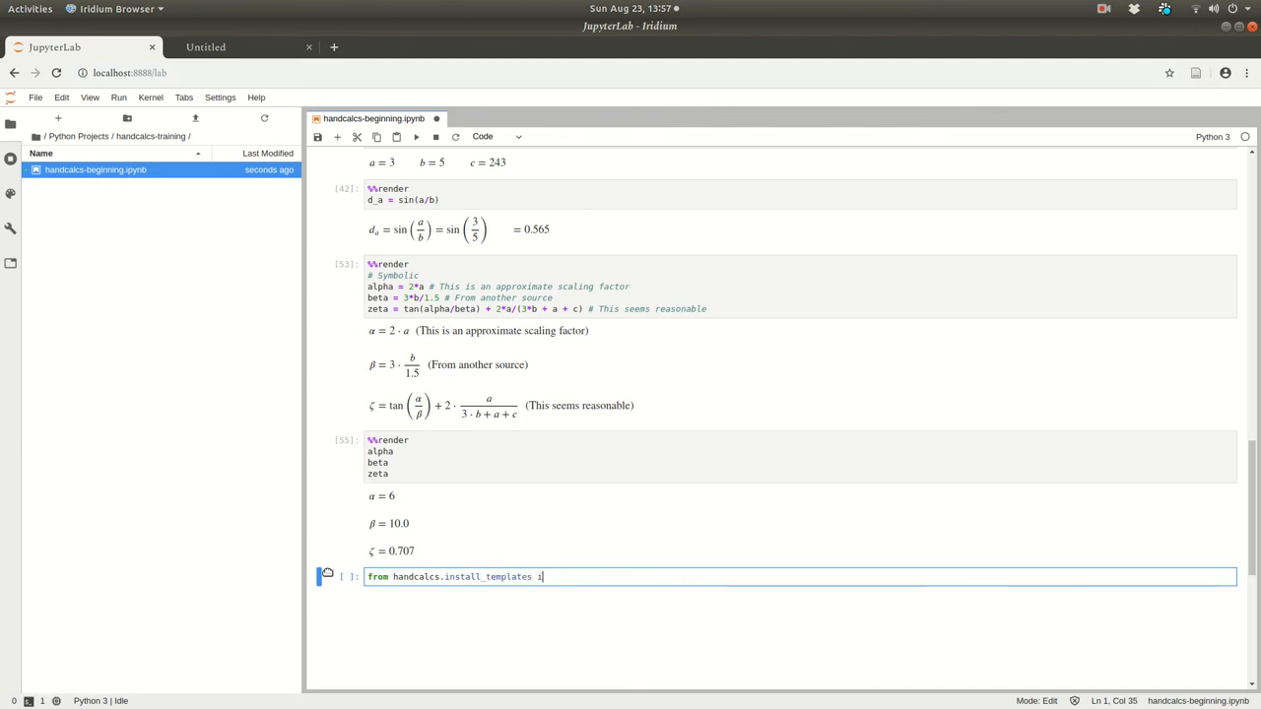
type("mport install_html")
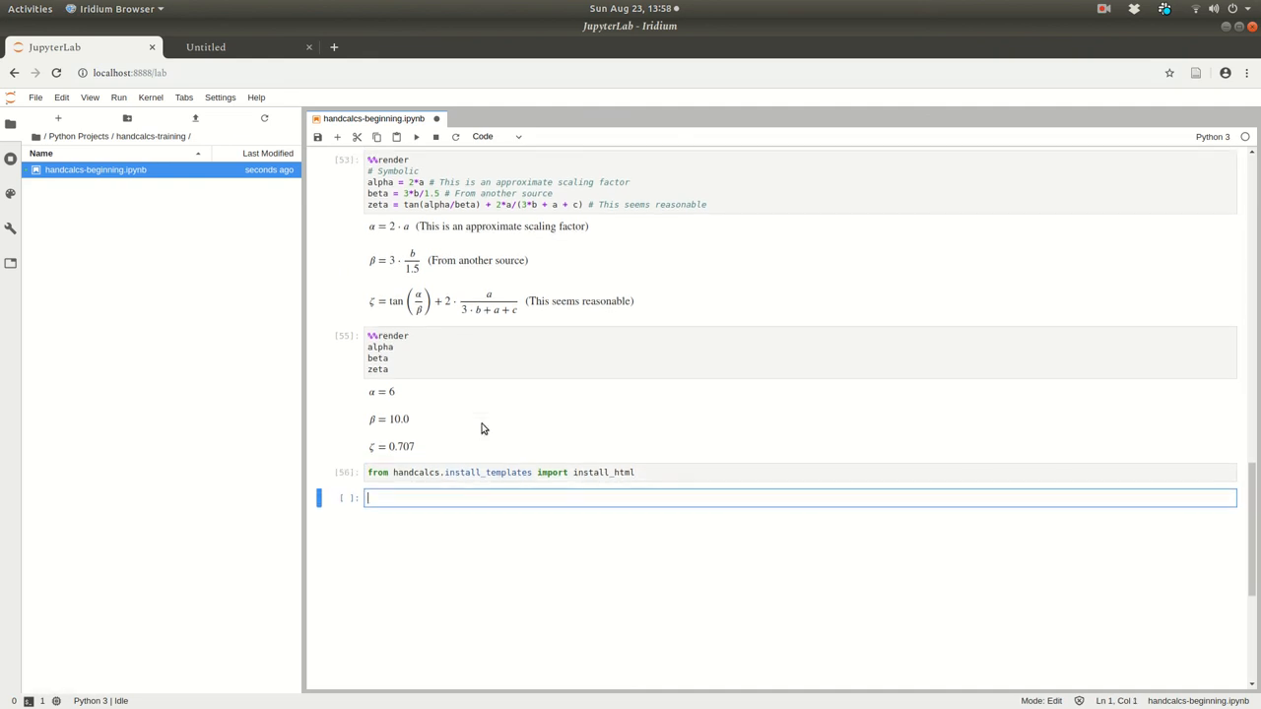
type("help()")
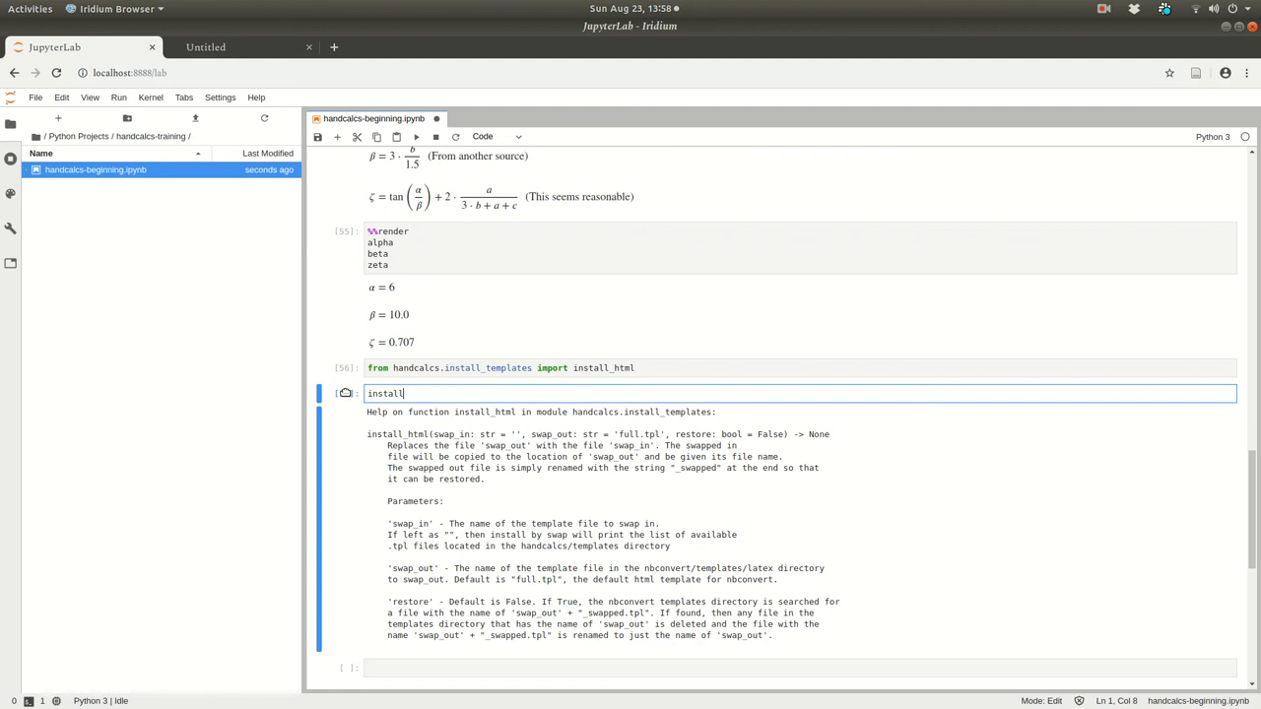
List available templates with install_html() and install 'full_html_noinputs.tpl' as the default.
key("BackSpace")
type("_html(")
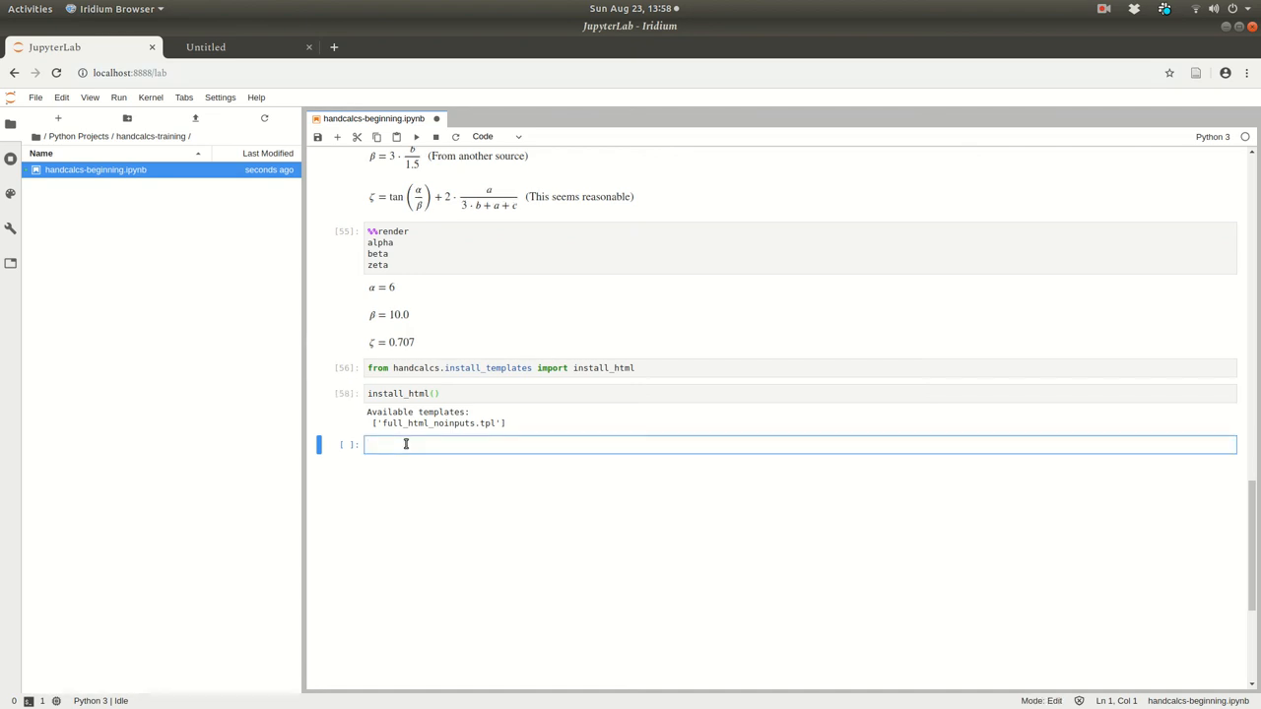
type("install_html(")
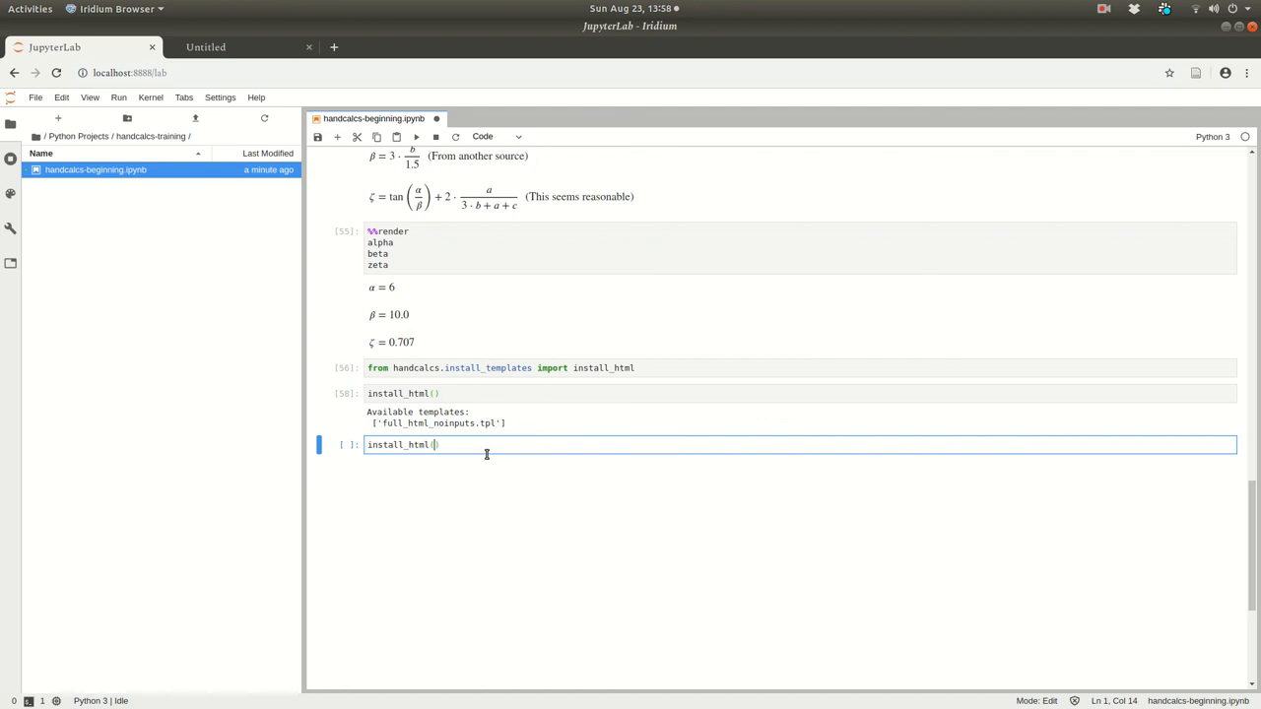
type("'full_html_noinputs.tpl'")
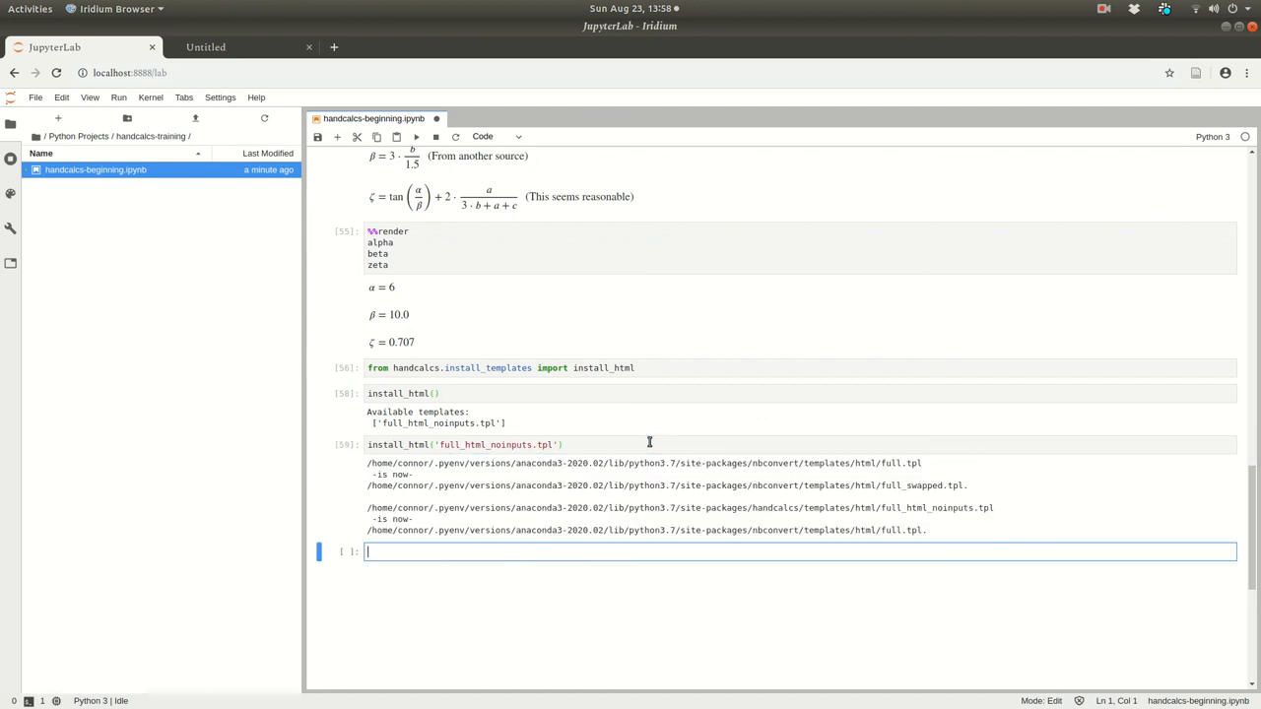
mouse_move(607, 473)
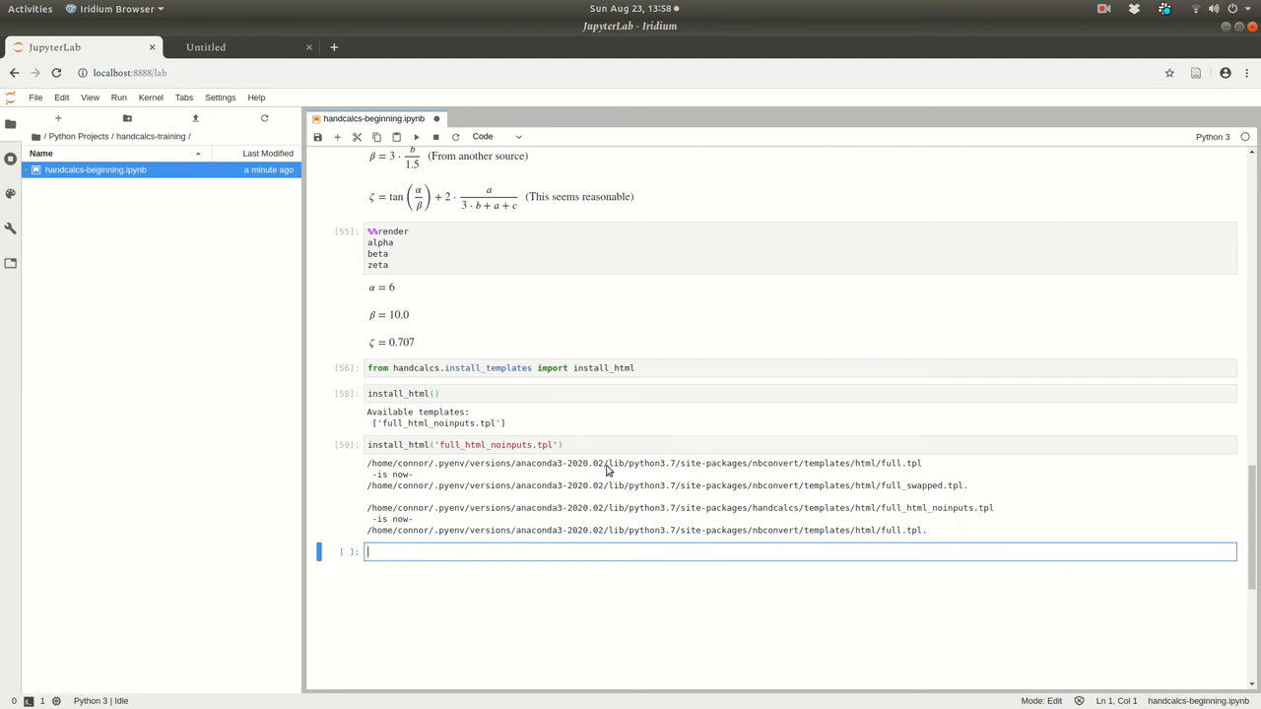
mouse_move(939, 496)
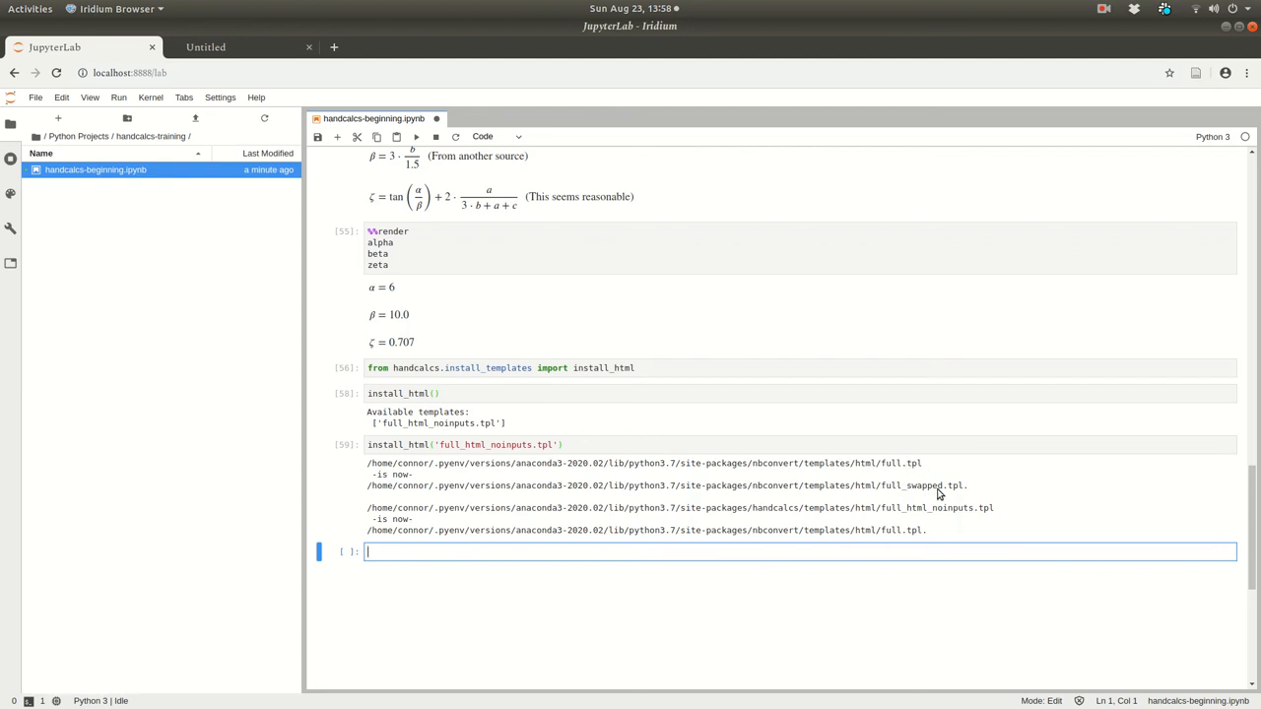
mouse_move(848, 520)
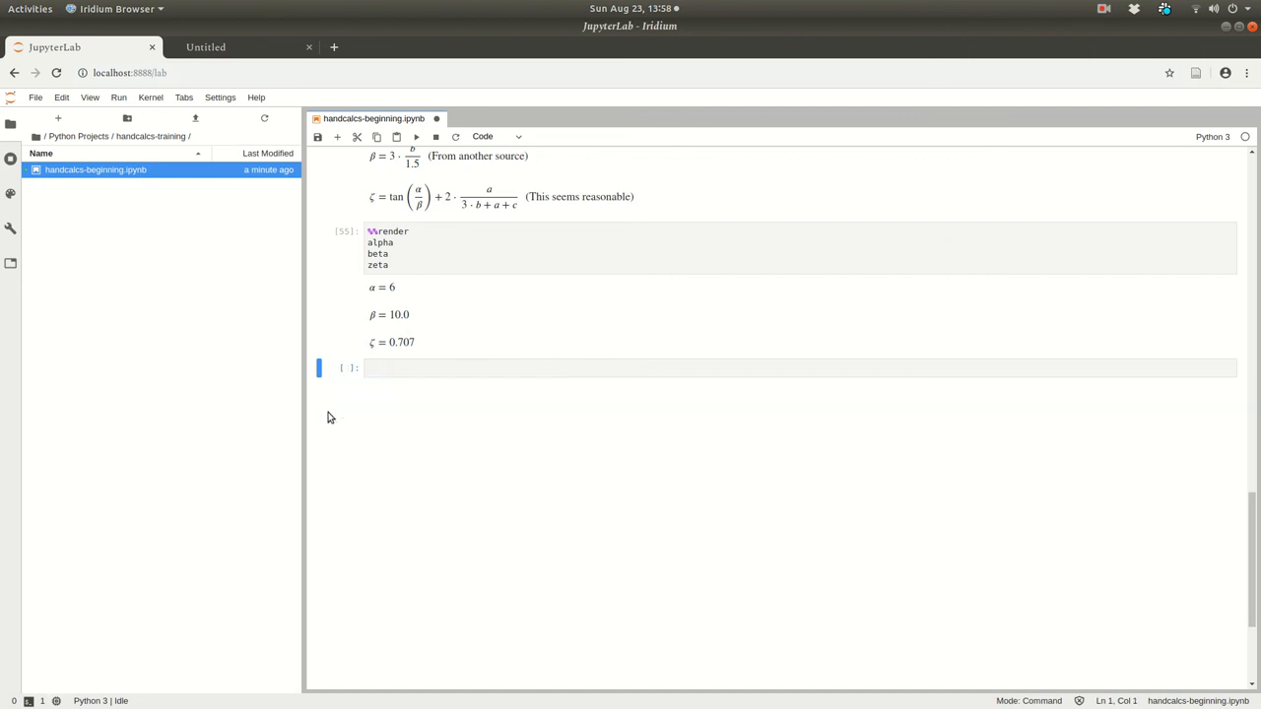
Re-export the notebook to HTML and open handcalcs-beginning_noinputs.pdf from the Desktop.
left_click(37, 99)
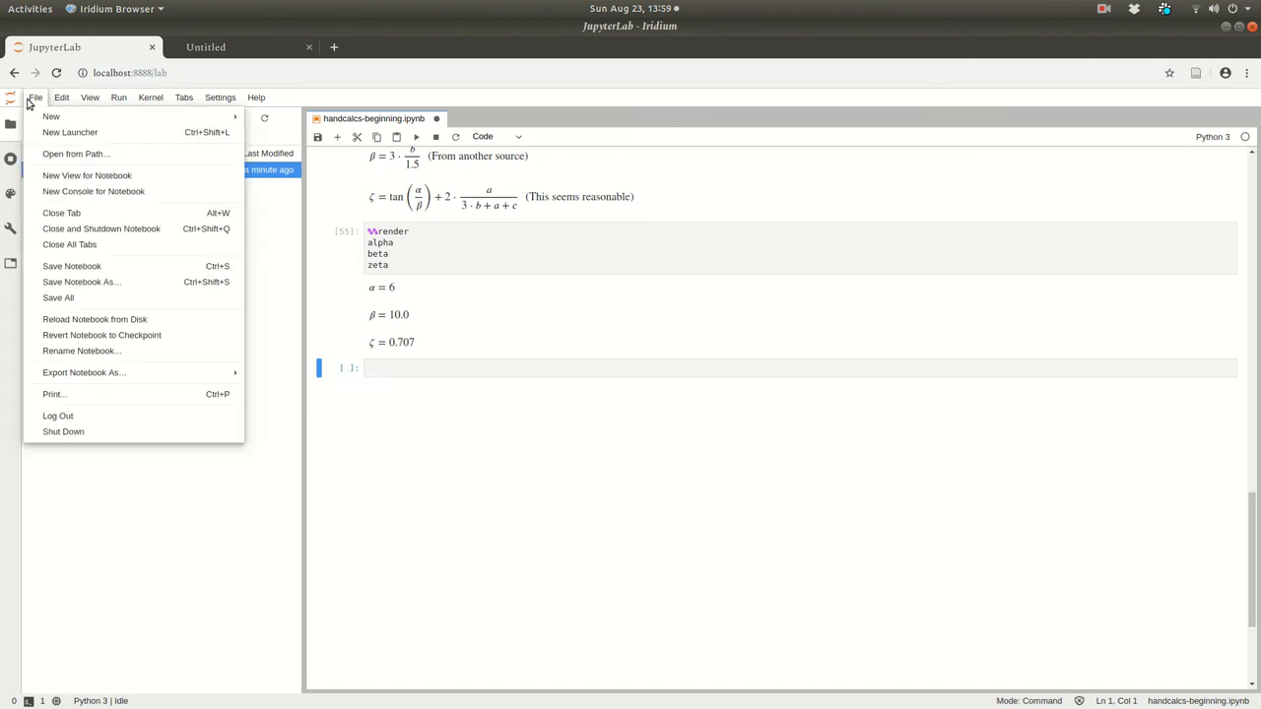
mouse_move(83, 372)
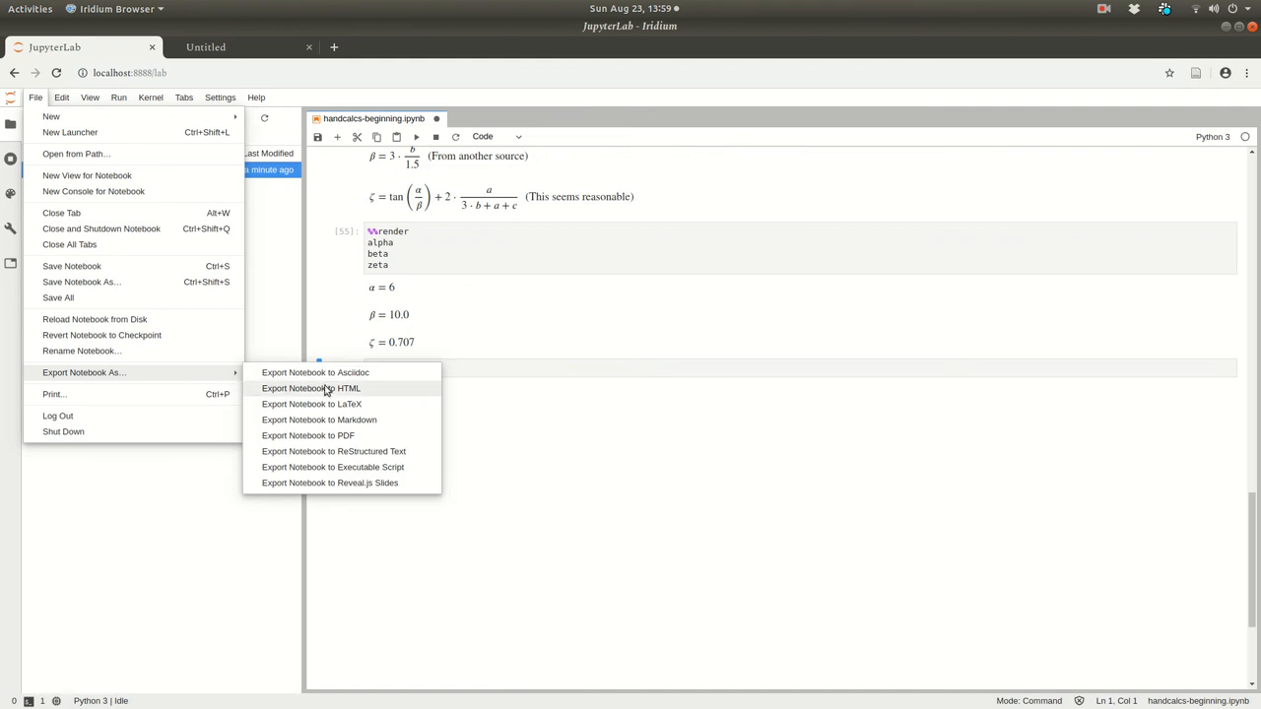
left_click(312, 388)
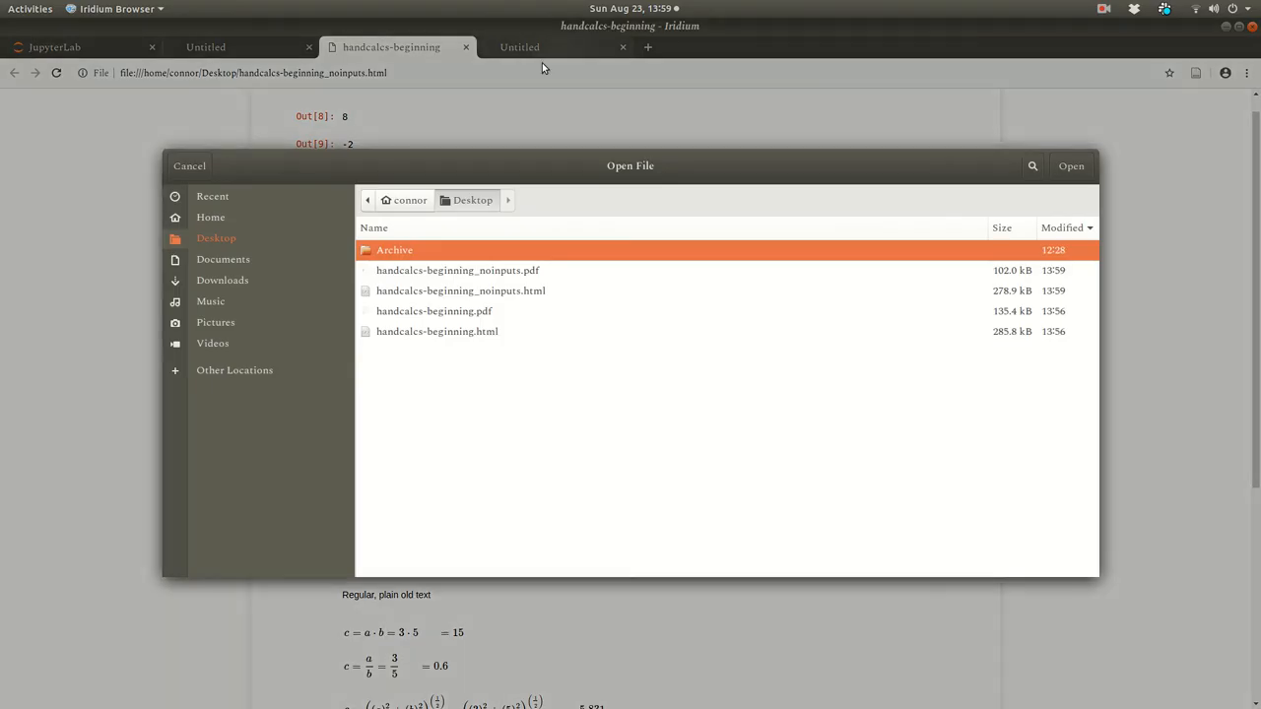
double_click(459, 270)
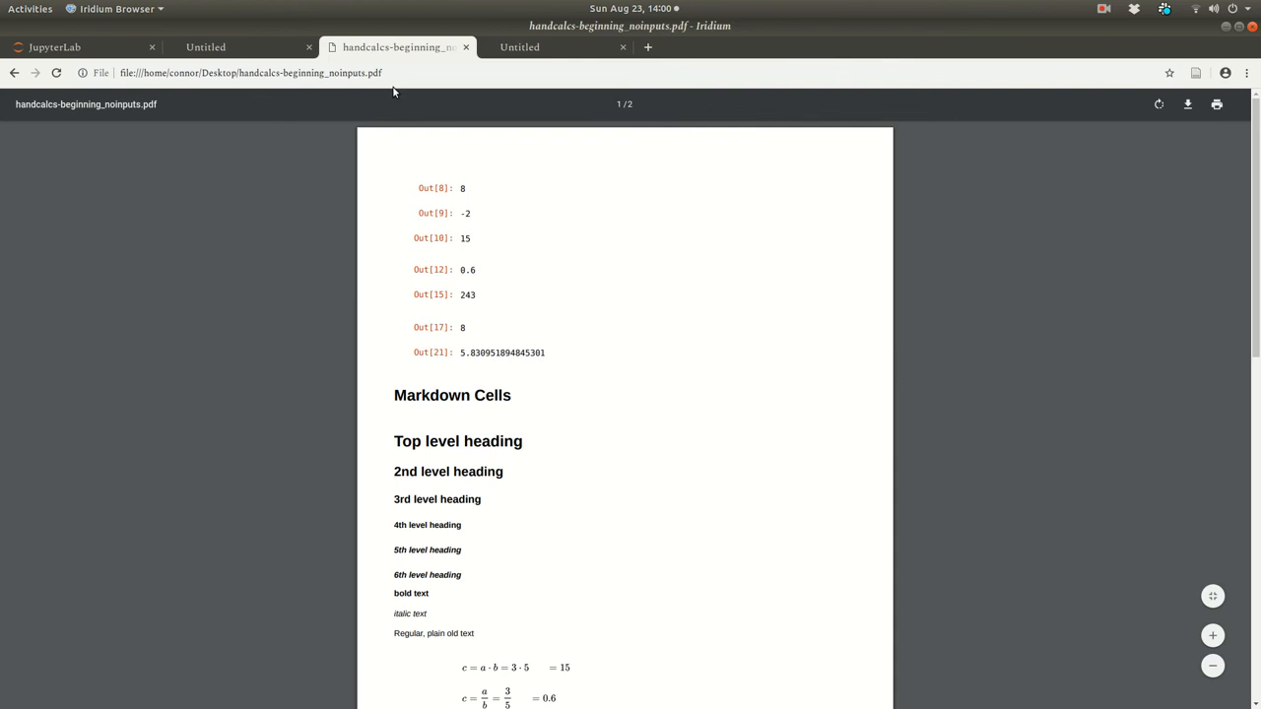
left_click(1104, 7)
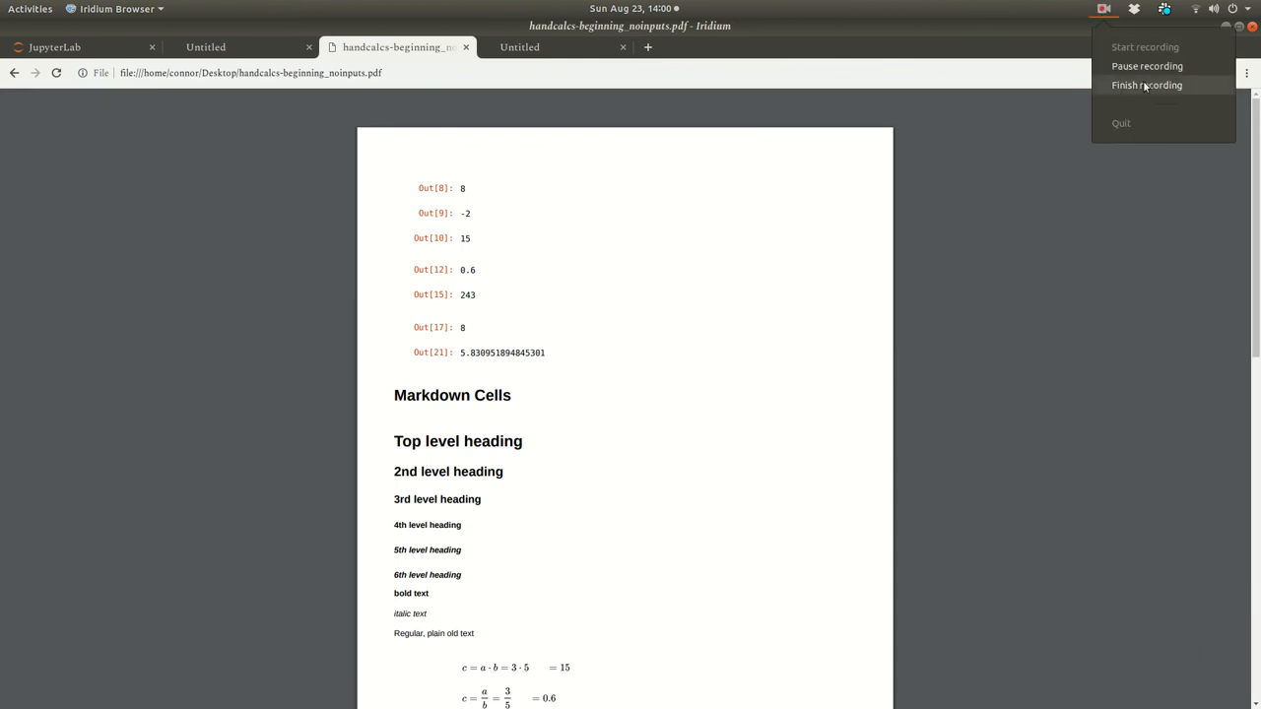